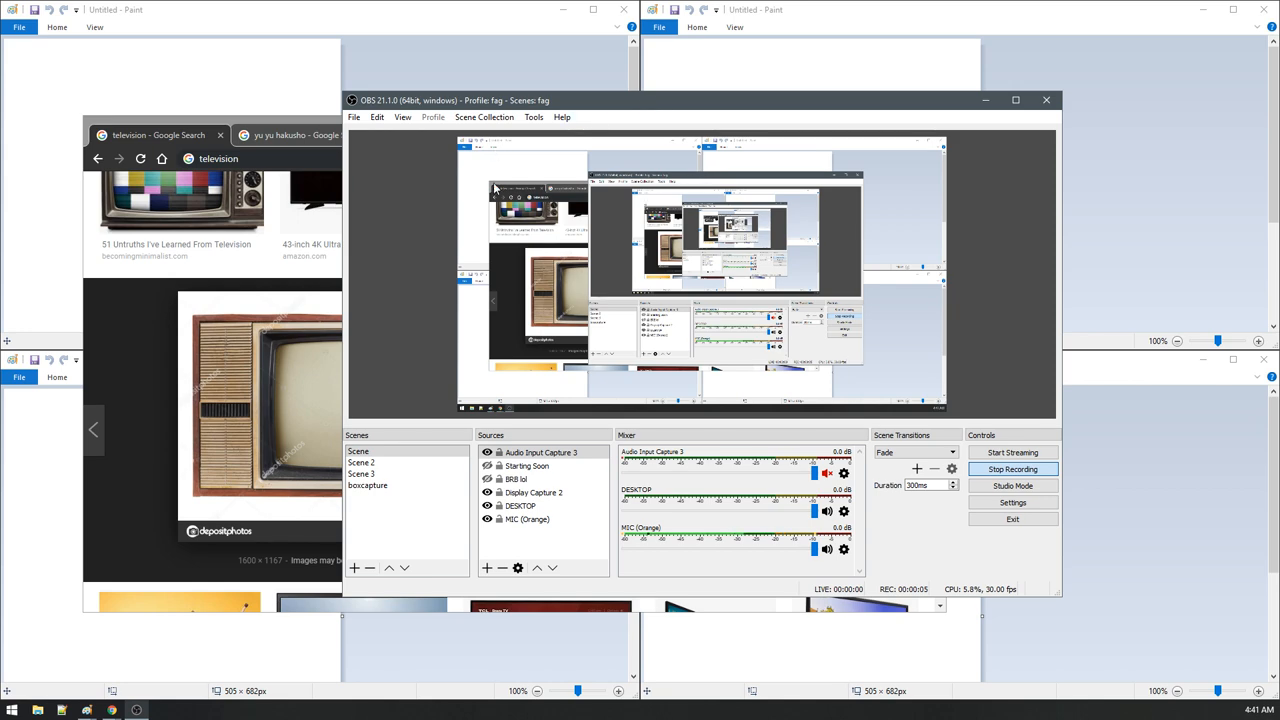
mouse_move(608, 102)
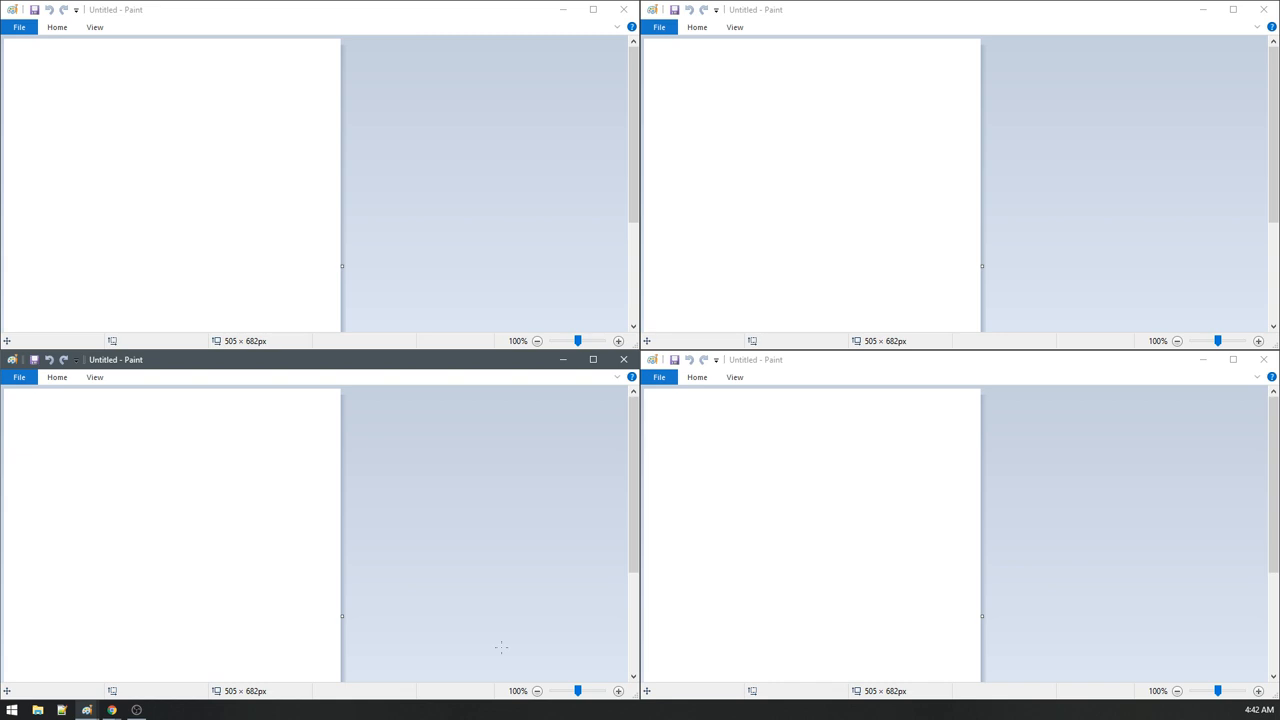
mouse_move(448, 652)
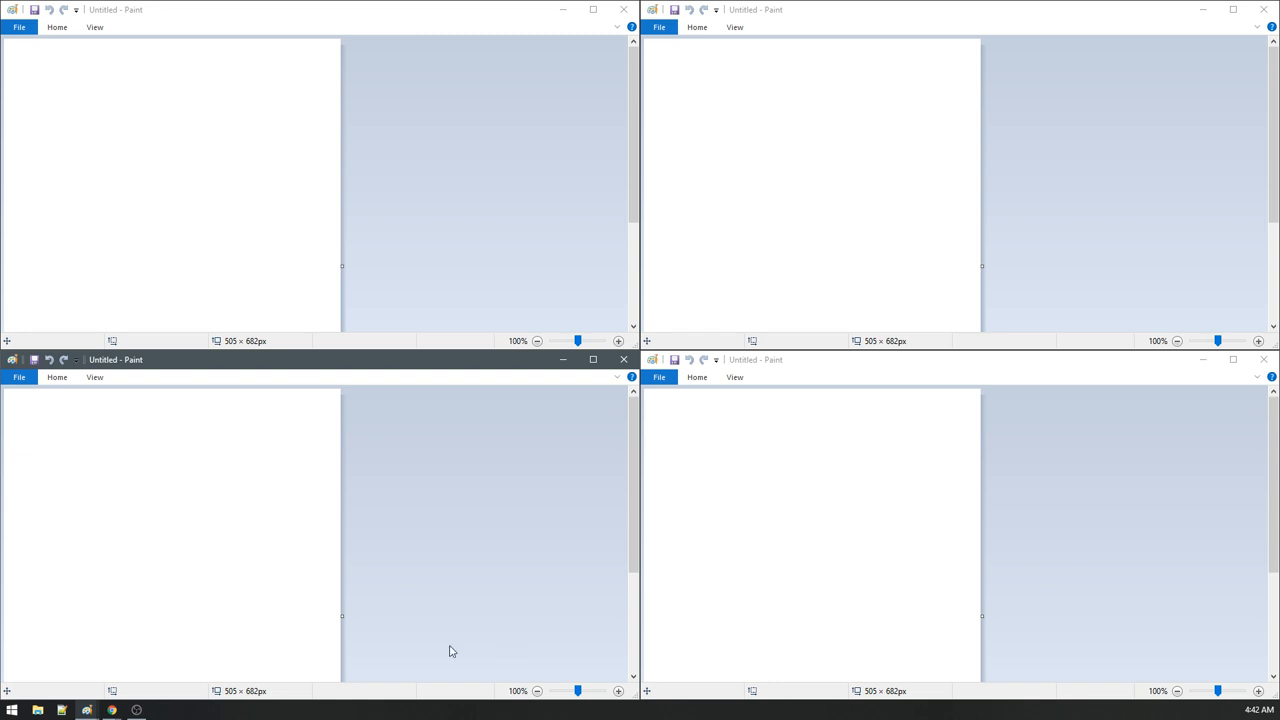
mouse_move(308, 18)
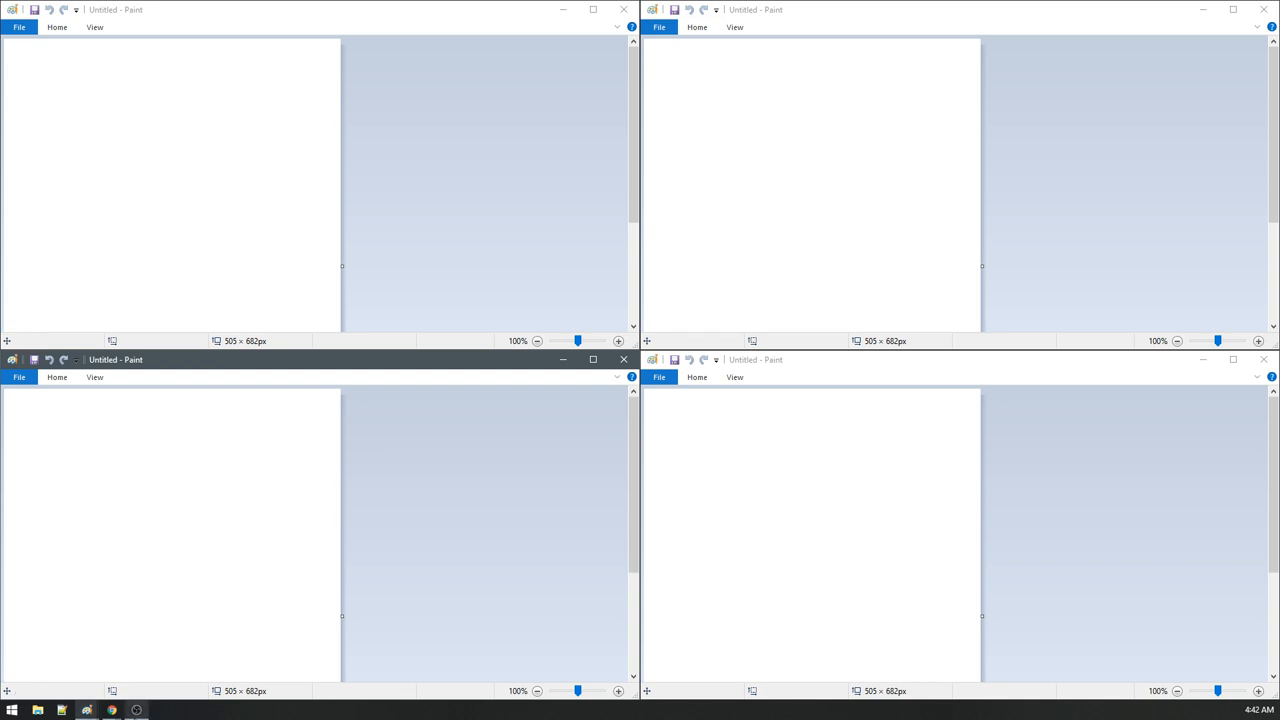
mouse_move(158, 330)
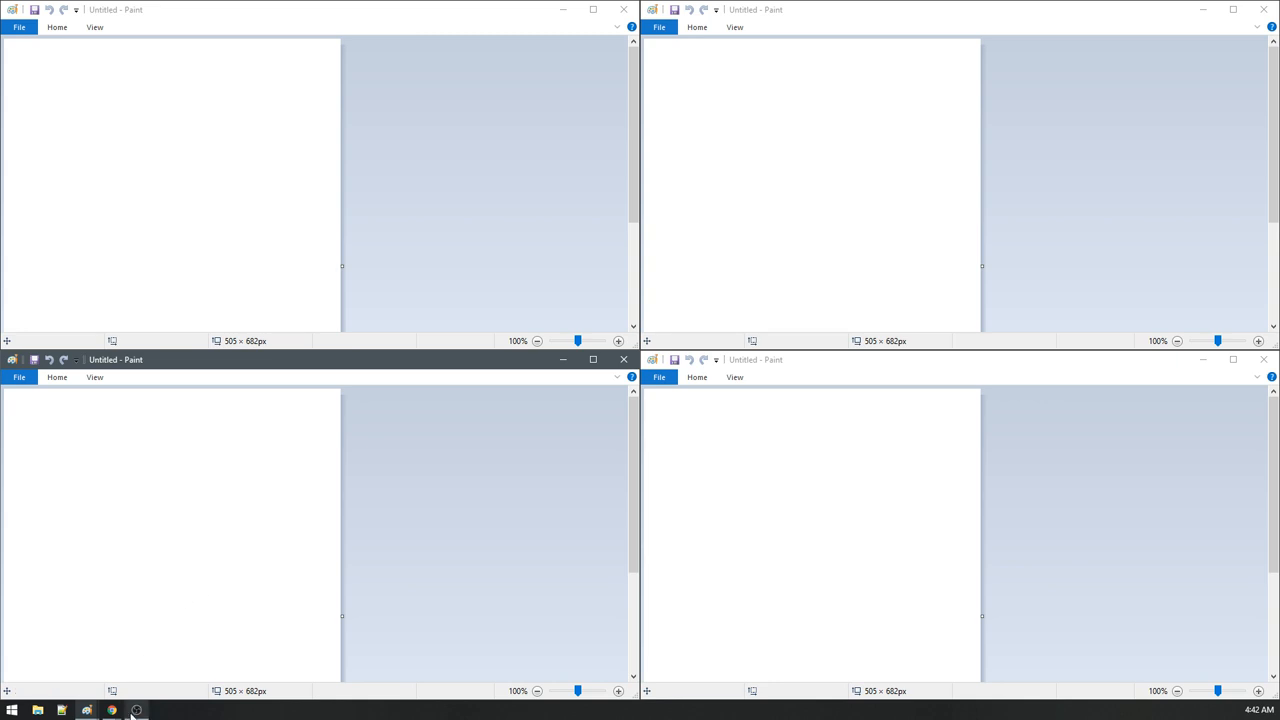
mouse_move(112, 710)
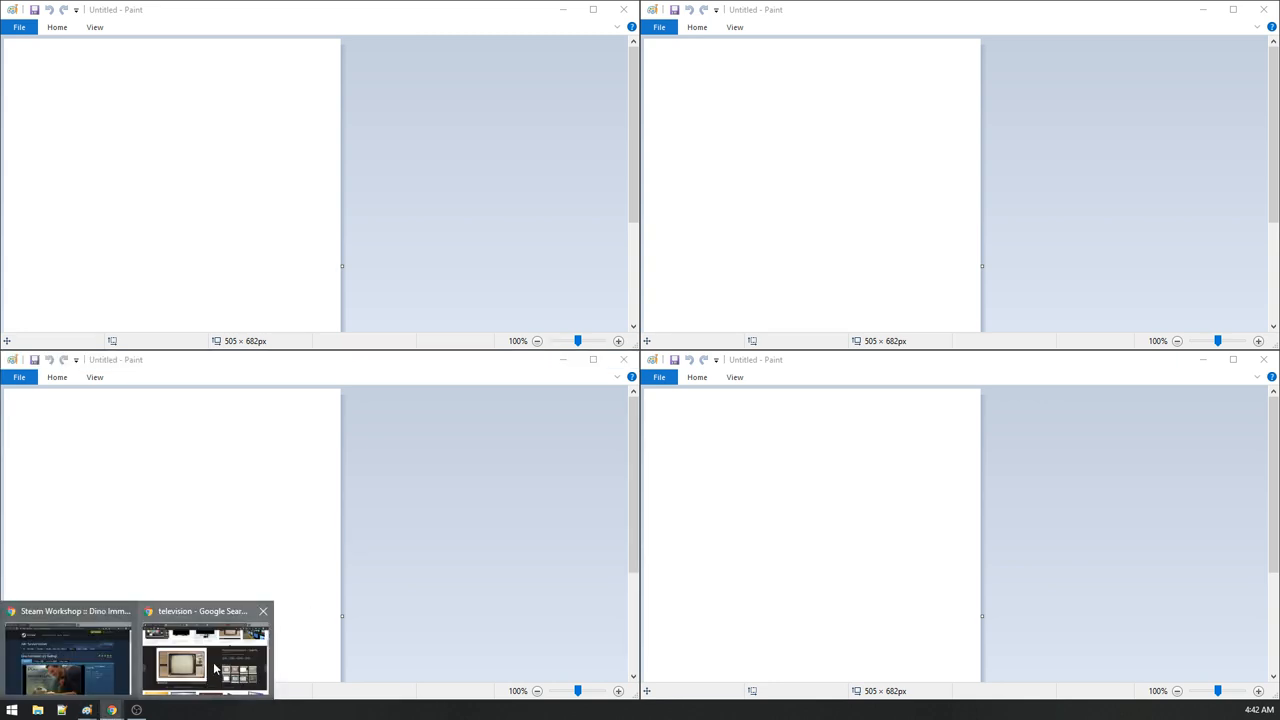
Step: Bring the vintage television photo into view on the Paint canvas
click(204, 660)
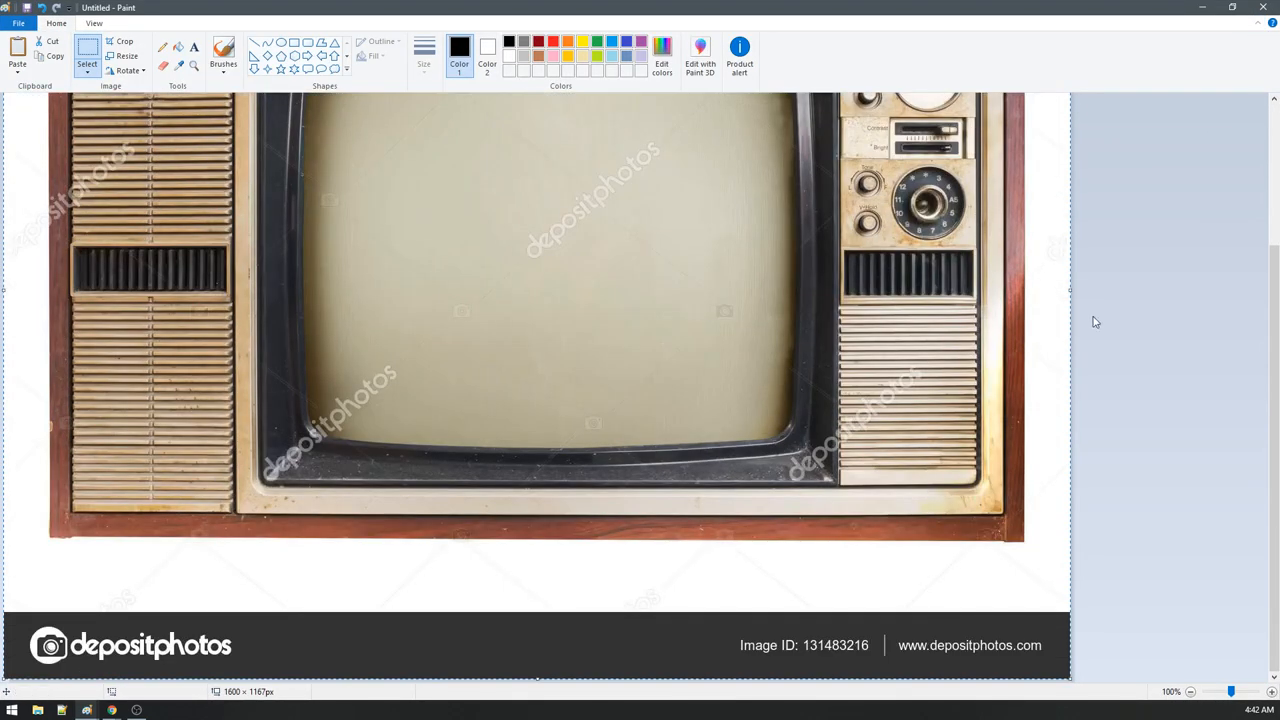
scroll(up, 3)
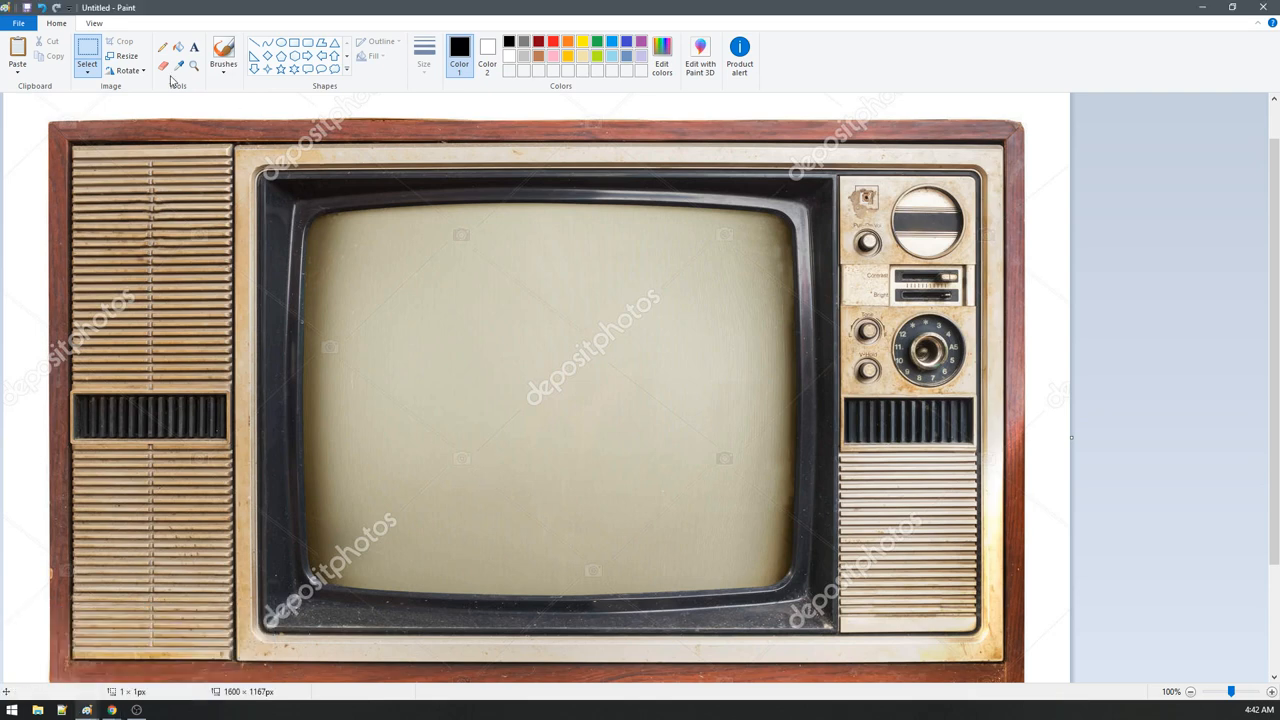
mouse_move(88, 56)
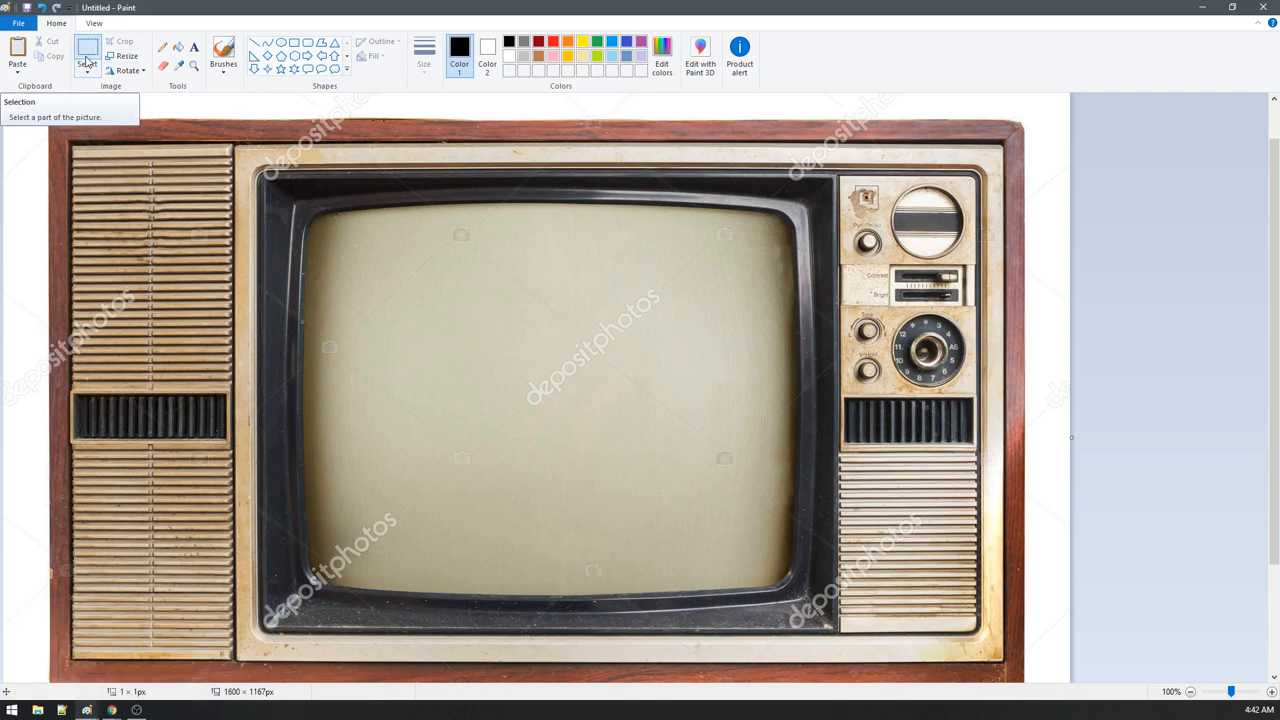
mouse_move(500, 152)
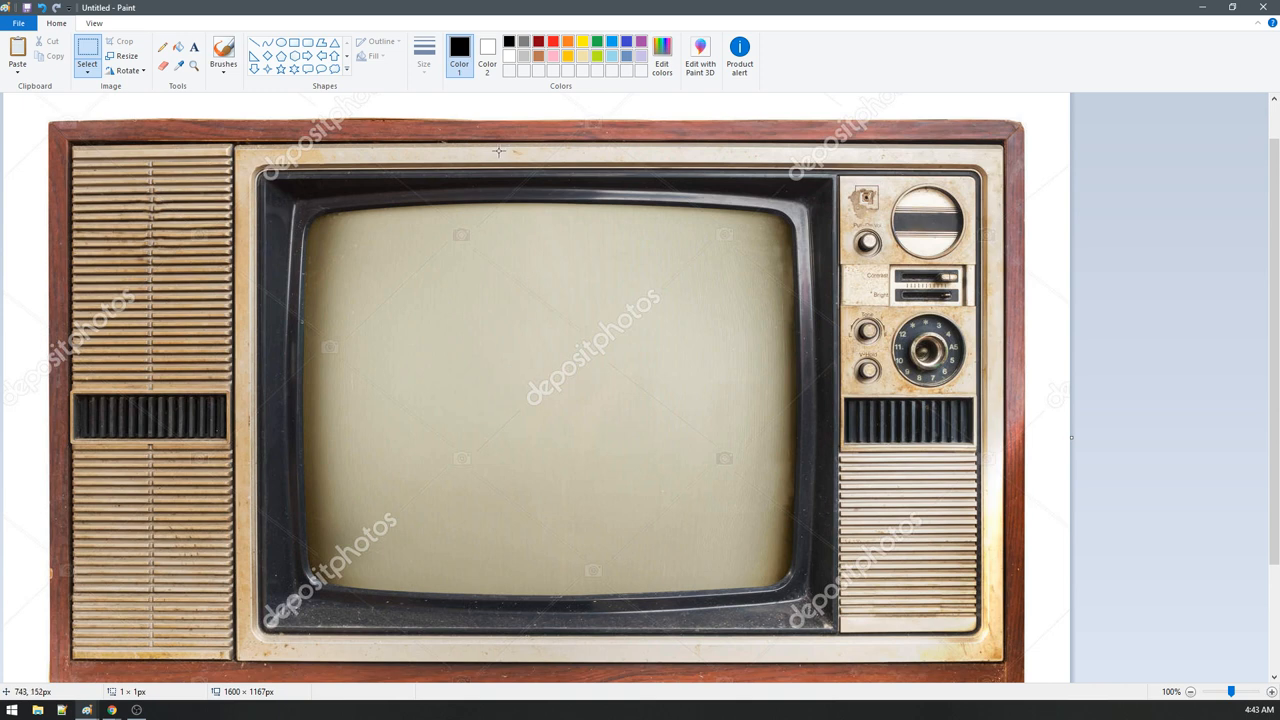
mouse_move(488, 50)
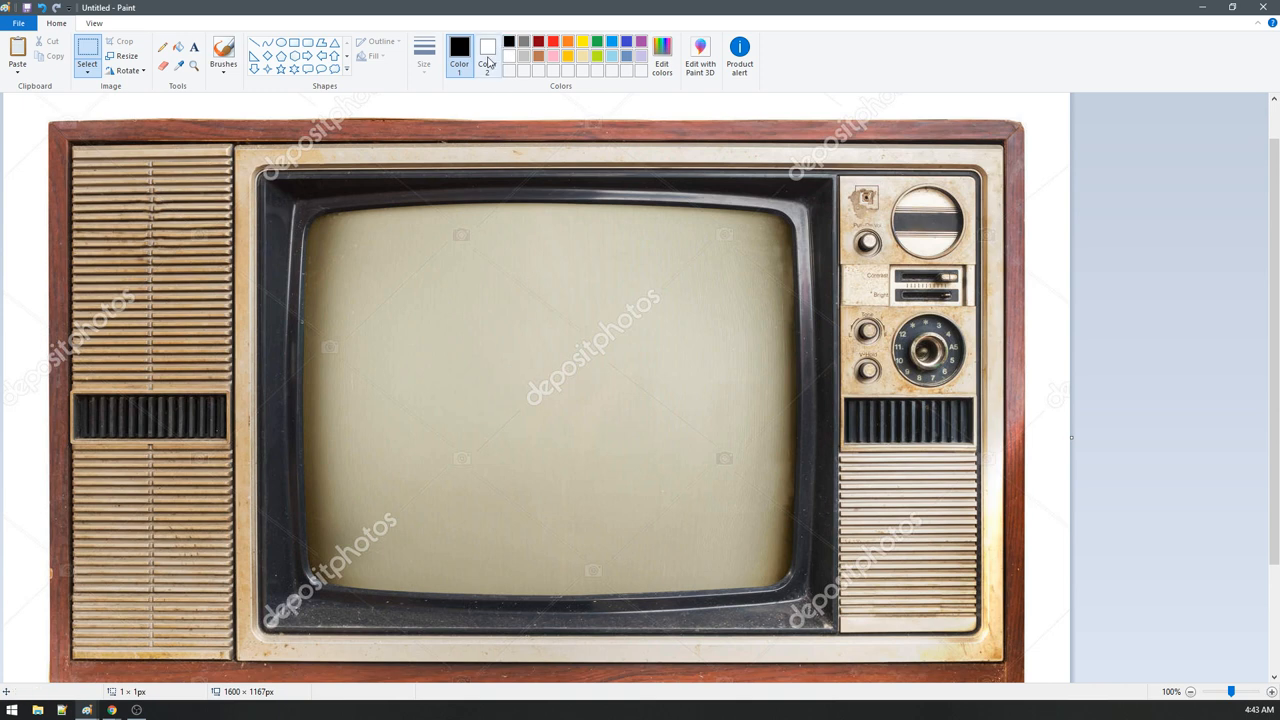
mouse_move(488, 56)
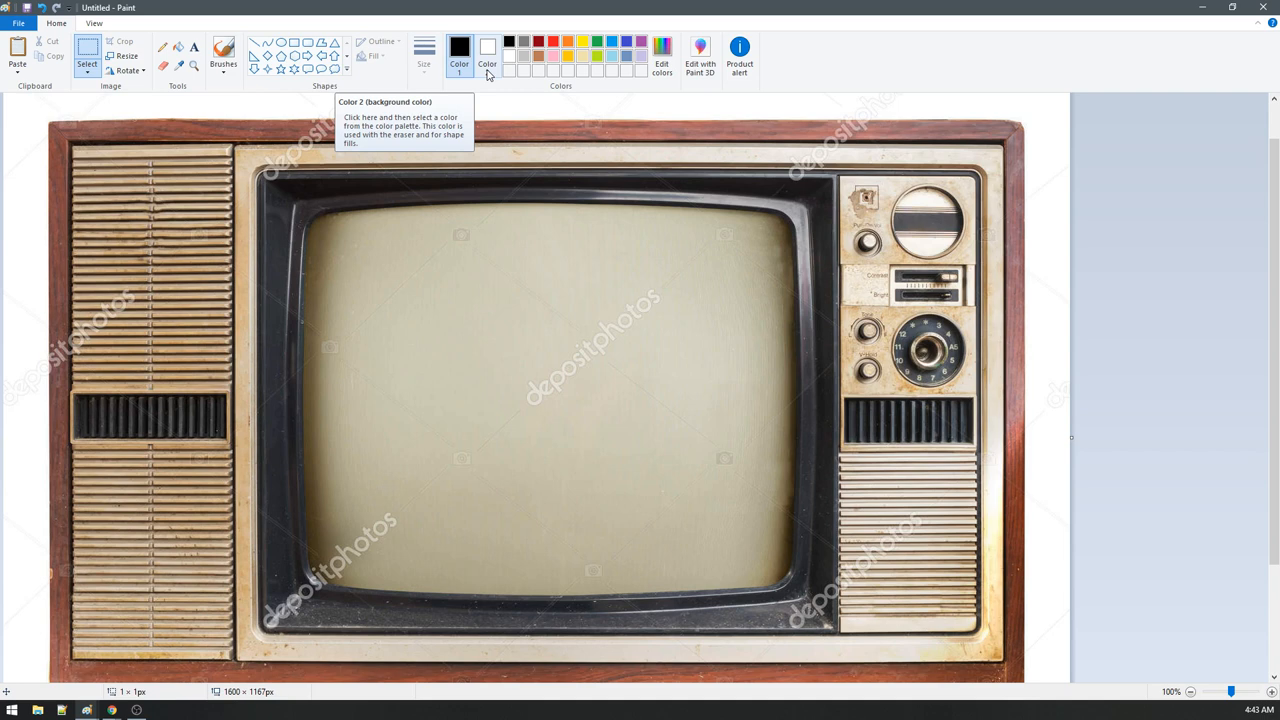
mouse_move(92, 368)
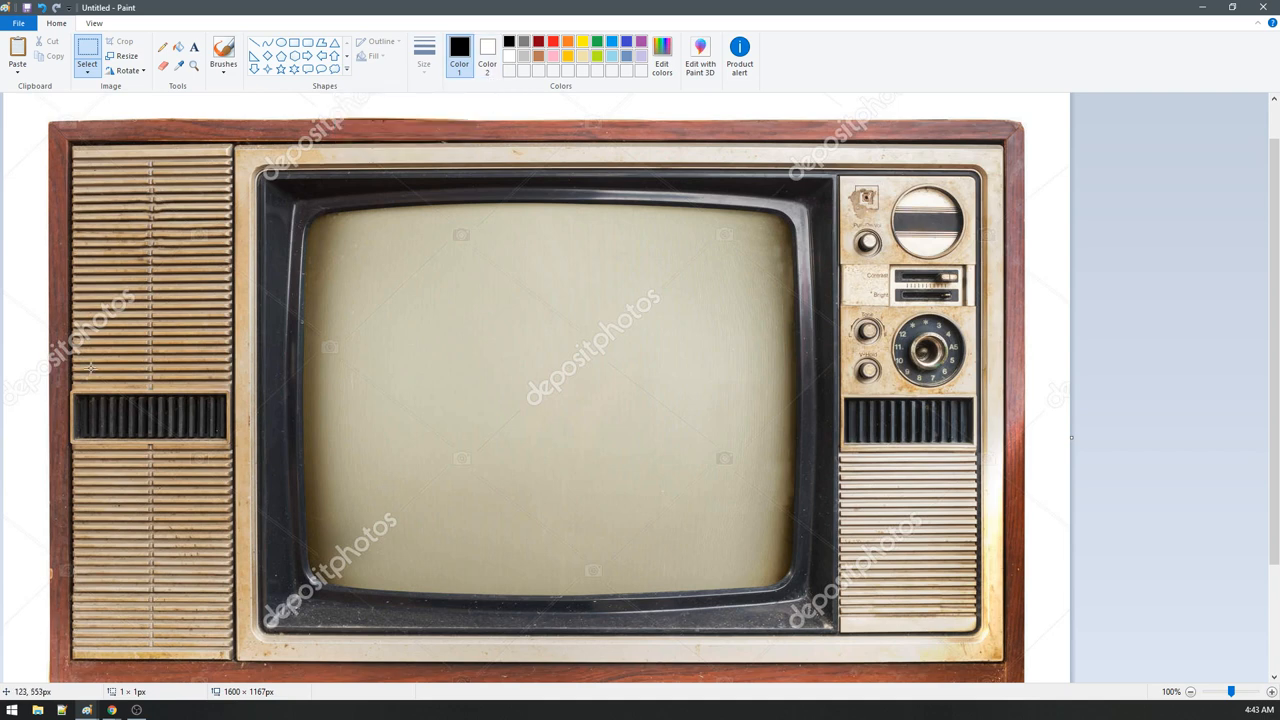
Step: Expand the Select options to reach selection shape and transparency settings
click(88, 60)
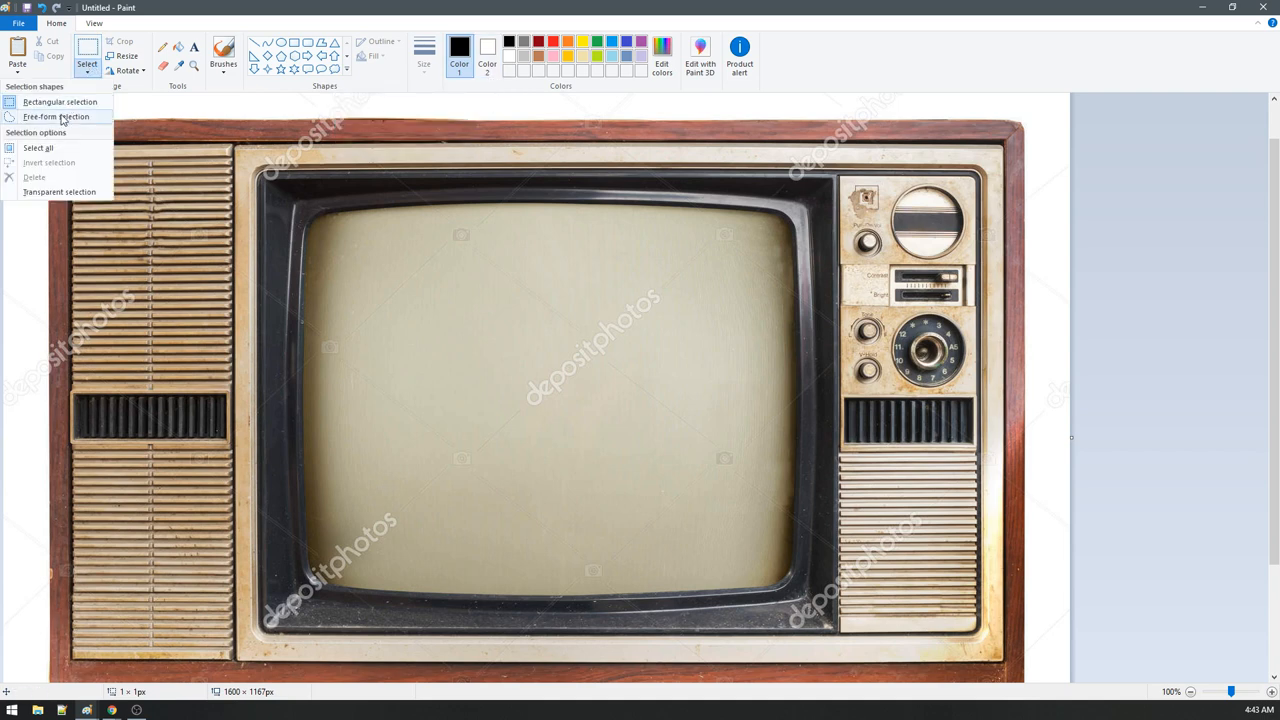
mouse_move(56, 192)
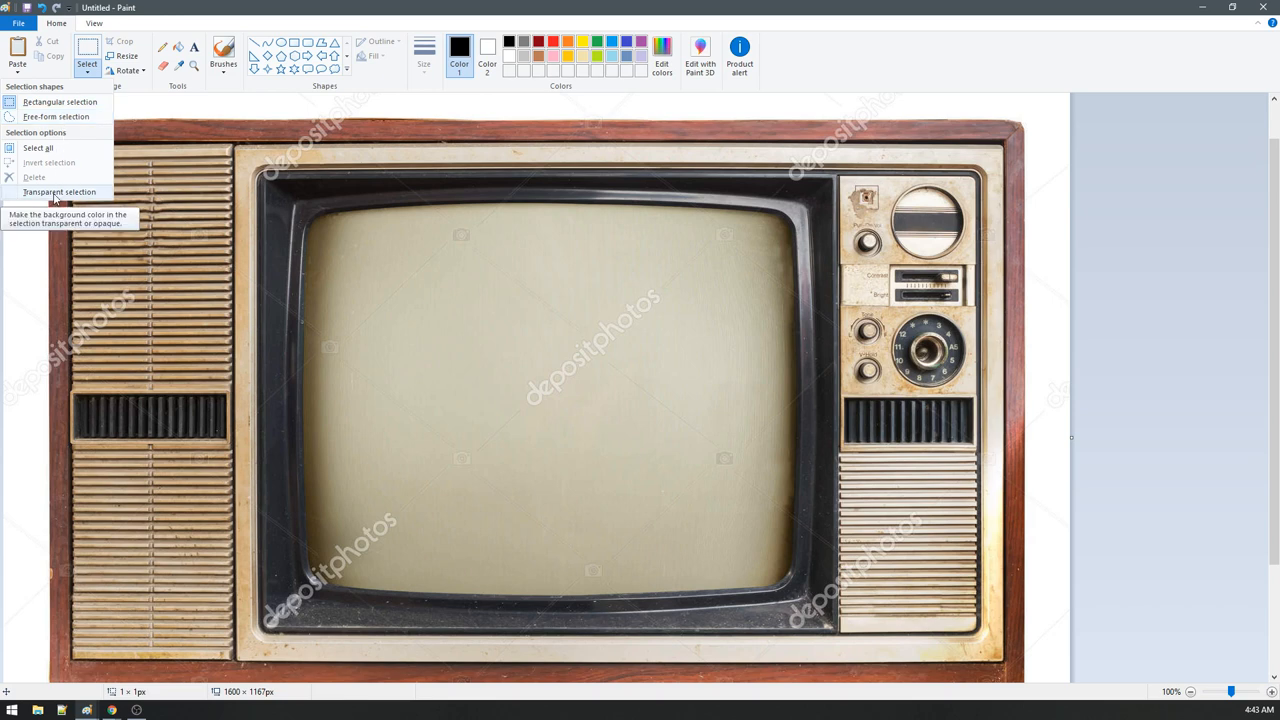
mouse_move(60, 192)
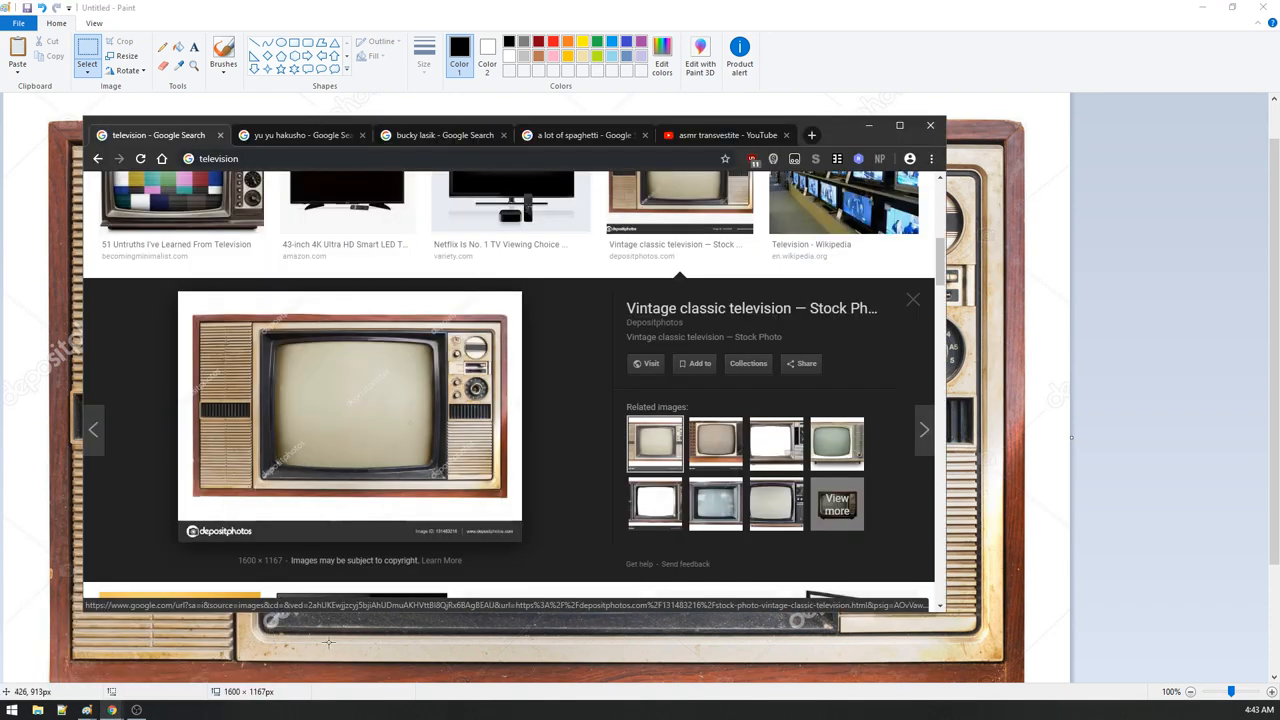
Step: View the Yu Yu Hakusho image results and its Funimation source page, then return to the television picture
click(300, 136)
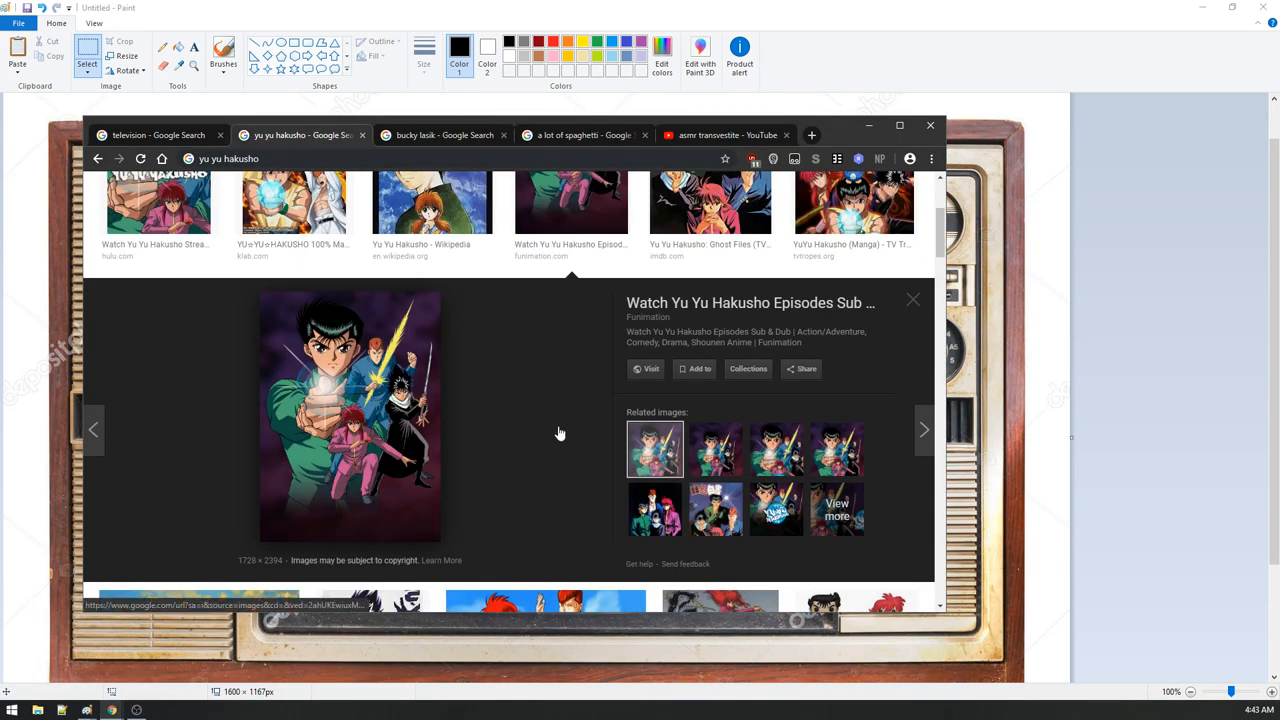
scroll(up, 3)
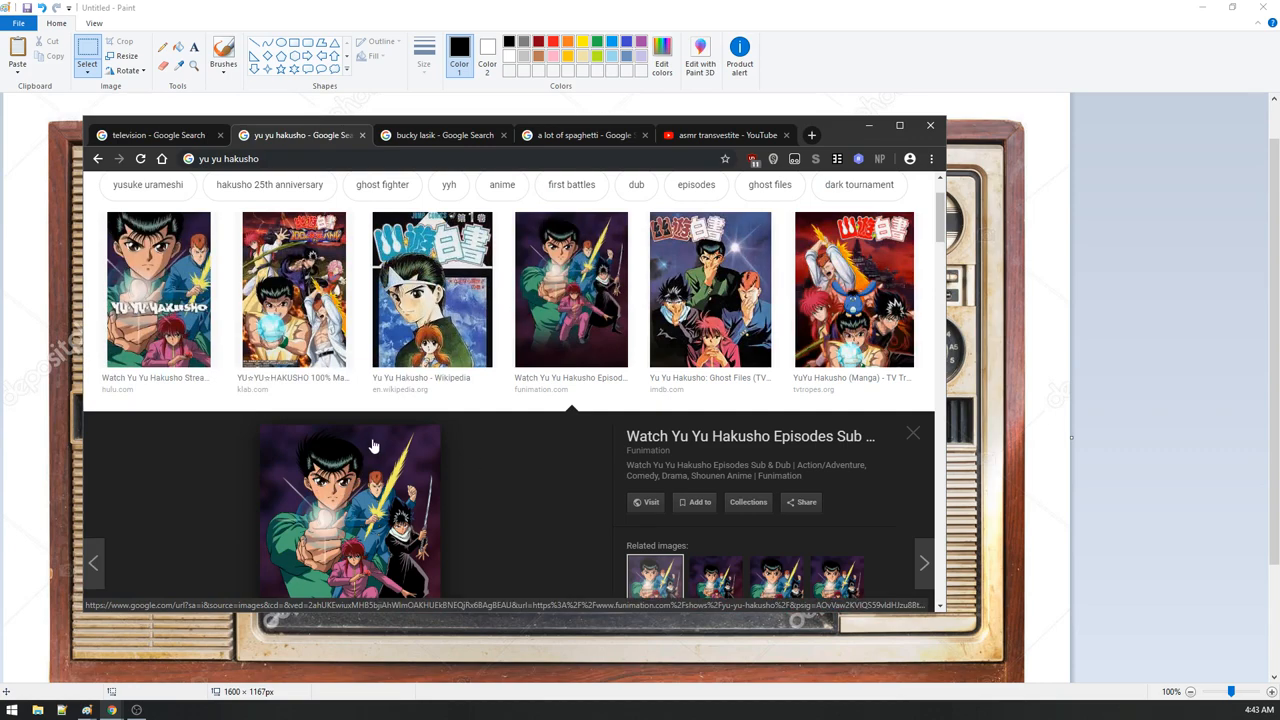
click(646, 502)
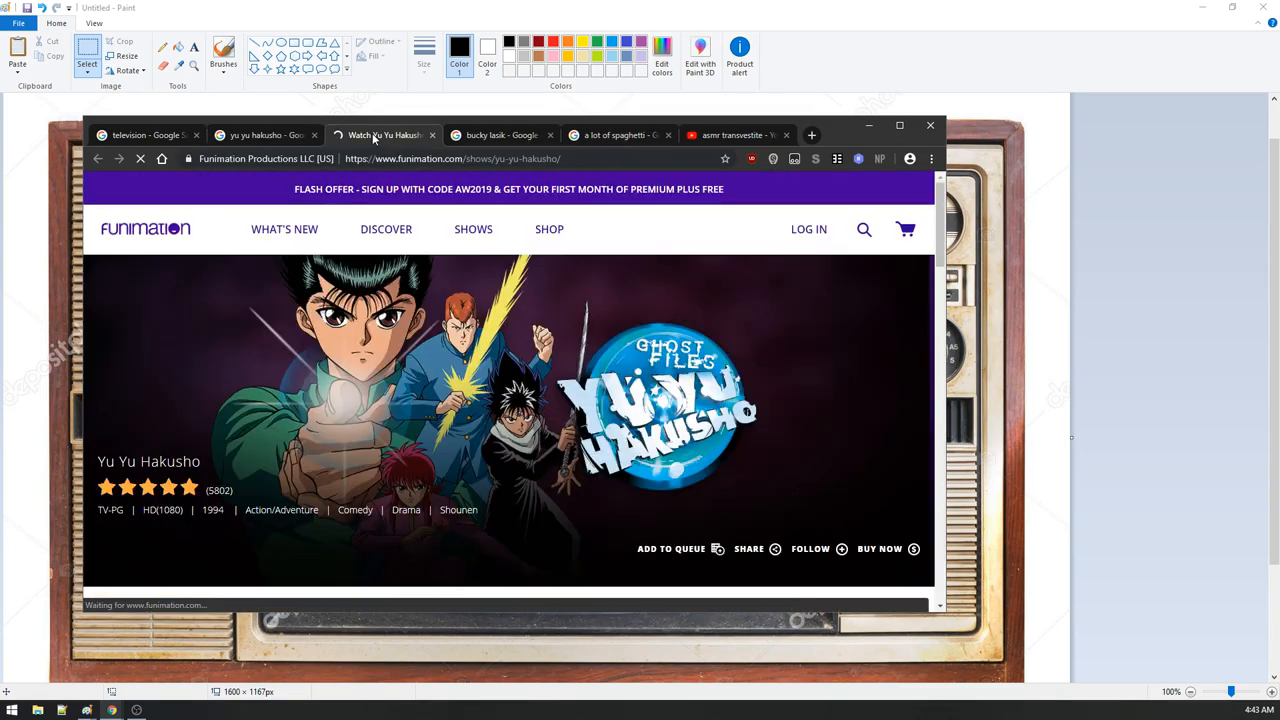
click(264, 136)
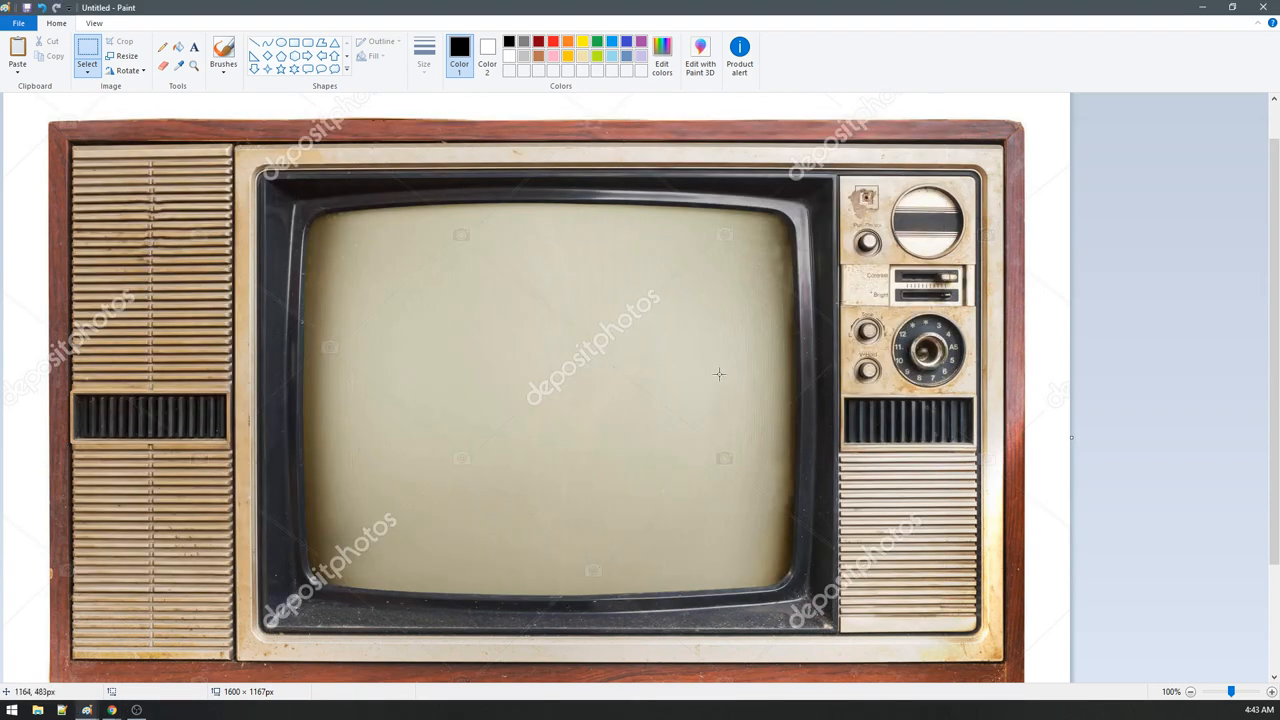
Step: Trim the canvas to the anime picture, resize it to 1150 × 646 pixels, and set its window aside
click(16, 50)
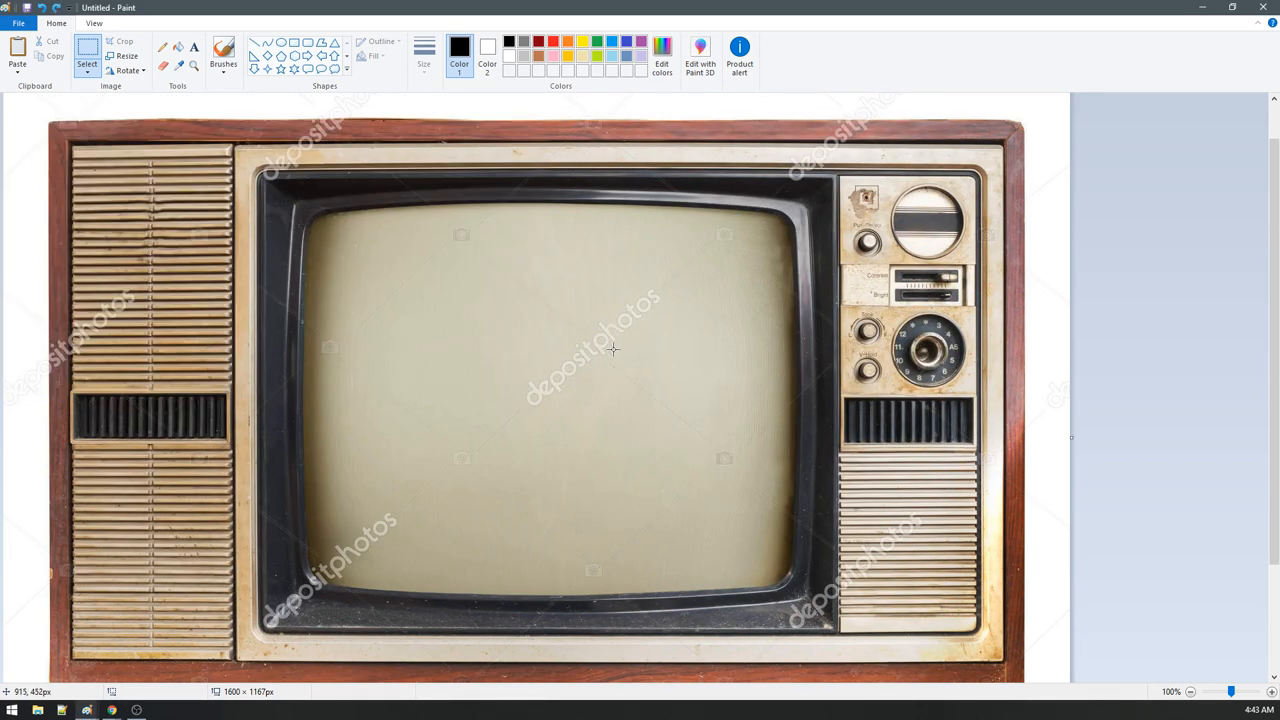
mouse_move(86, 708)
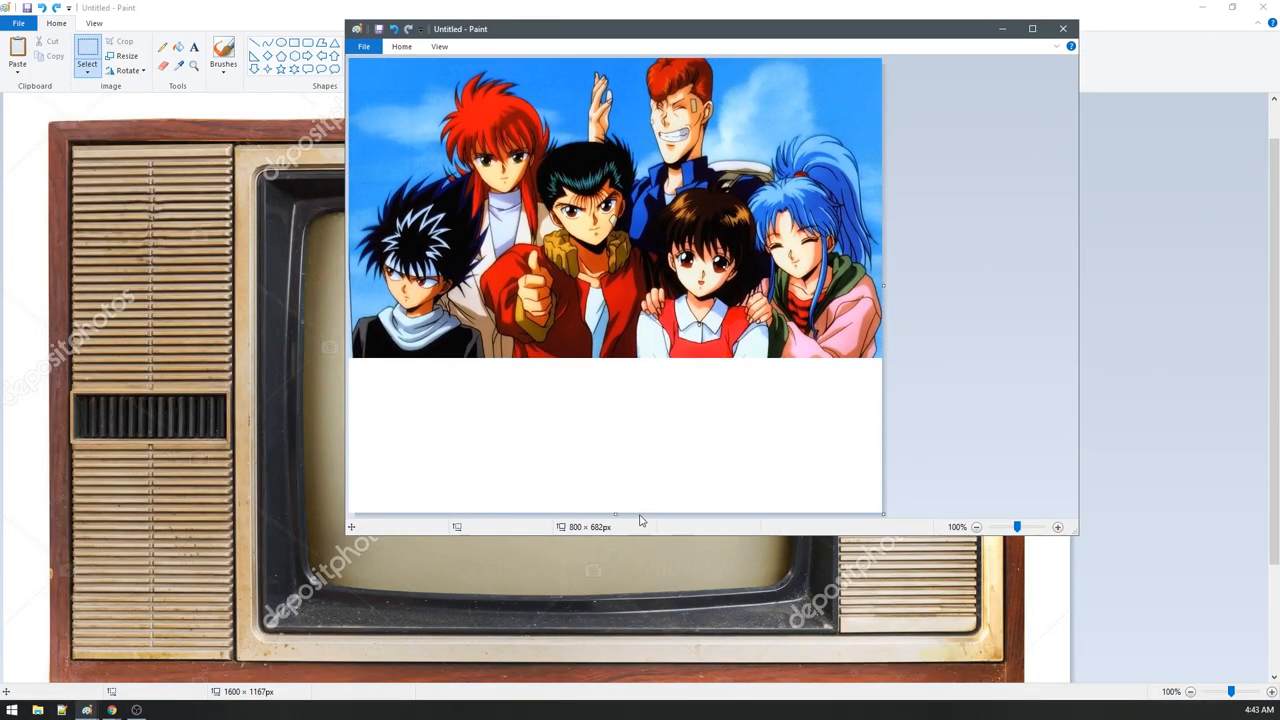
drag(616, 518, 616, 362)
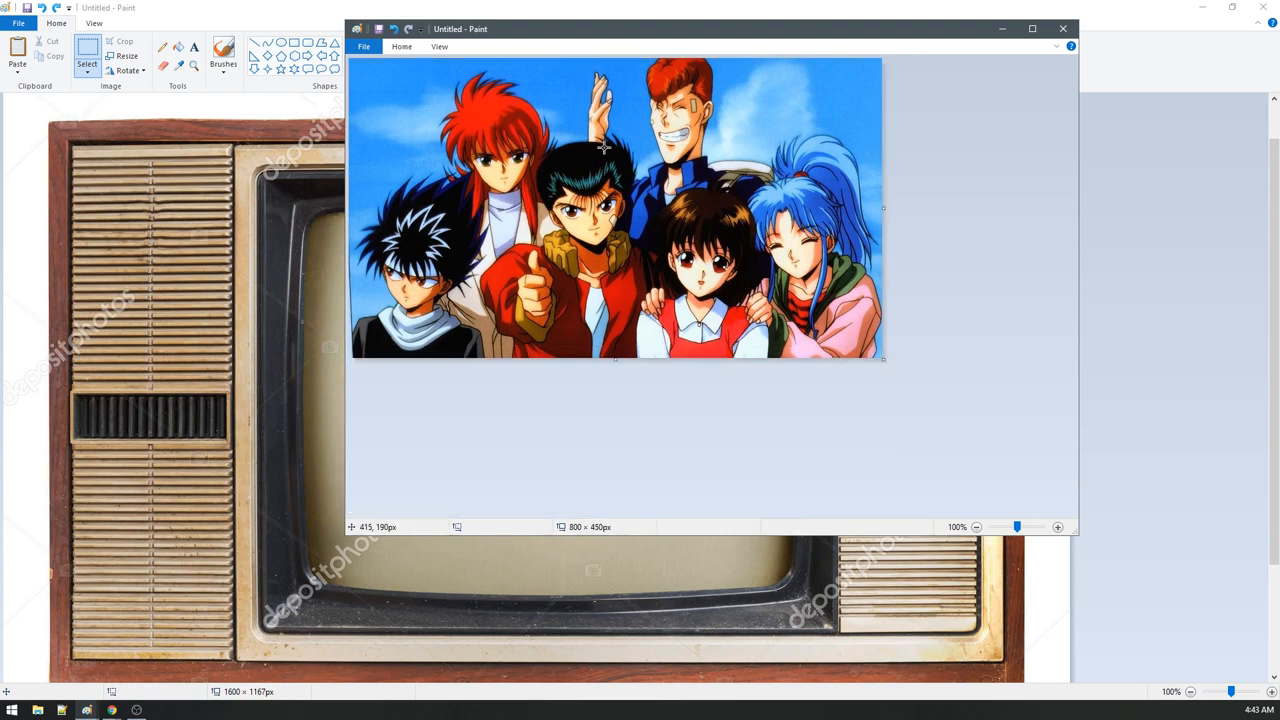
click(400, 46)
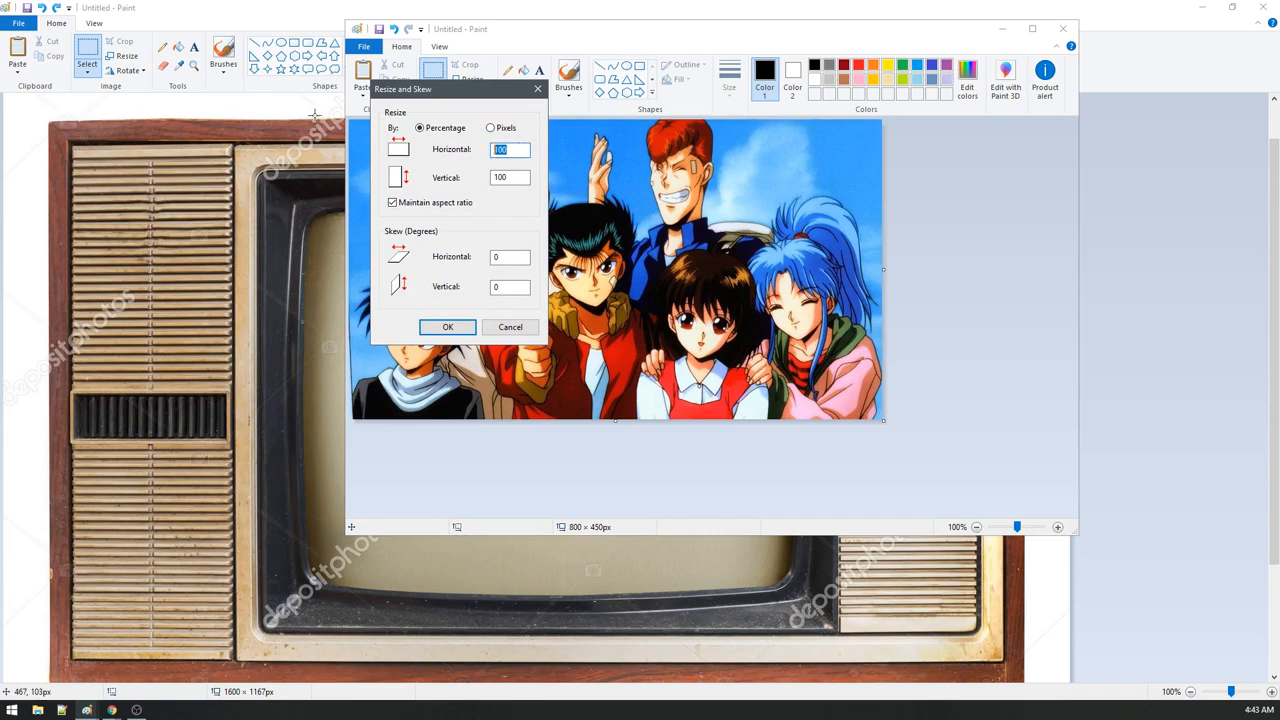
click(448, 328)
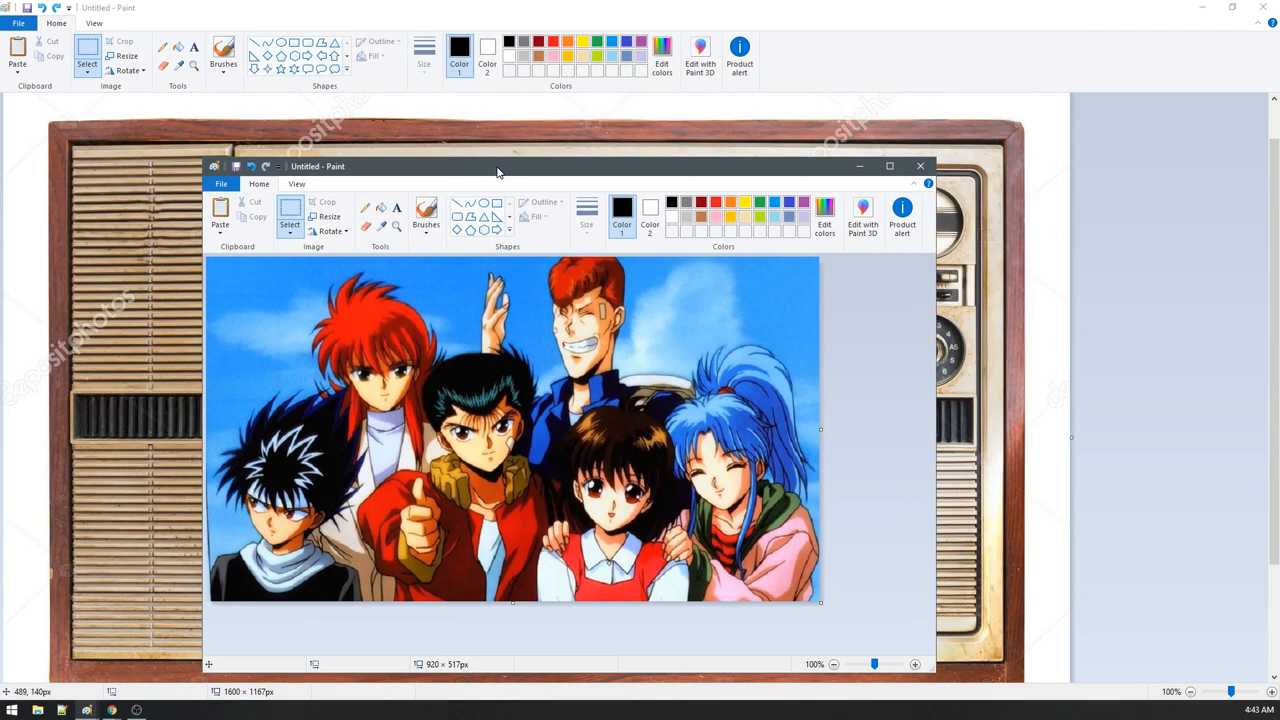
click(328, 216)
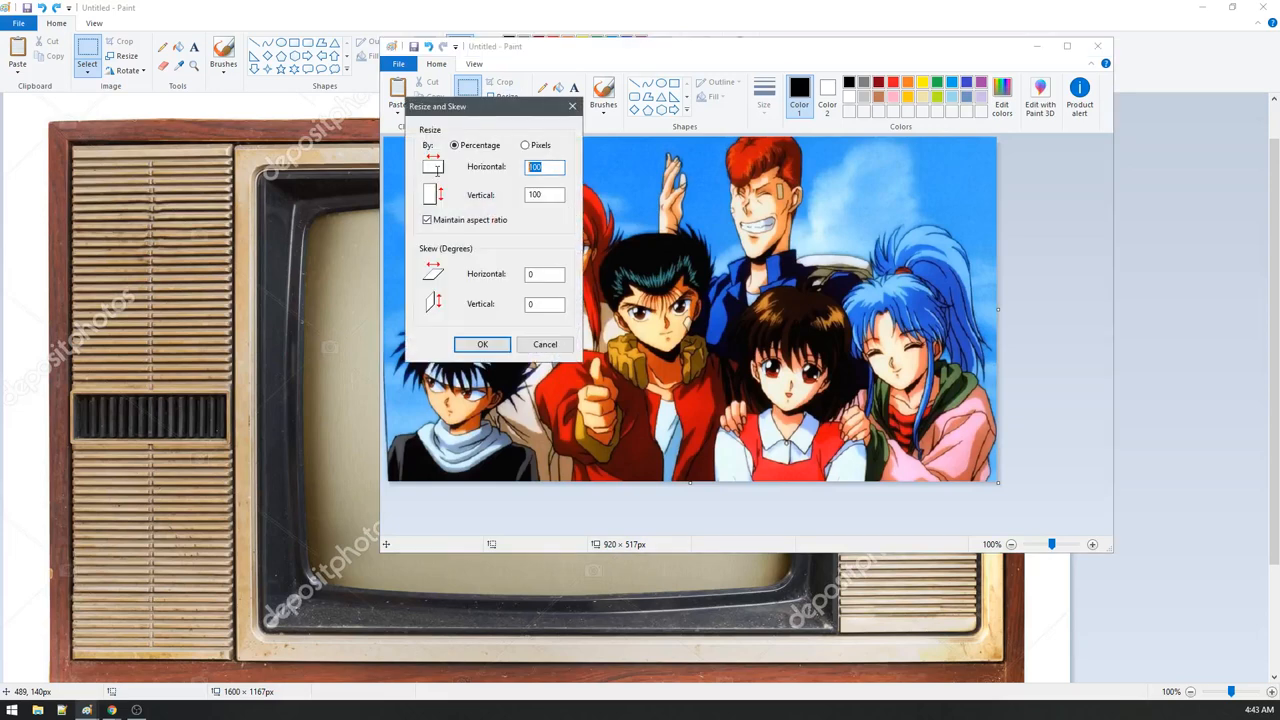
click(482, 344)
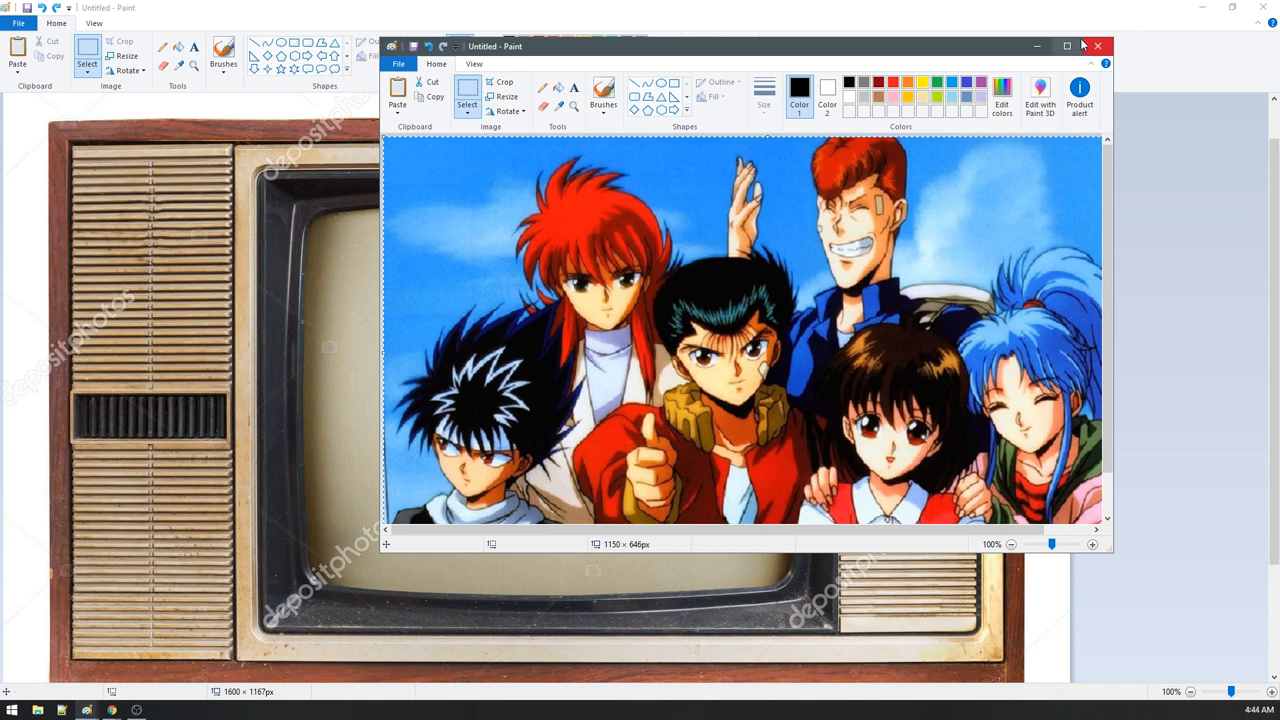
click(1066, 46)
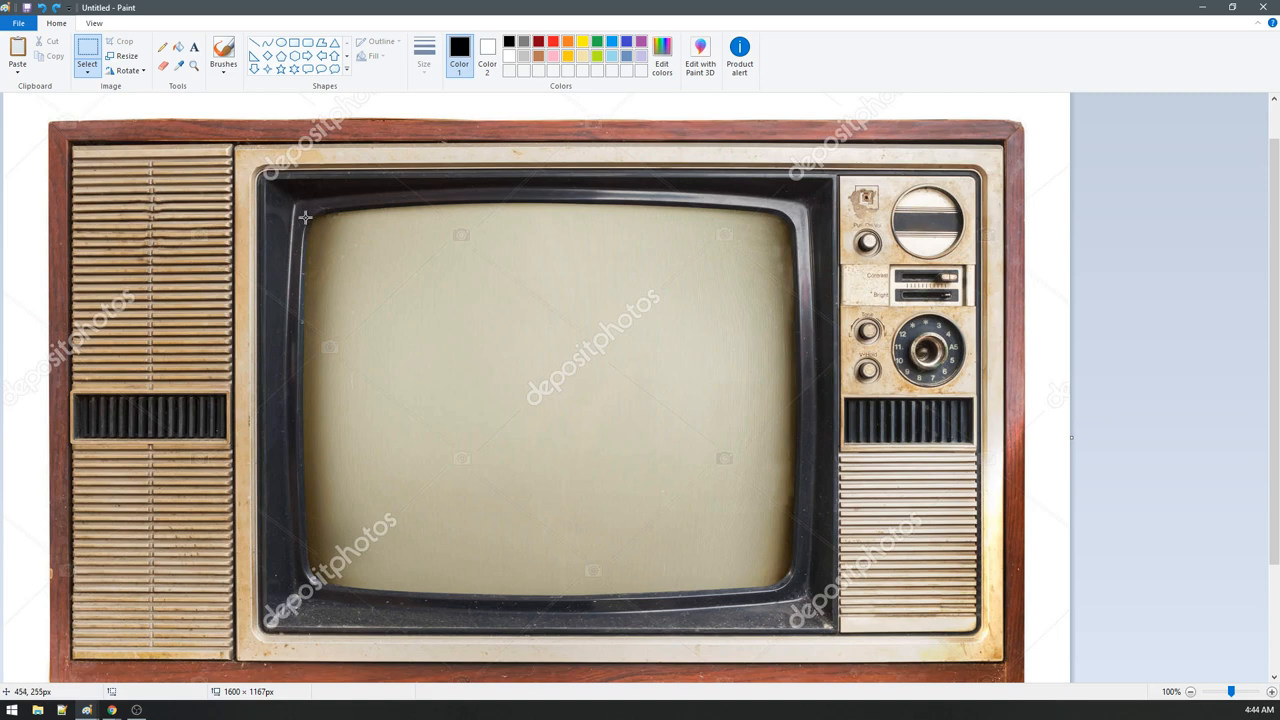
Step: Mark out the television's screen area and erase it to plain white
drag(304, 216, 790, 588)
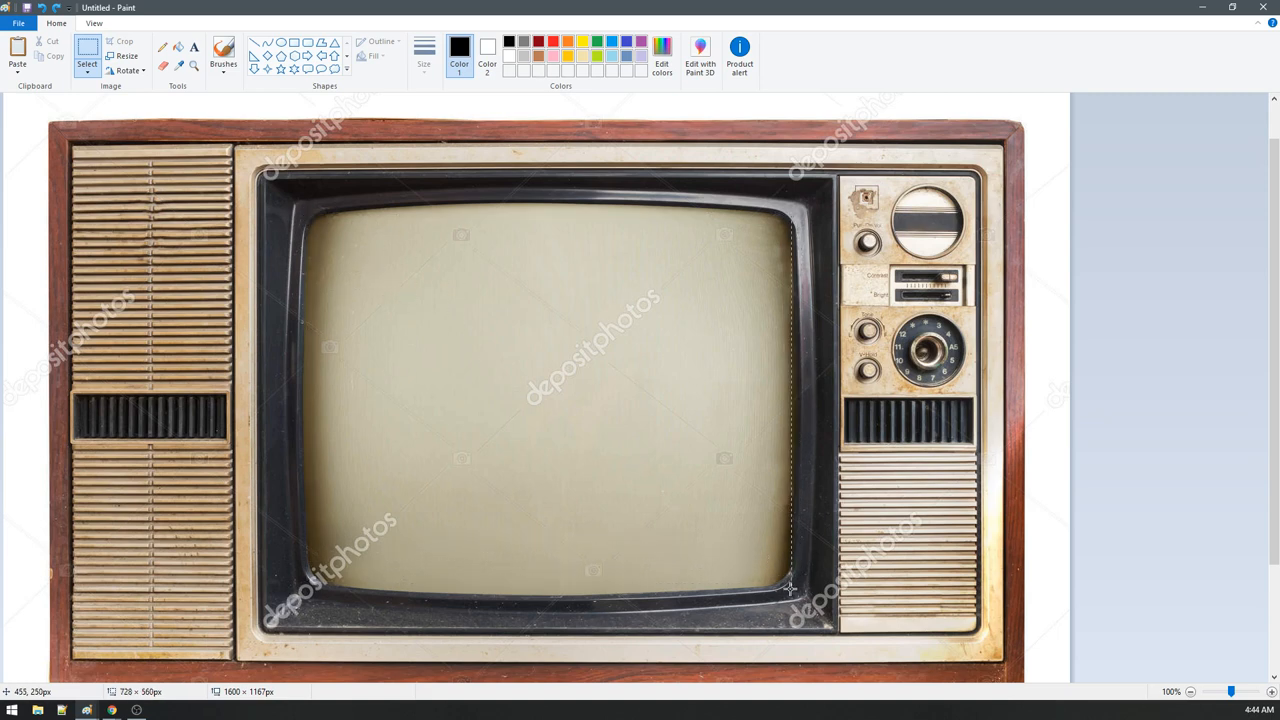
drag(304, 216, 796, 590)
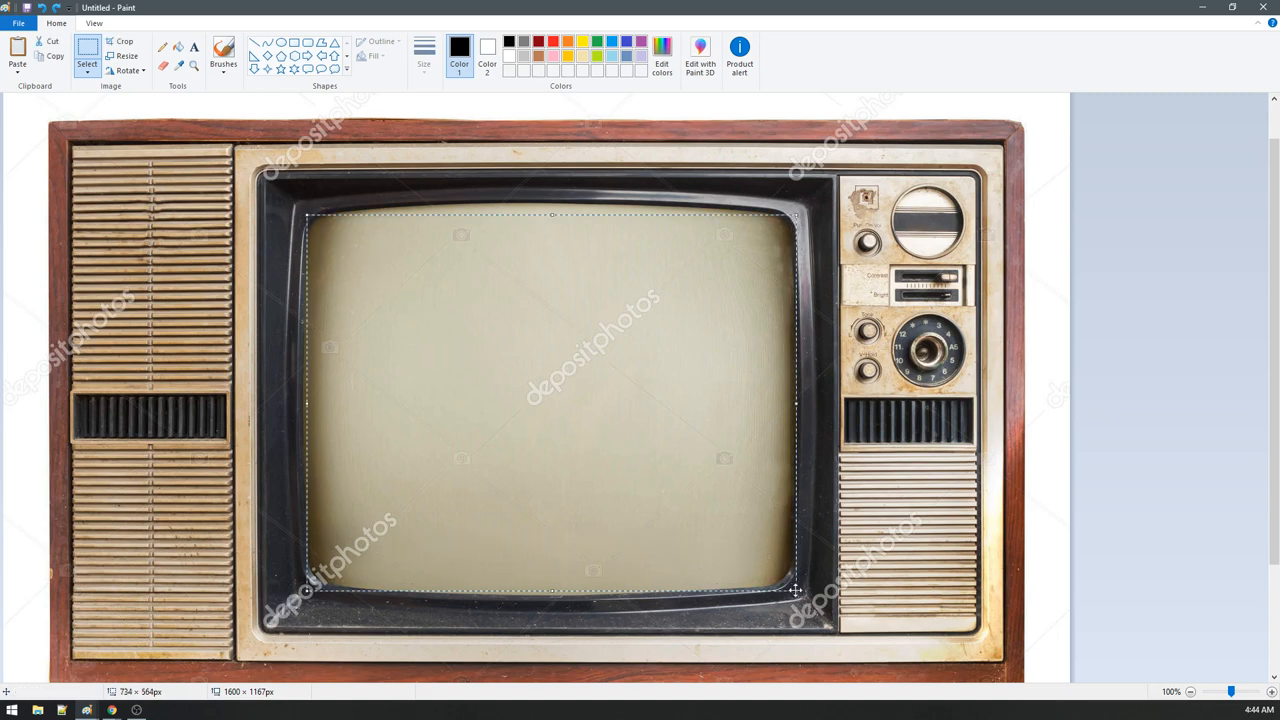
key(Delete)
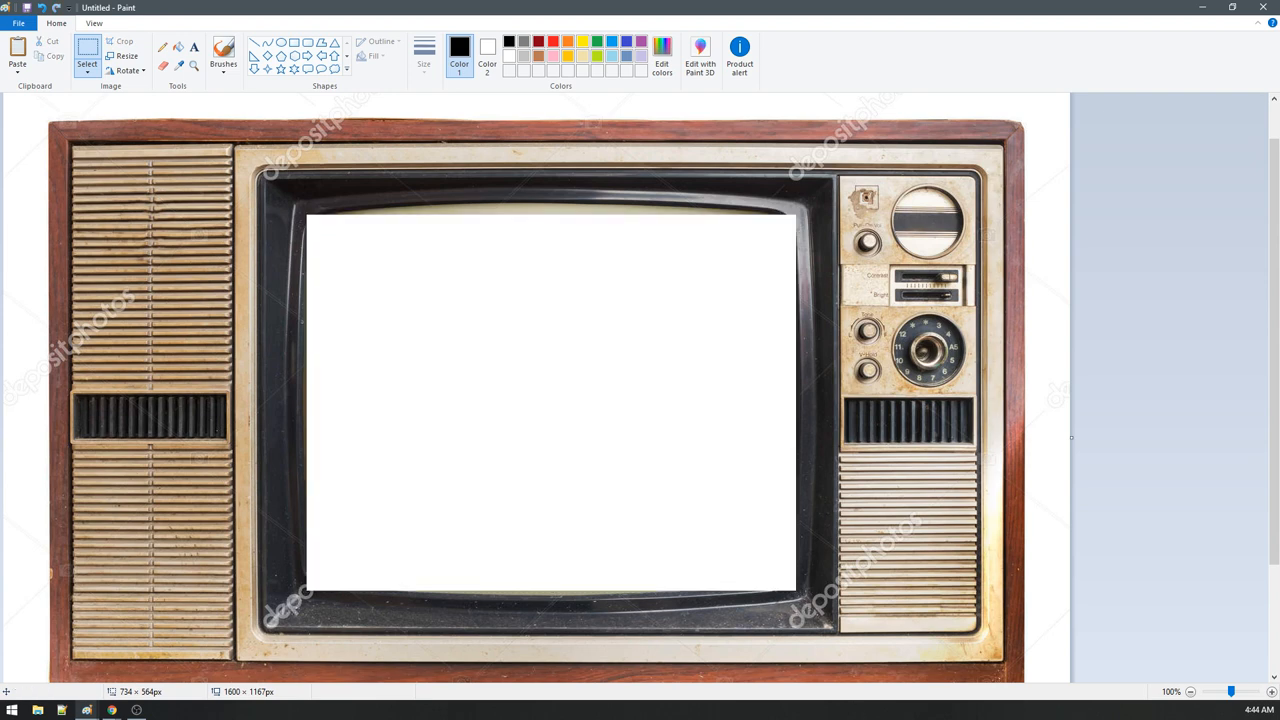
mouse_move(532, 330)
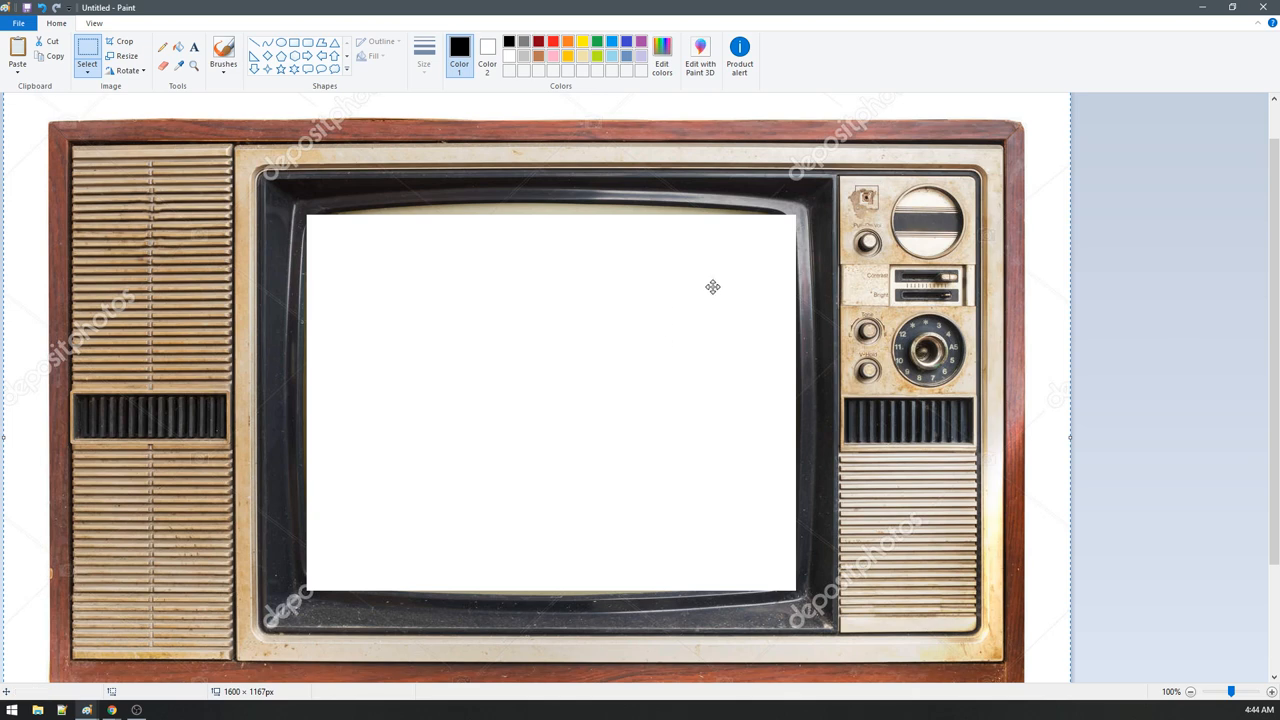
mouse_move(920, 324)
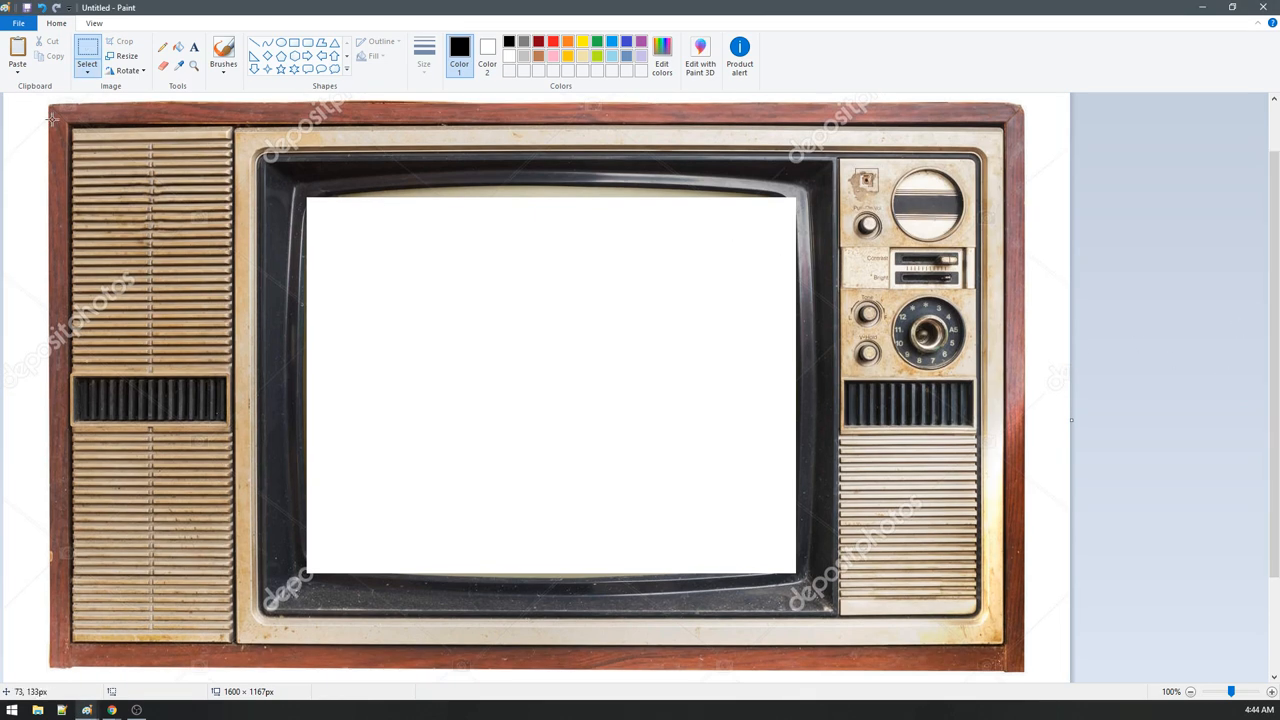
Step: Shrink the whole television picture down to 1150 pixels wide
drag(50, 118, 704, 472)
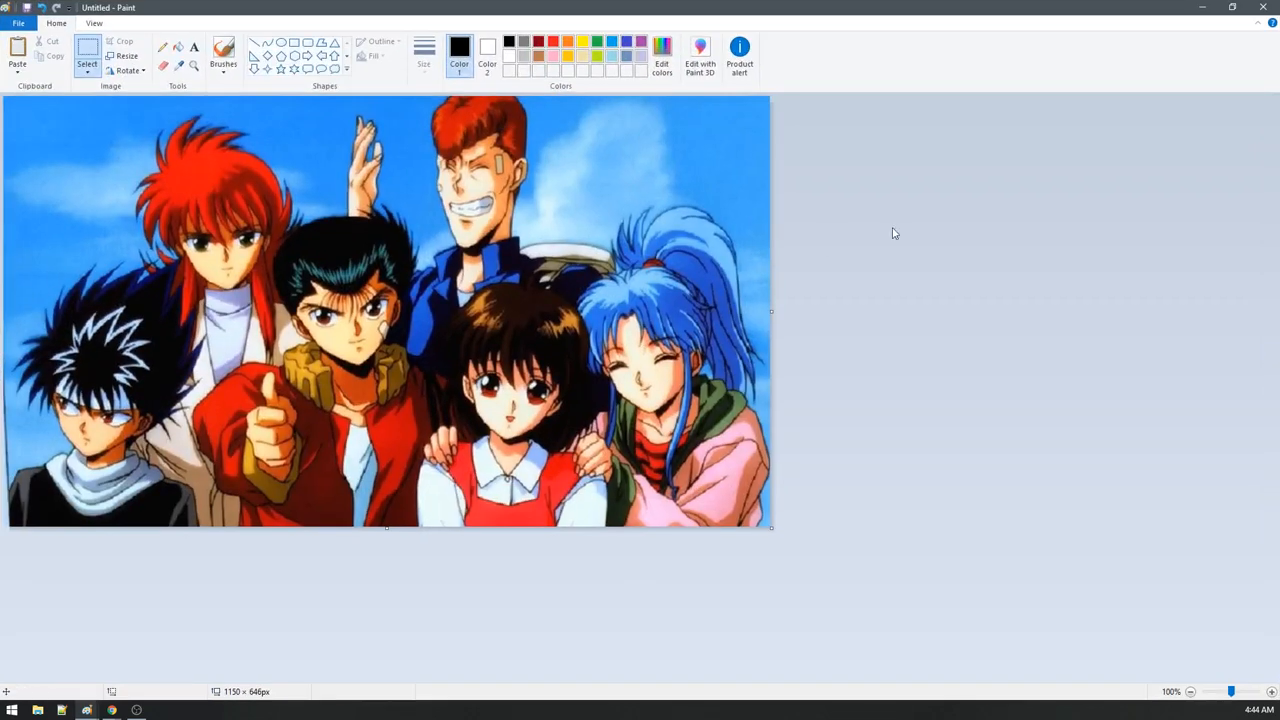
mouse_move(624, 296)
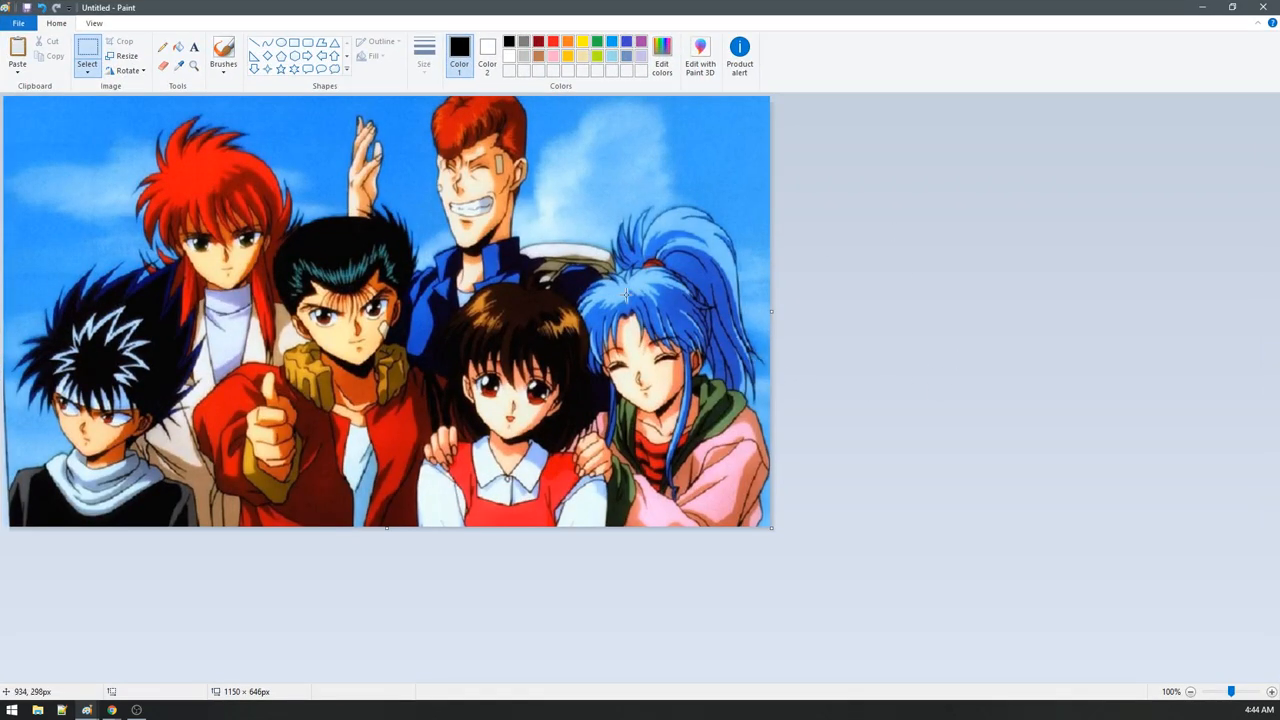
mouse_move(770, 532)
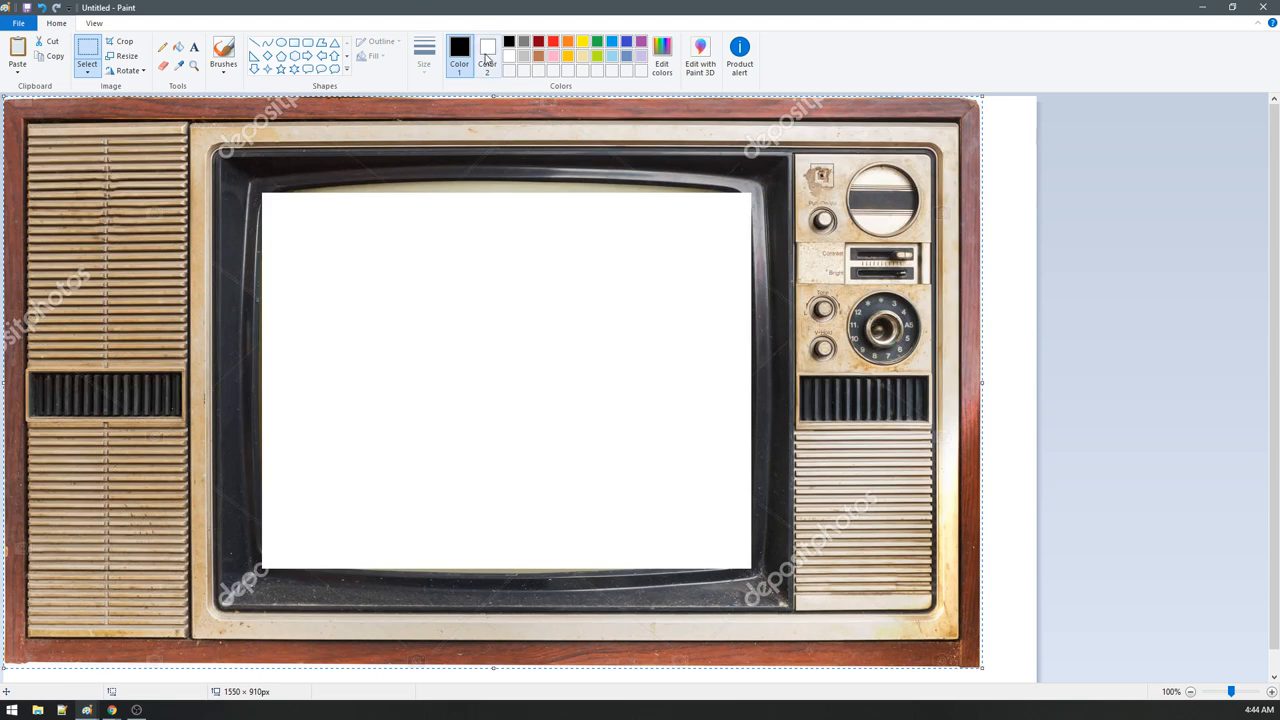
Step: Sample the blank screen's white as Colour 2 and paste the anime picture onto the white canvas
click(488, 50)
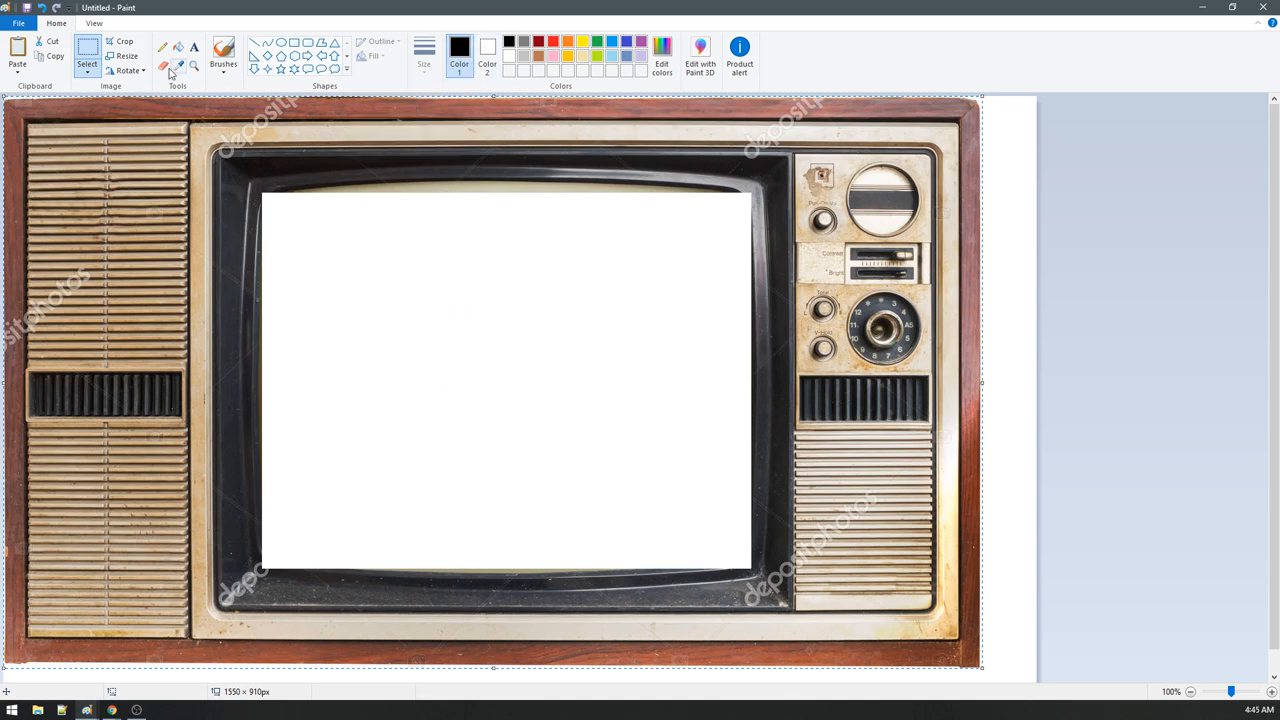
click(164, 66)
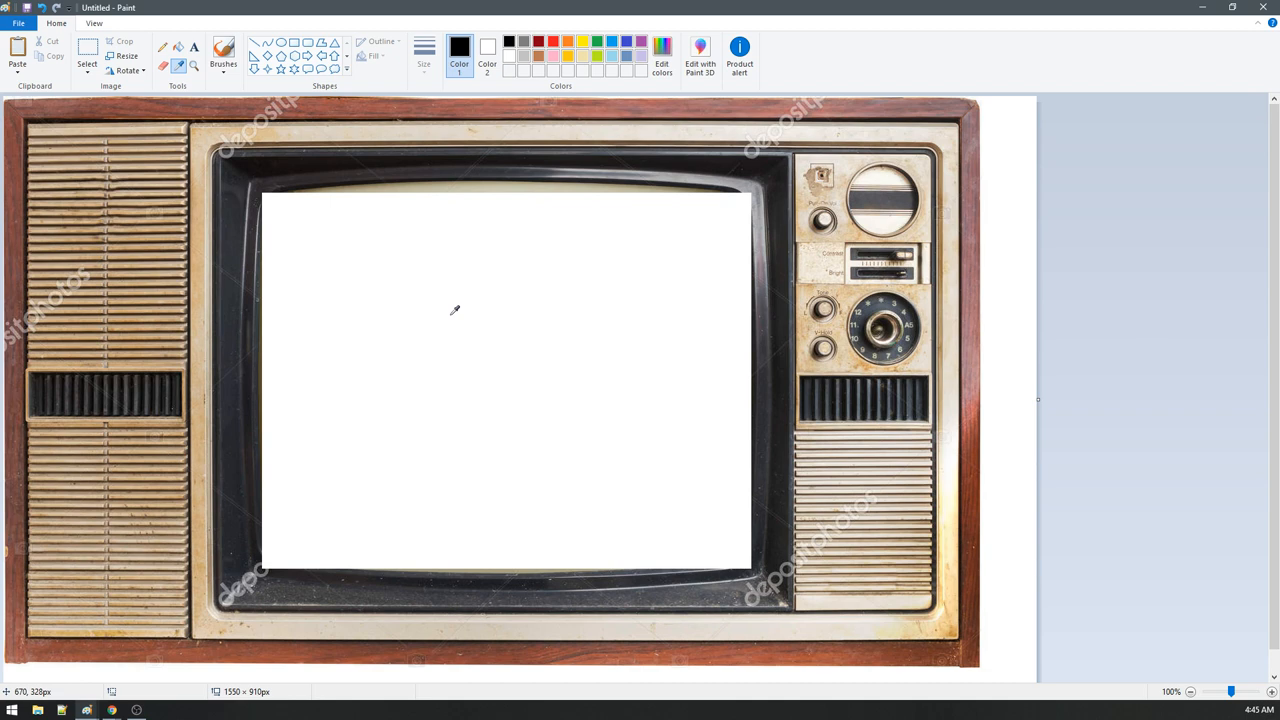
click(224, 54)
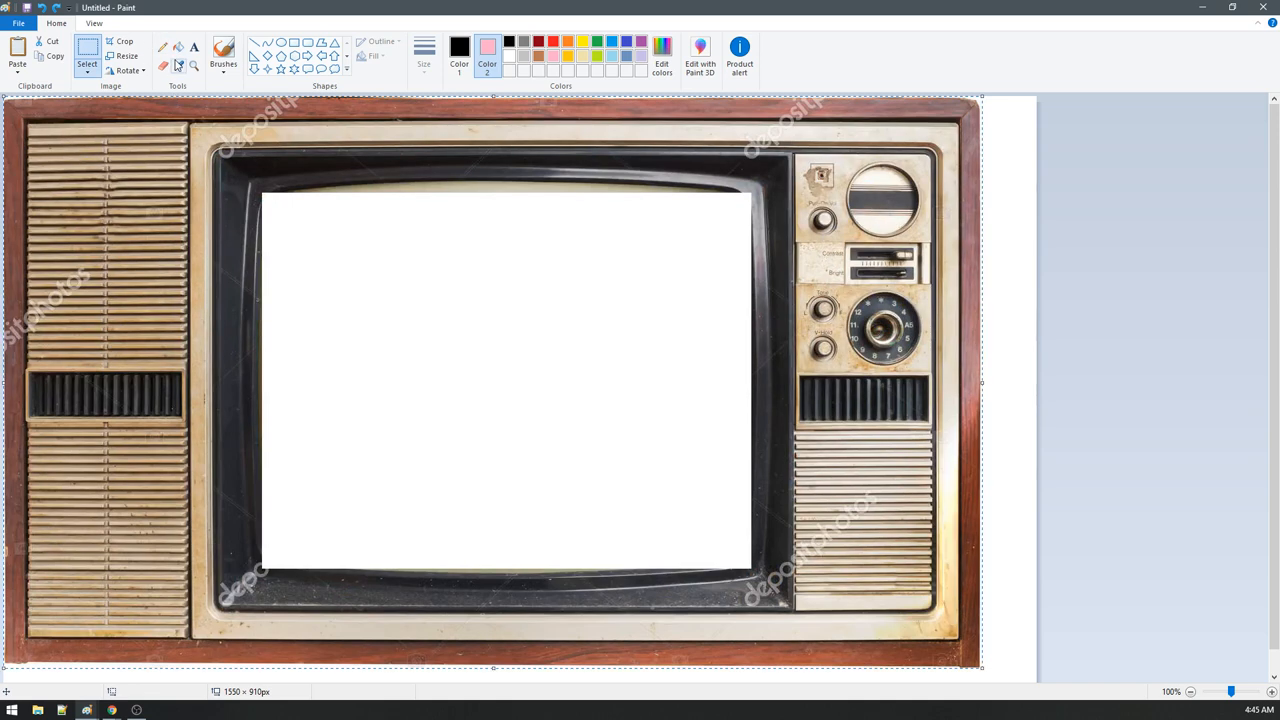
click(224, 50)
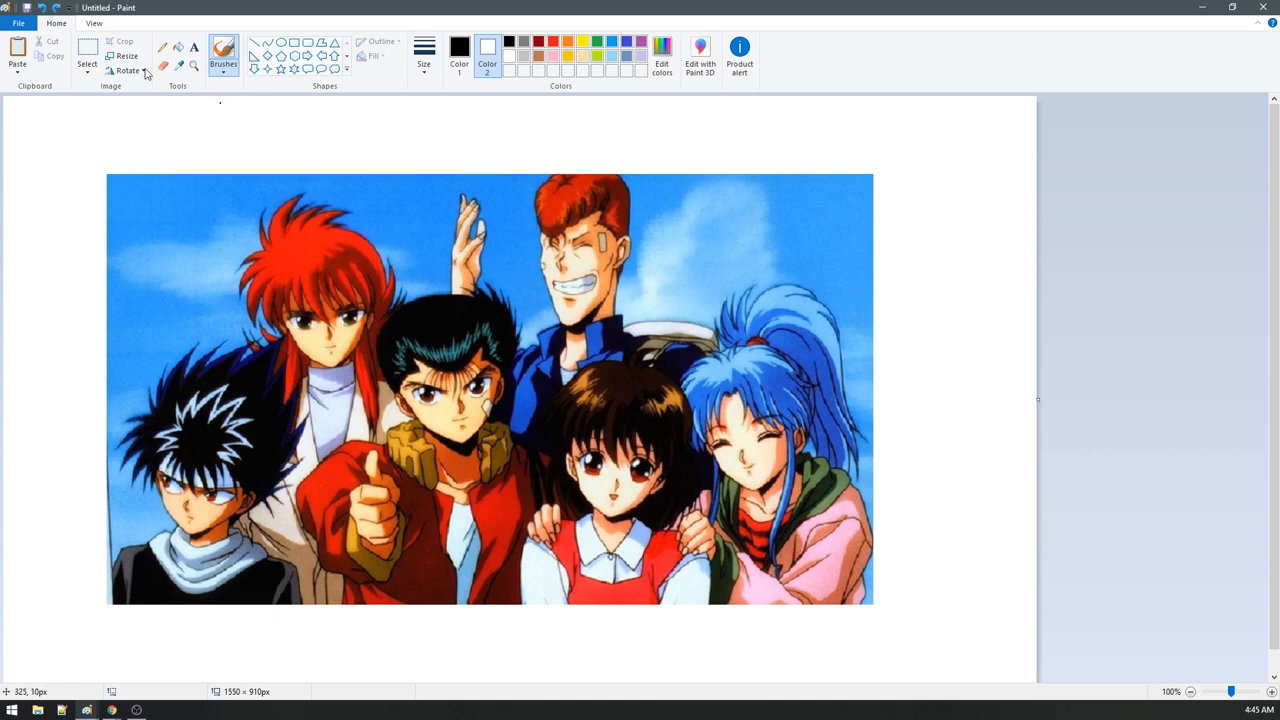
Step: Enable transparent selection so the anime picture shows through the television's white screen
click(88, 50)
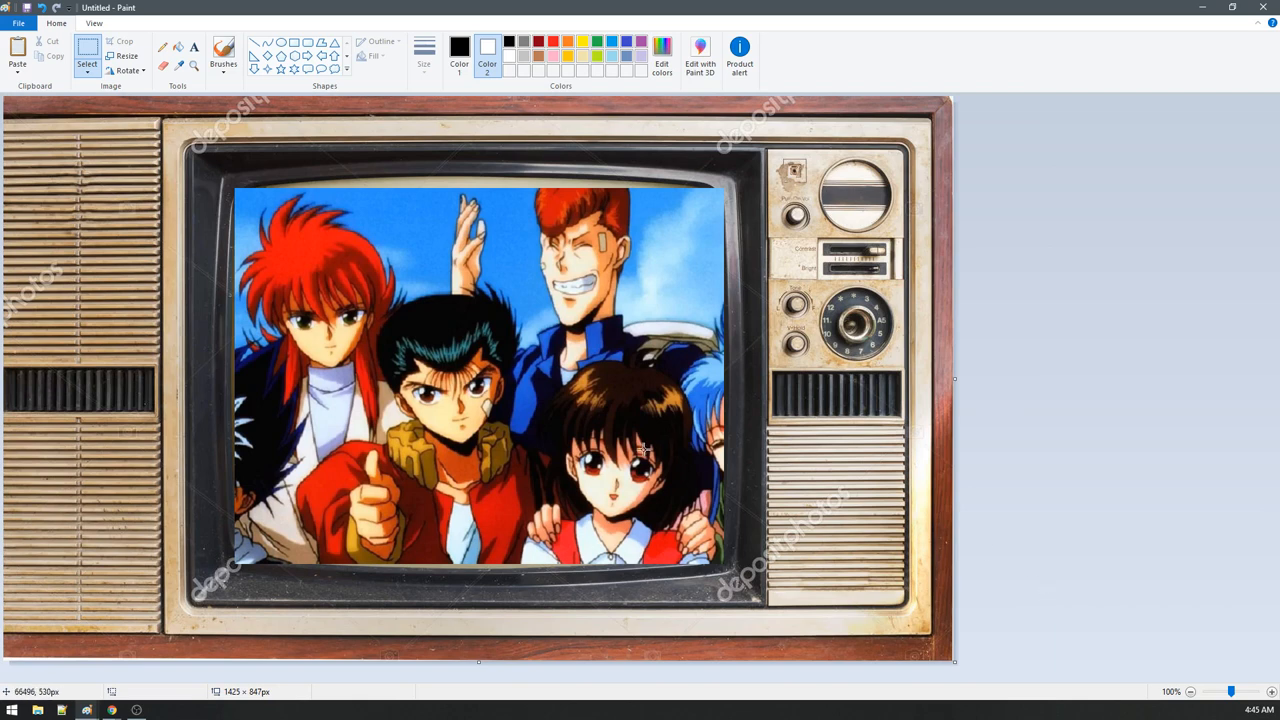
mouse_move(476, 292)
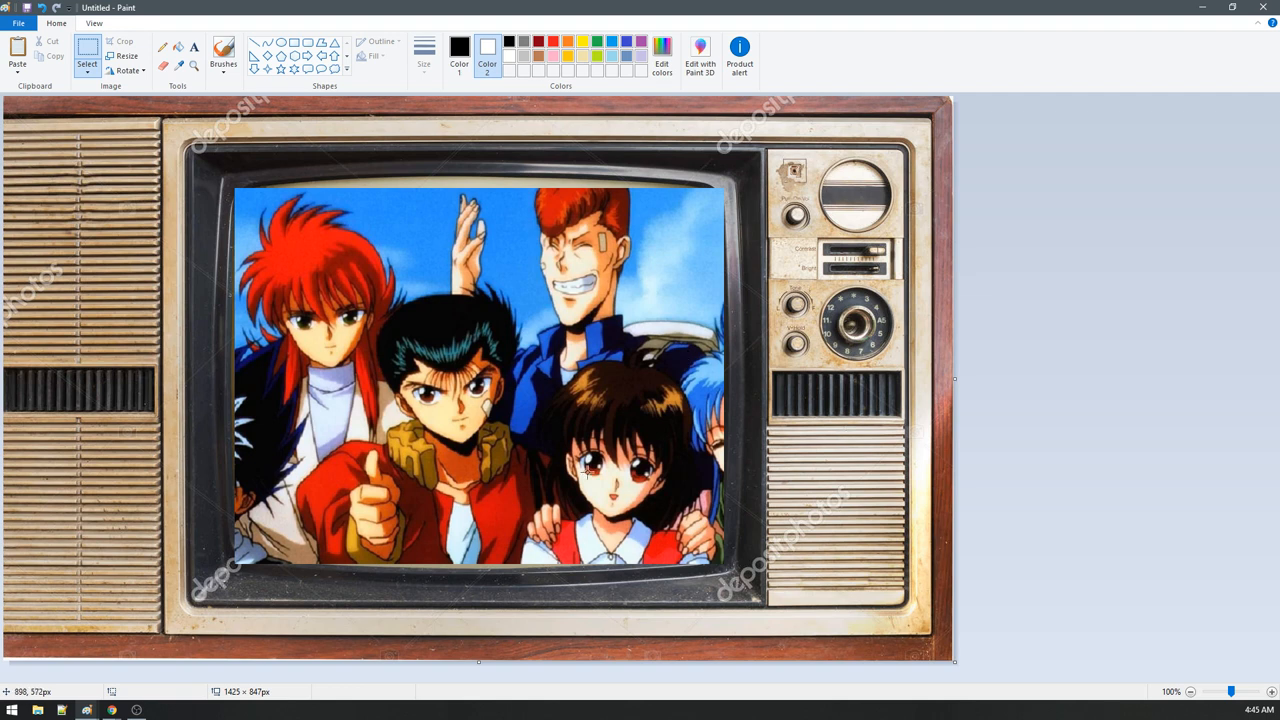
mouse_move(502, 278)
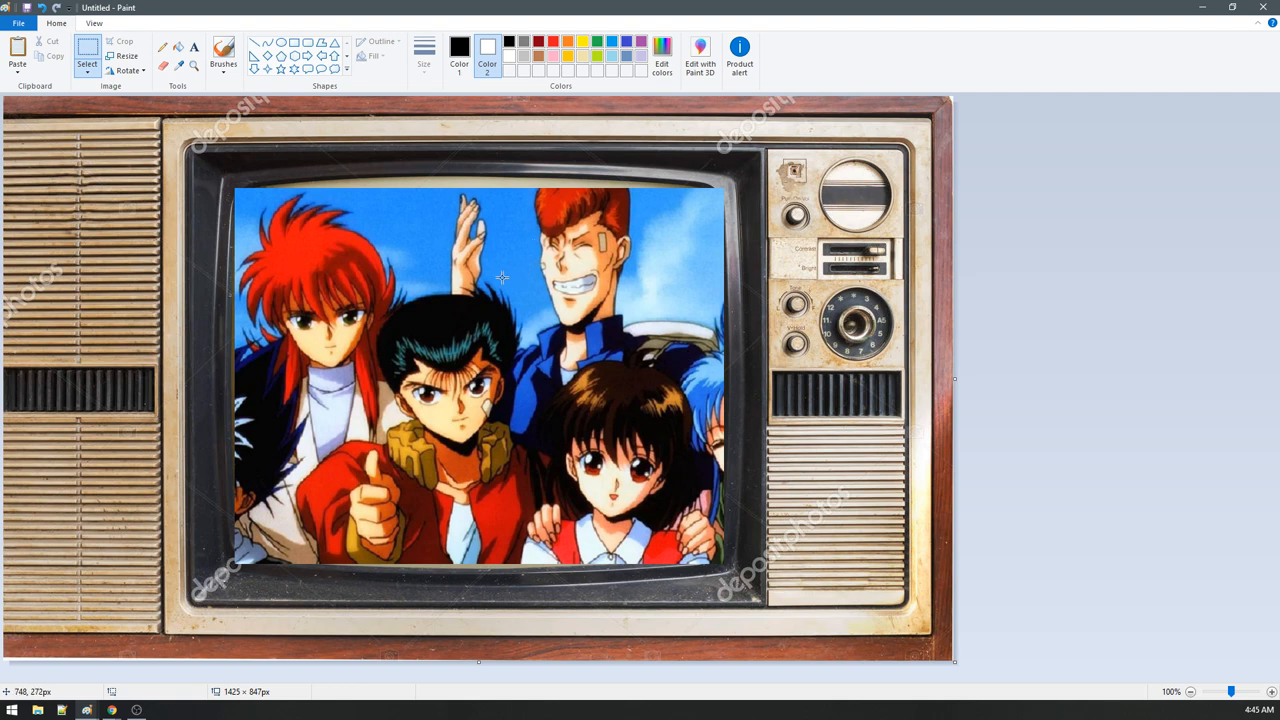
mouse_move(960, 352)
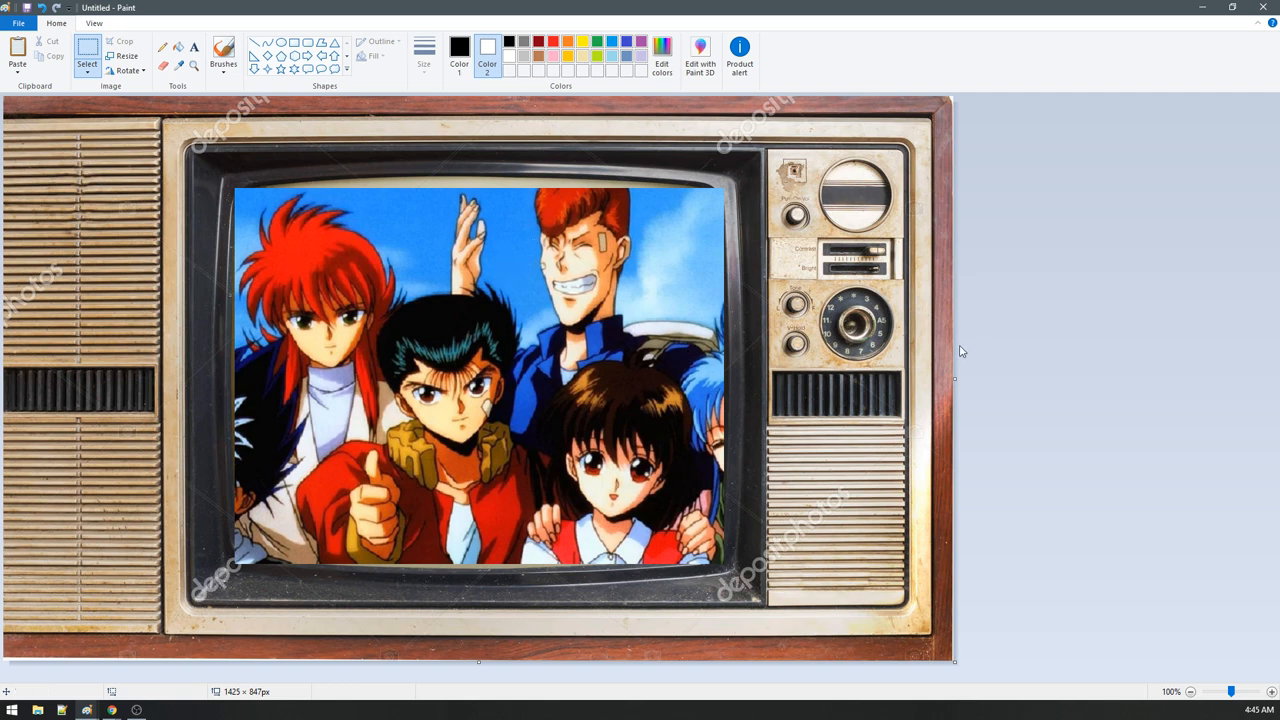
mouse_move(1052, 368)
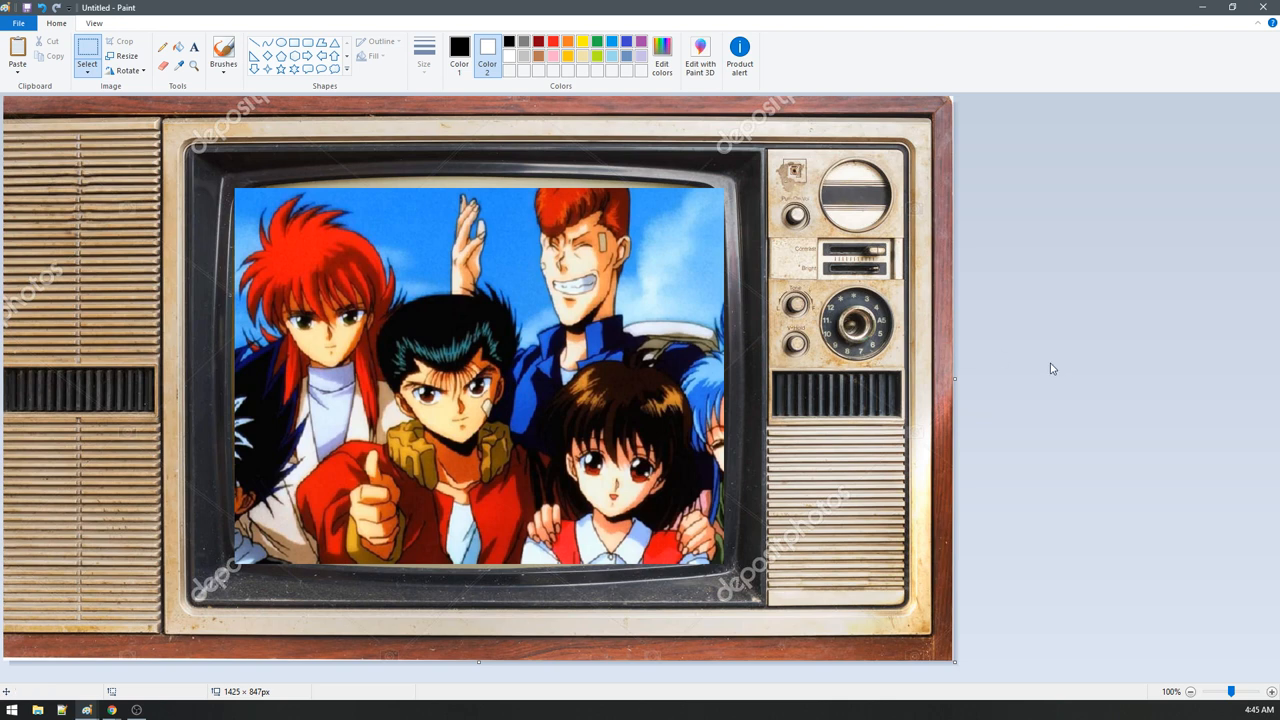
mouse_move(1012, 404)
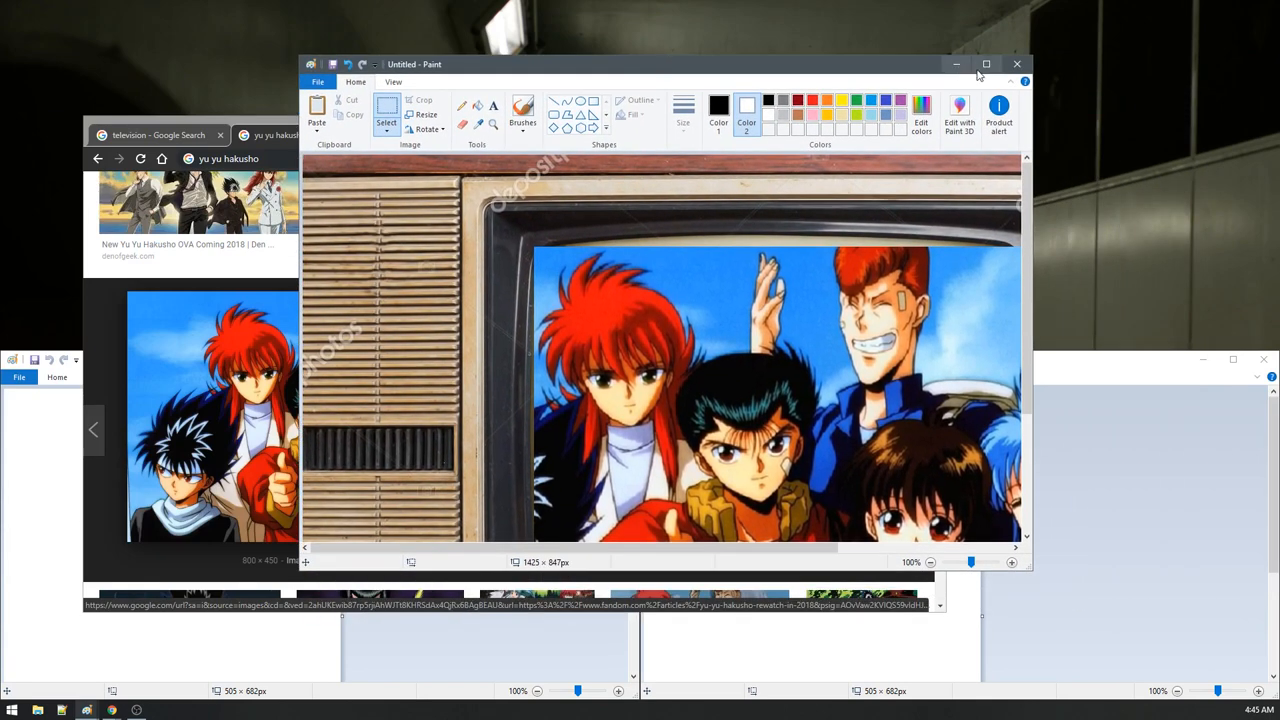
Step: Close the television composite without saving and open a larger preview of a Bucky Lasek photo
click(984, 64)
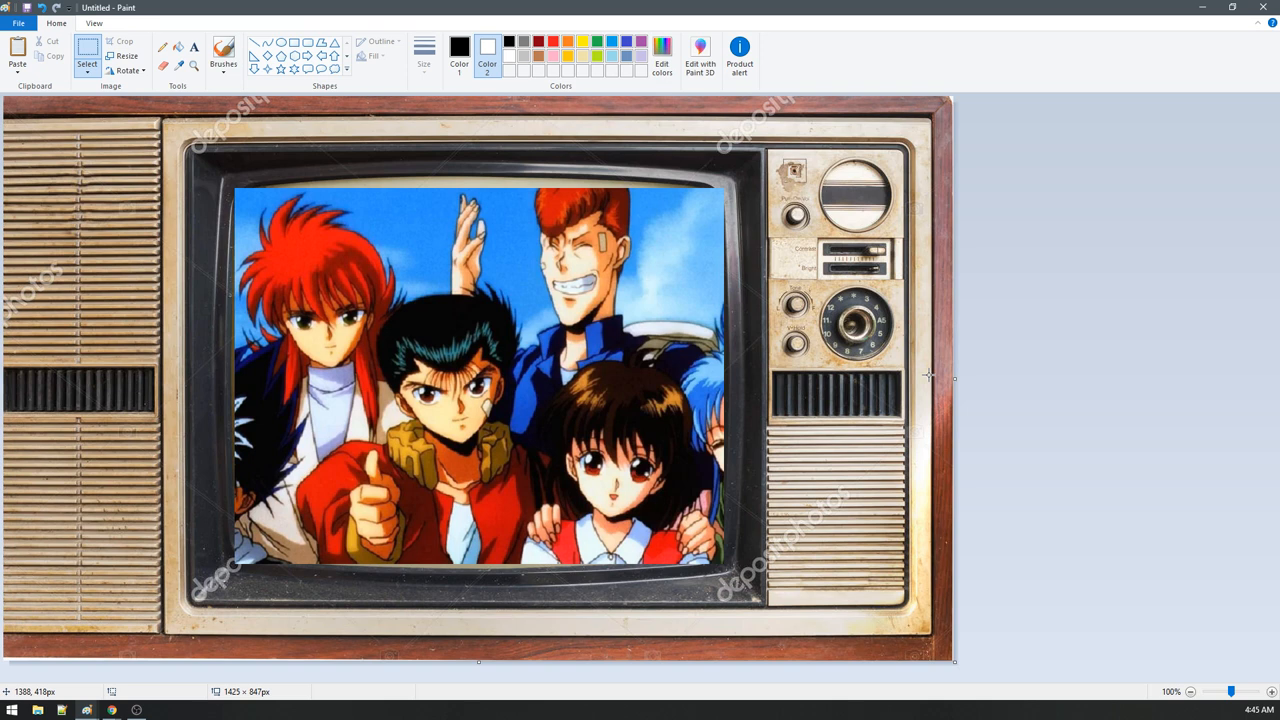
mouse_move(1098, 348)
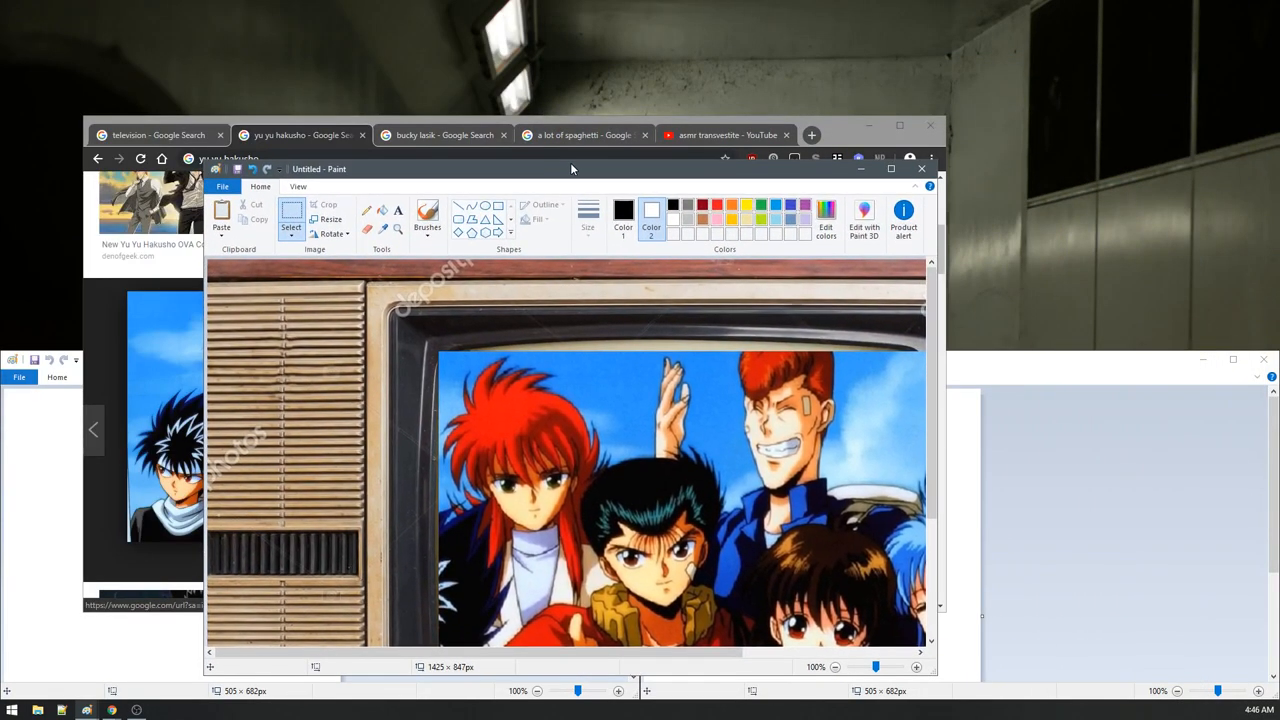
click(920, 168)
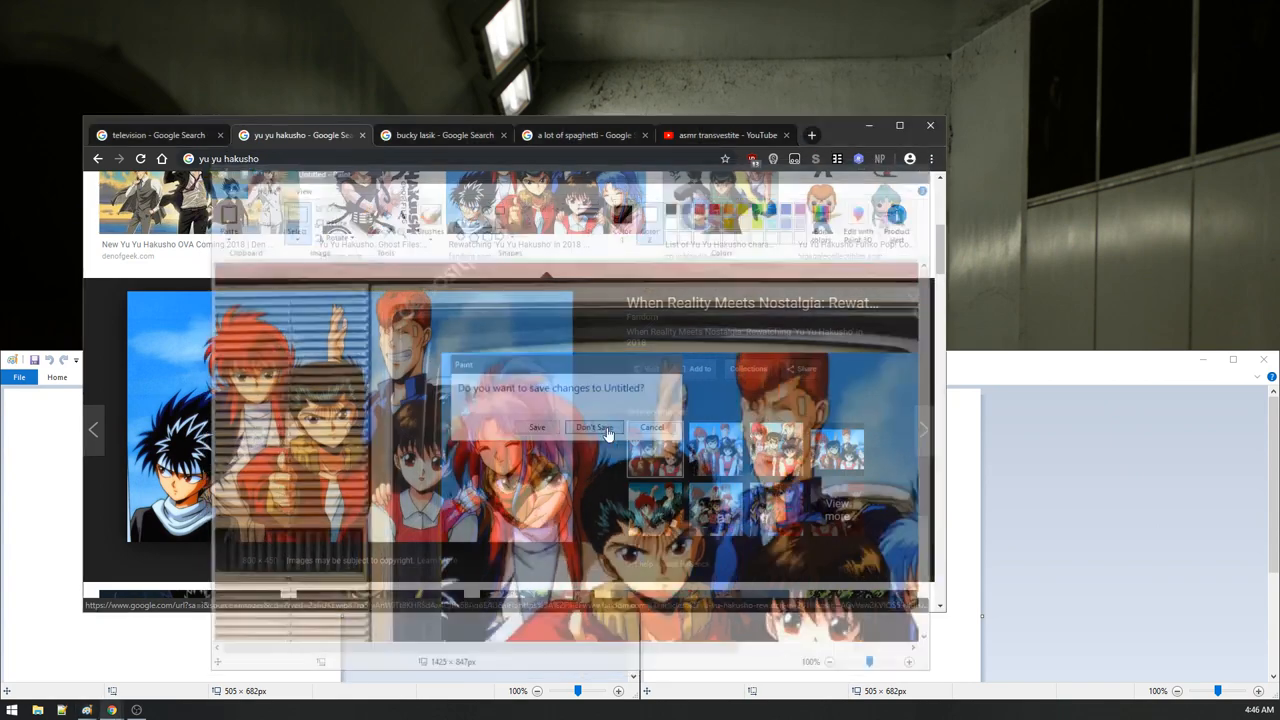
click(596, 428)
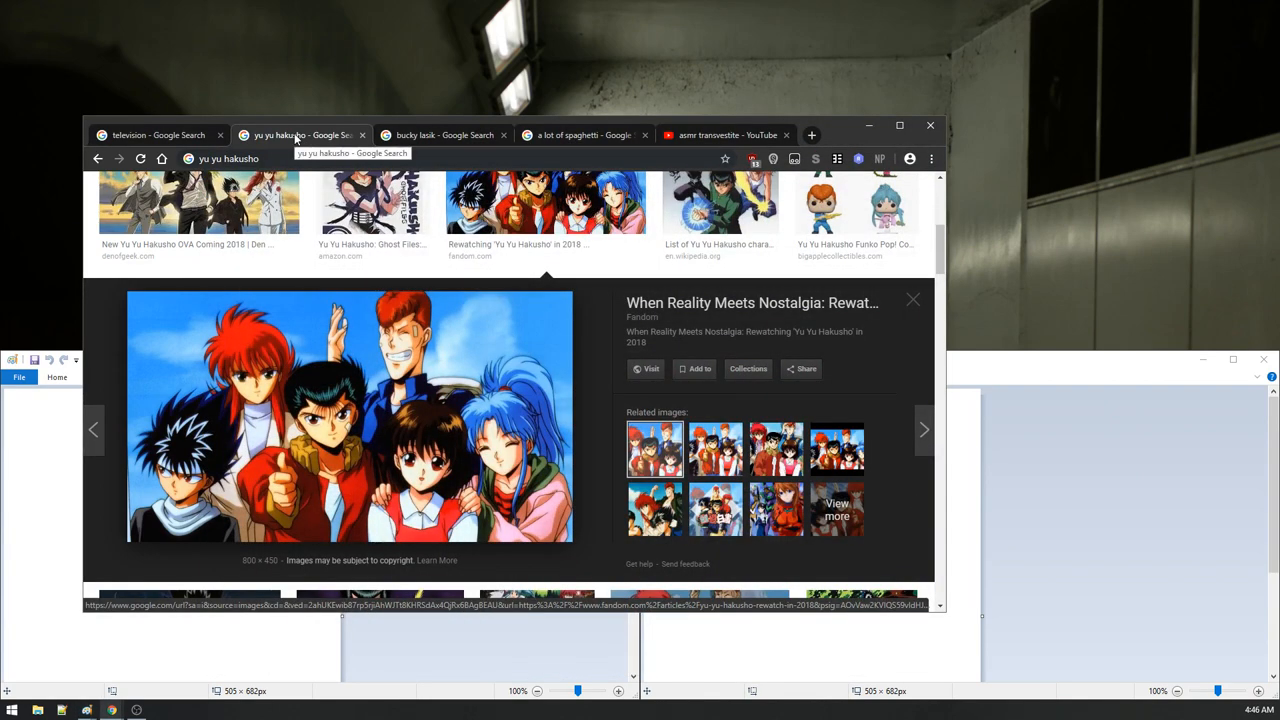
click(444, 136)
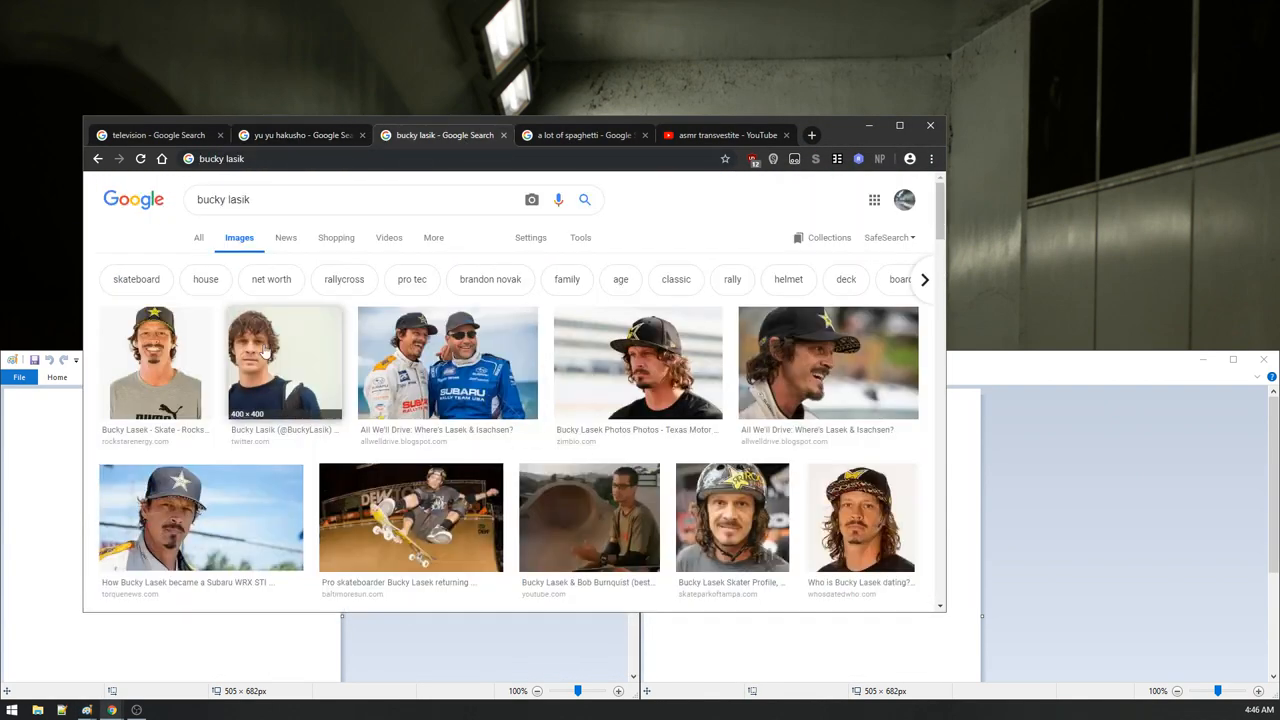
click(156, 362)
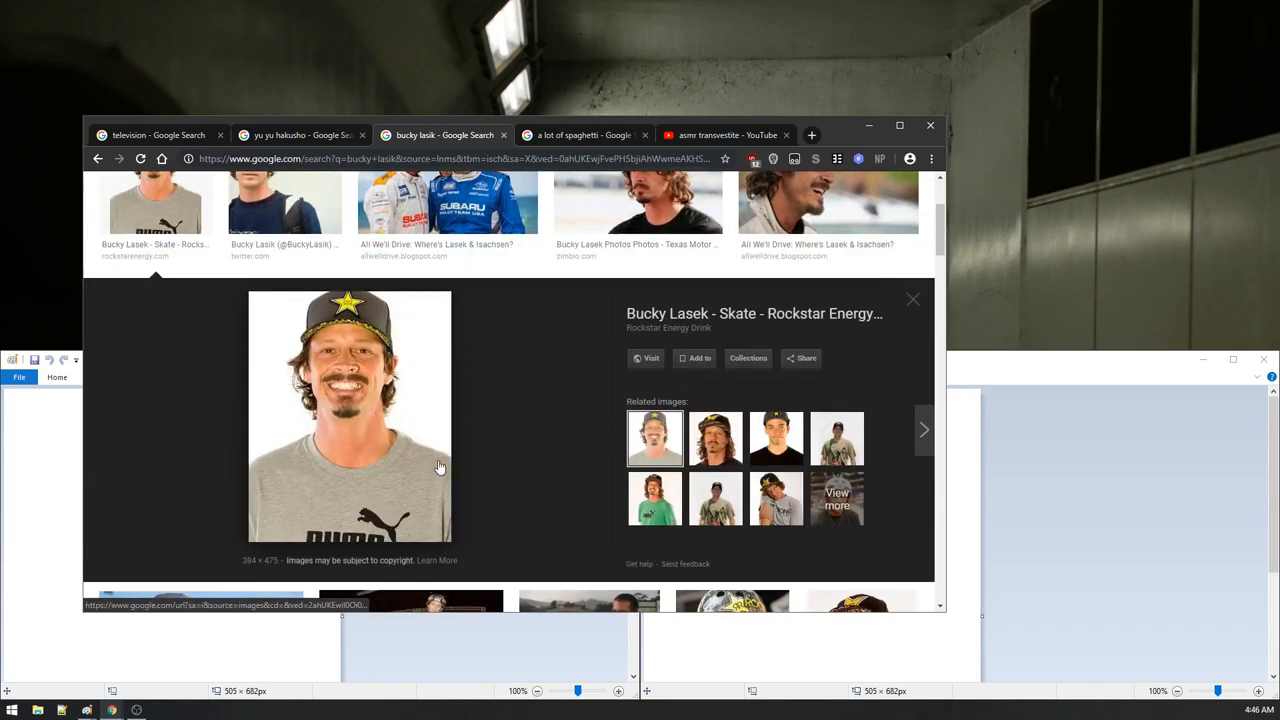
click(924, 428)
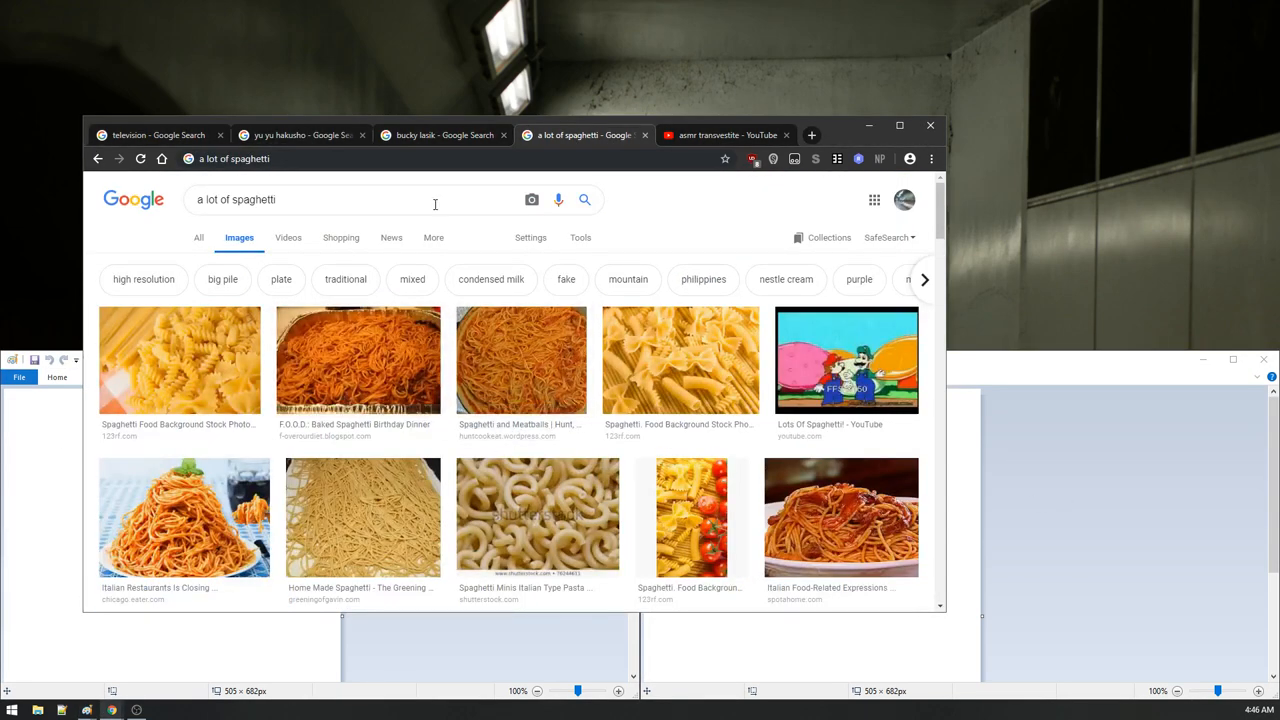
mouse_move(378, 376)
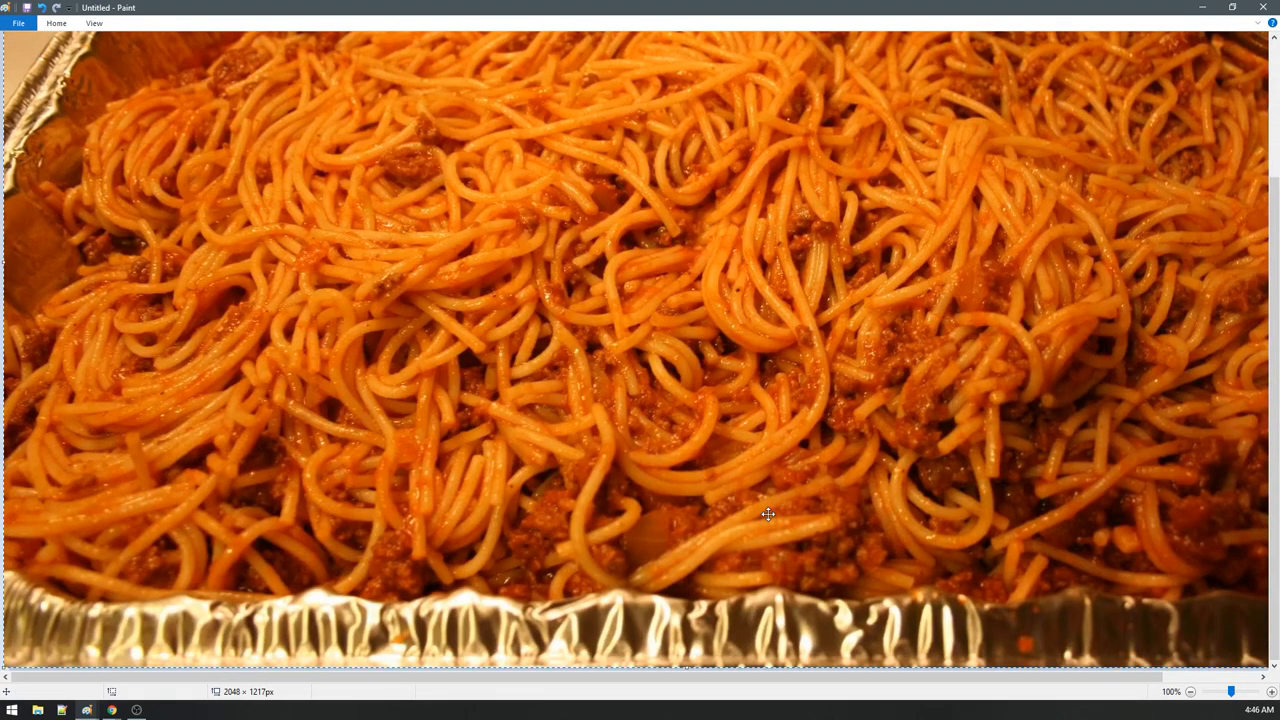
Step: Select and copy a large central patch of spaghetti, then set its close-up window aside
scroll(up, 3)
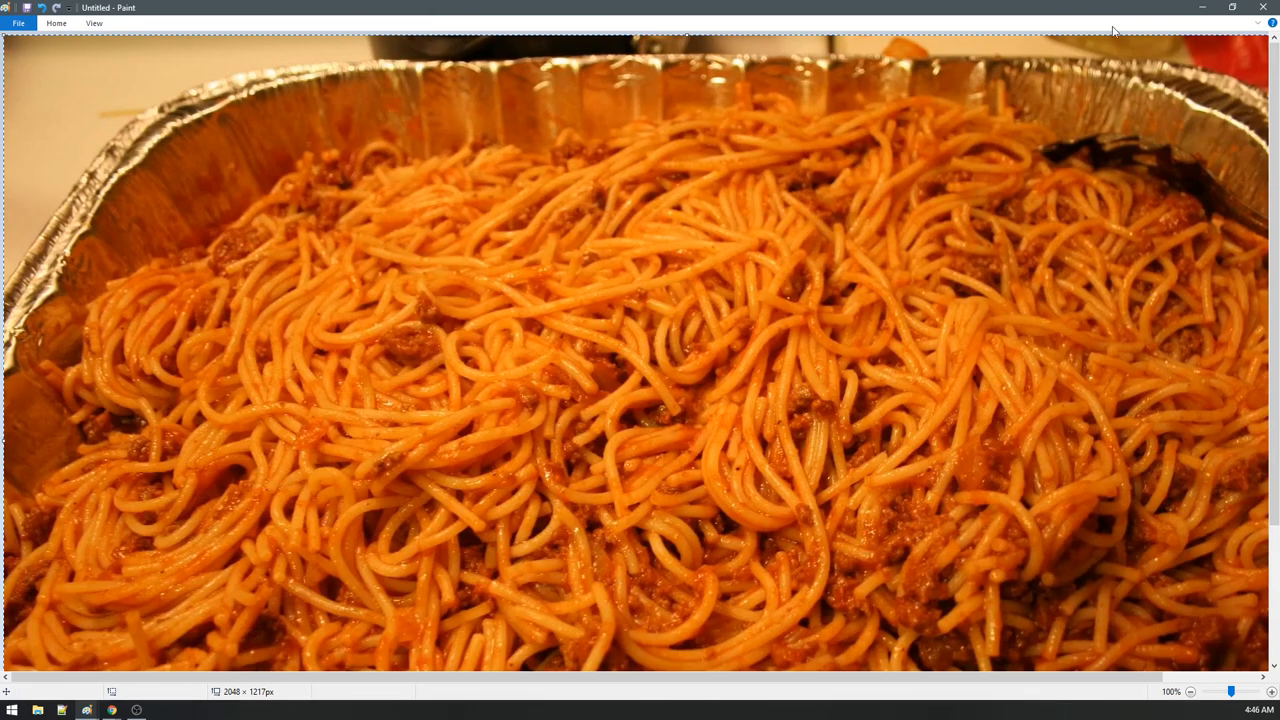
click(56, 24)
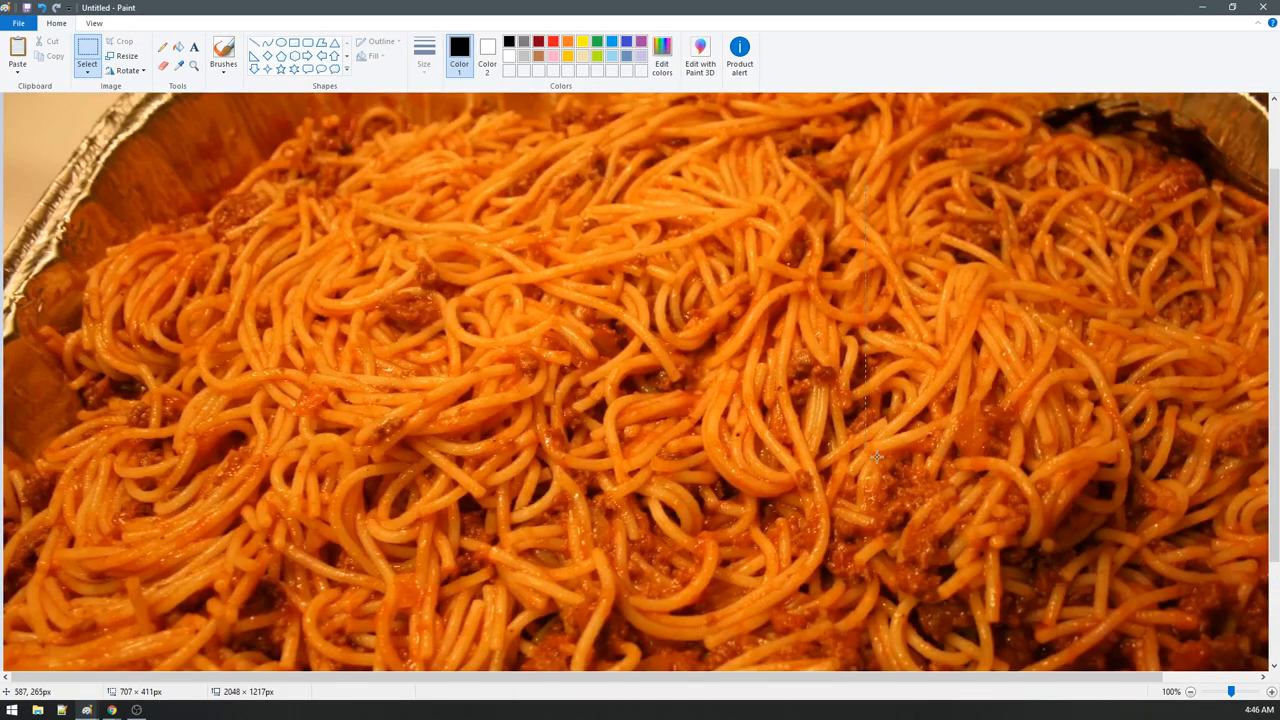
drag(394, 180, 1036, 620)
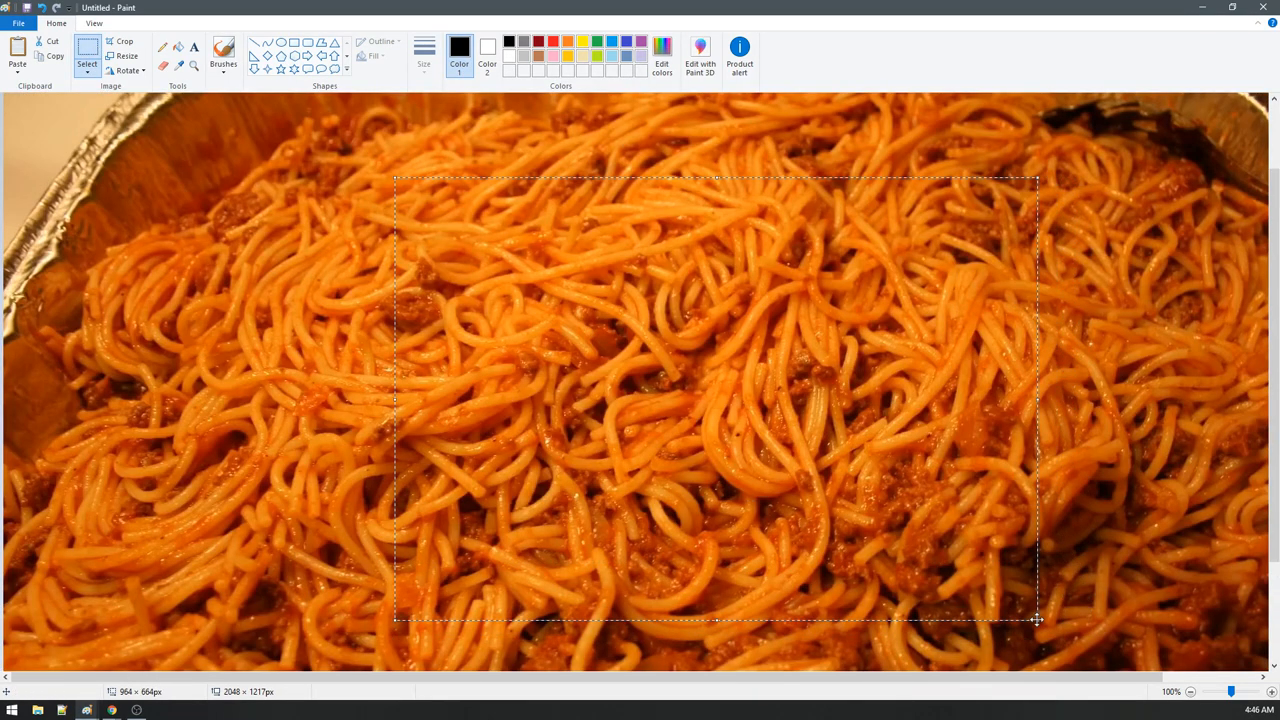
mouse_move(796, 480)
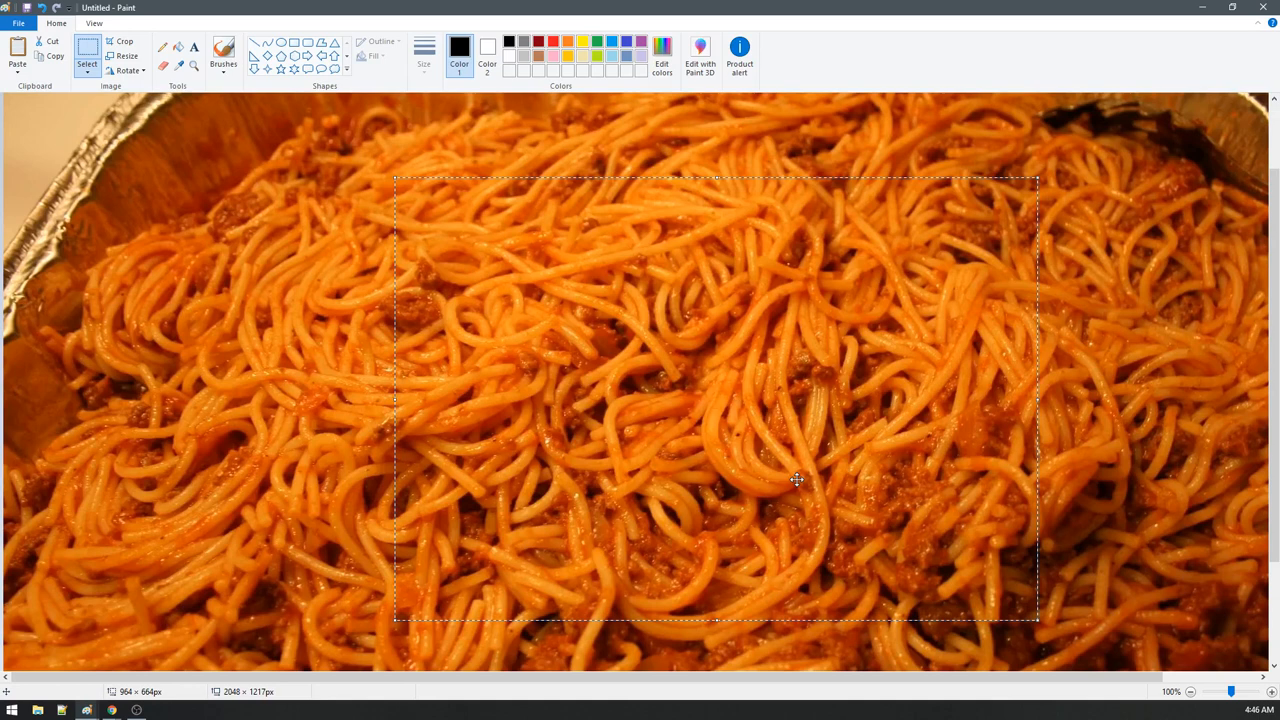
mouse_move(796, 480)
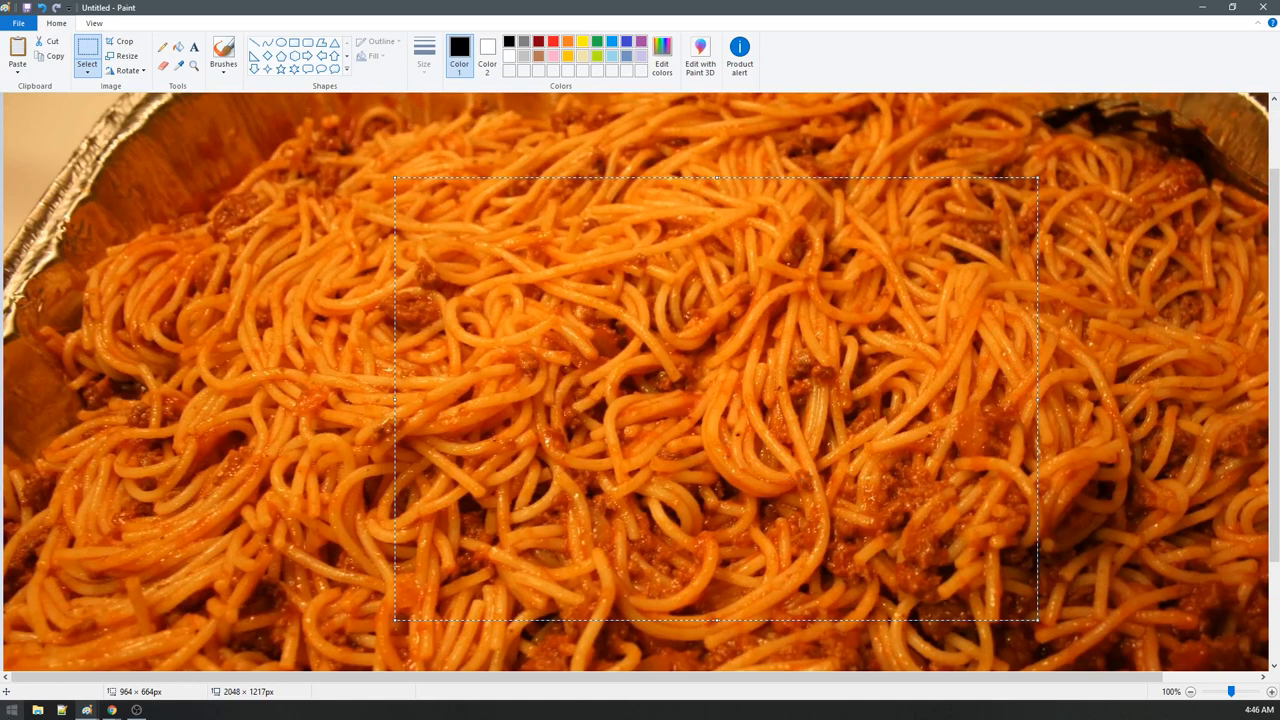
click(12, 708)
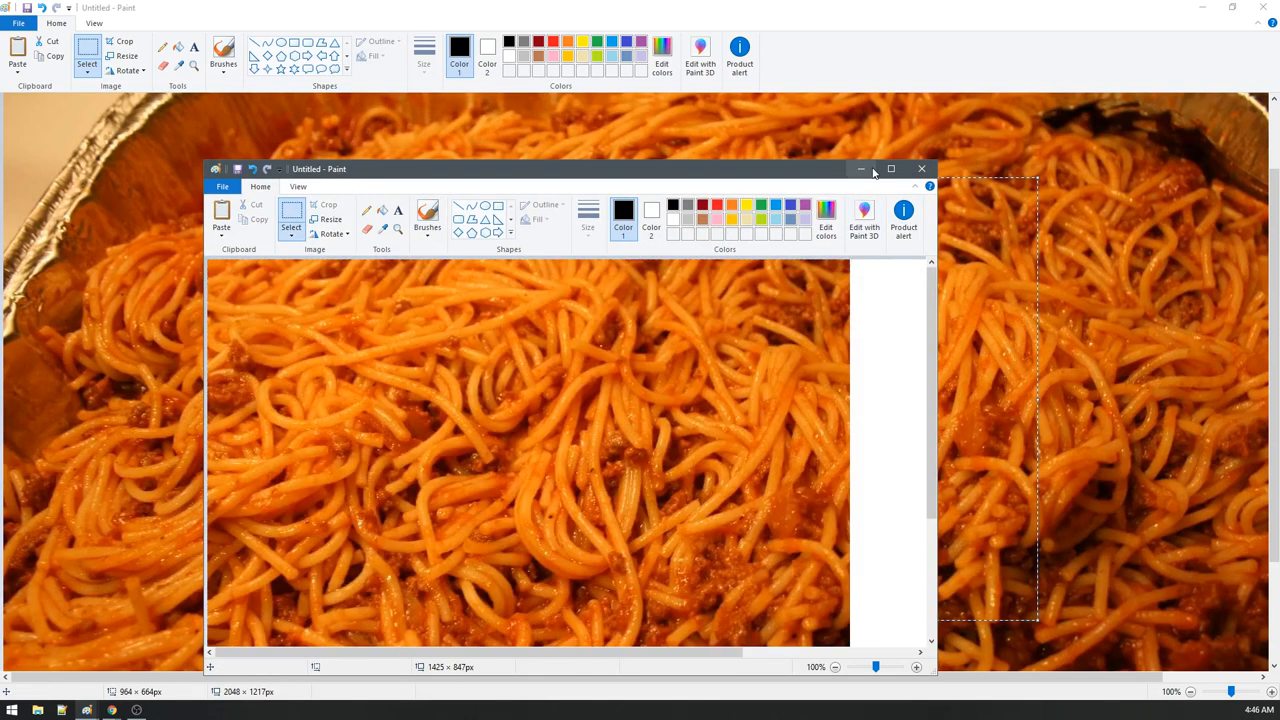
click(890, 168)
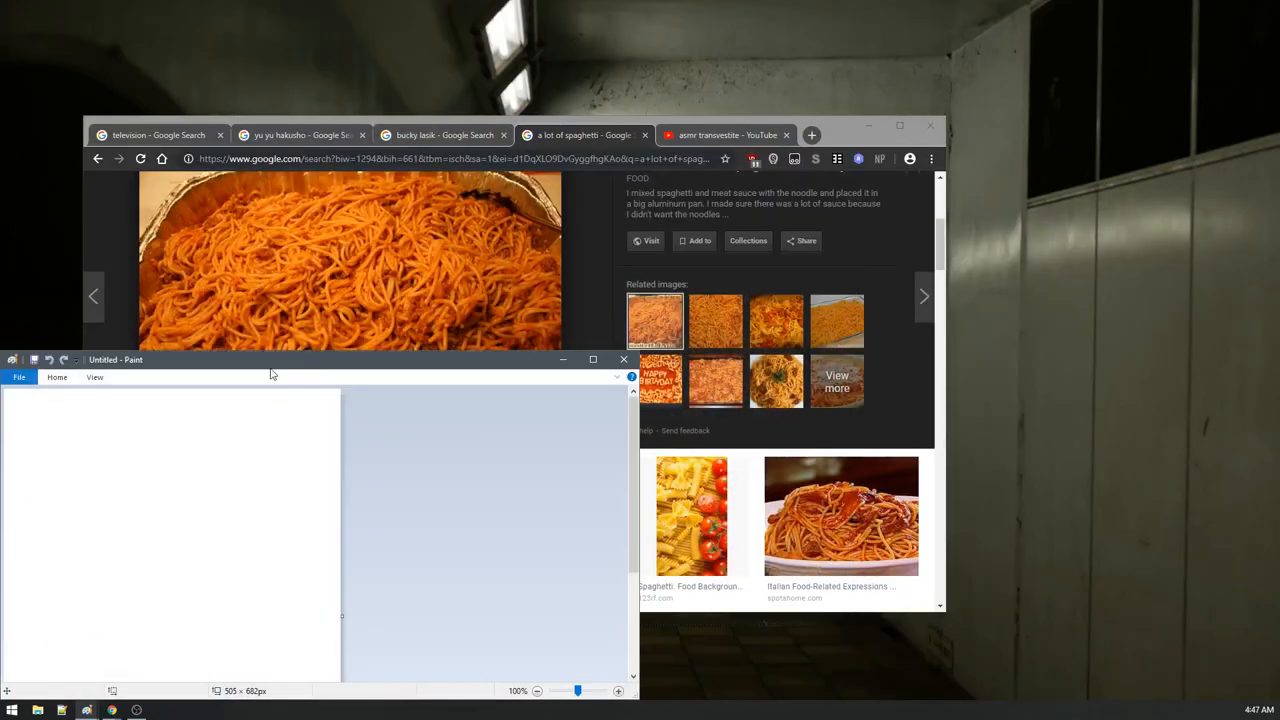
Step: Bring the Bucky Lasek black-cap photo from Google Images into a 1440×900 Paint canvas
click(592, 360)
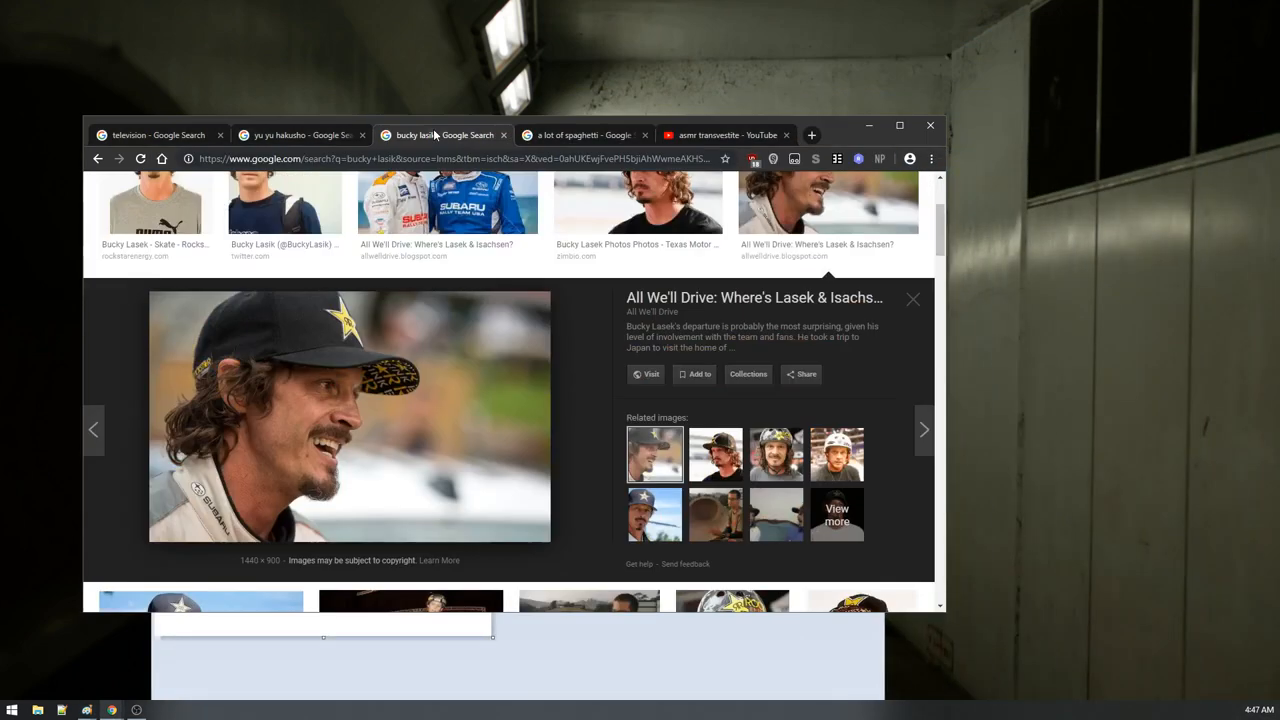
mouse_move(424, 660)
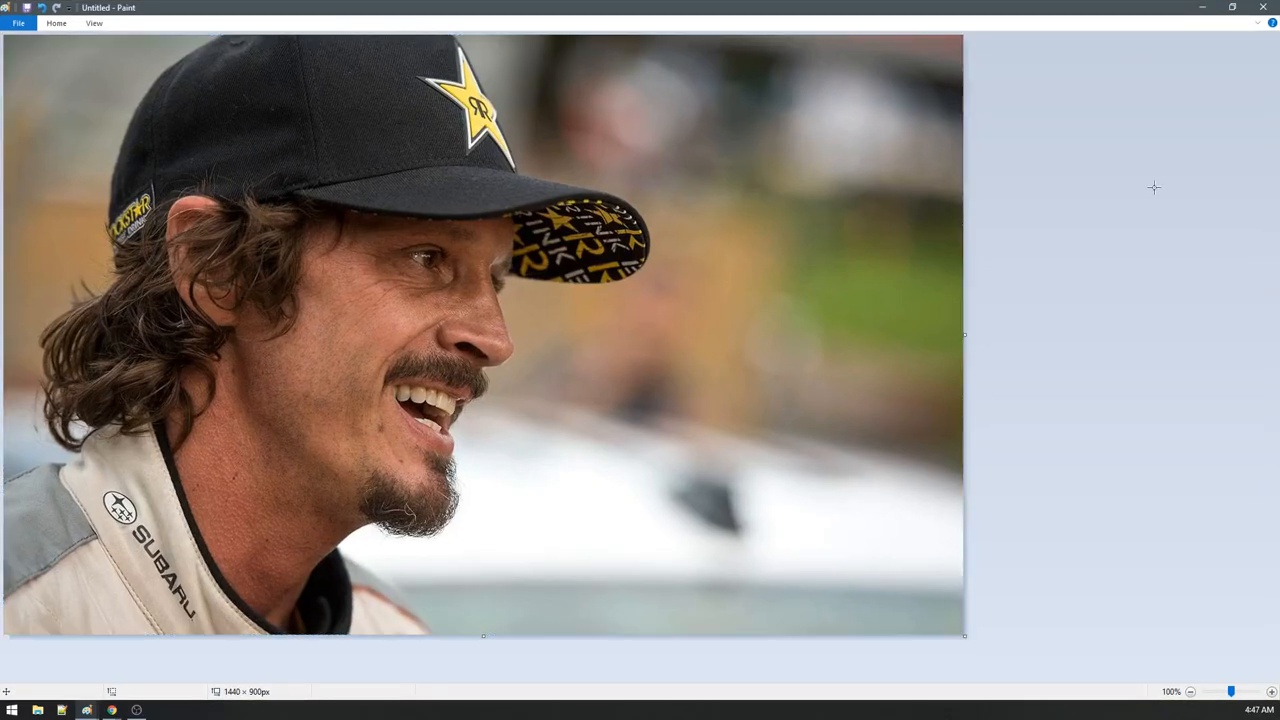
click(56, 24)
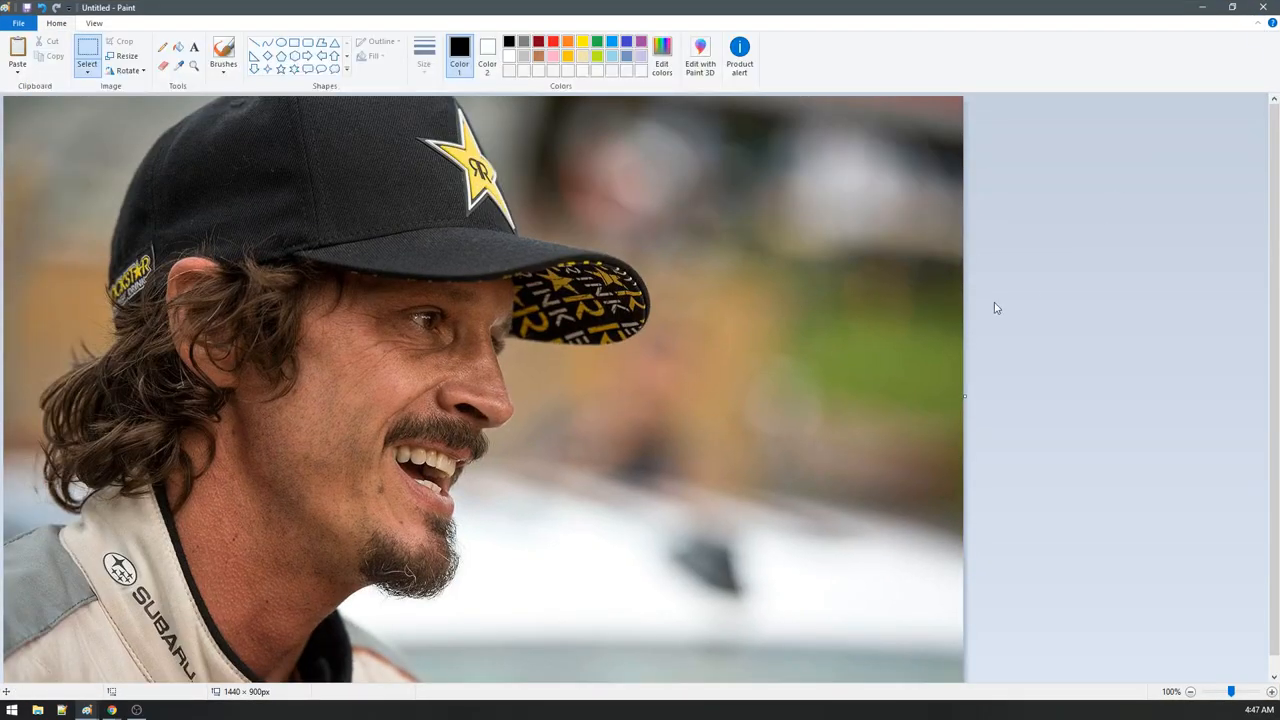
click(88, 56)
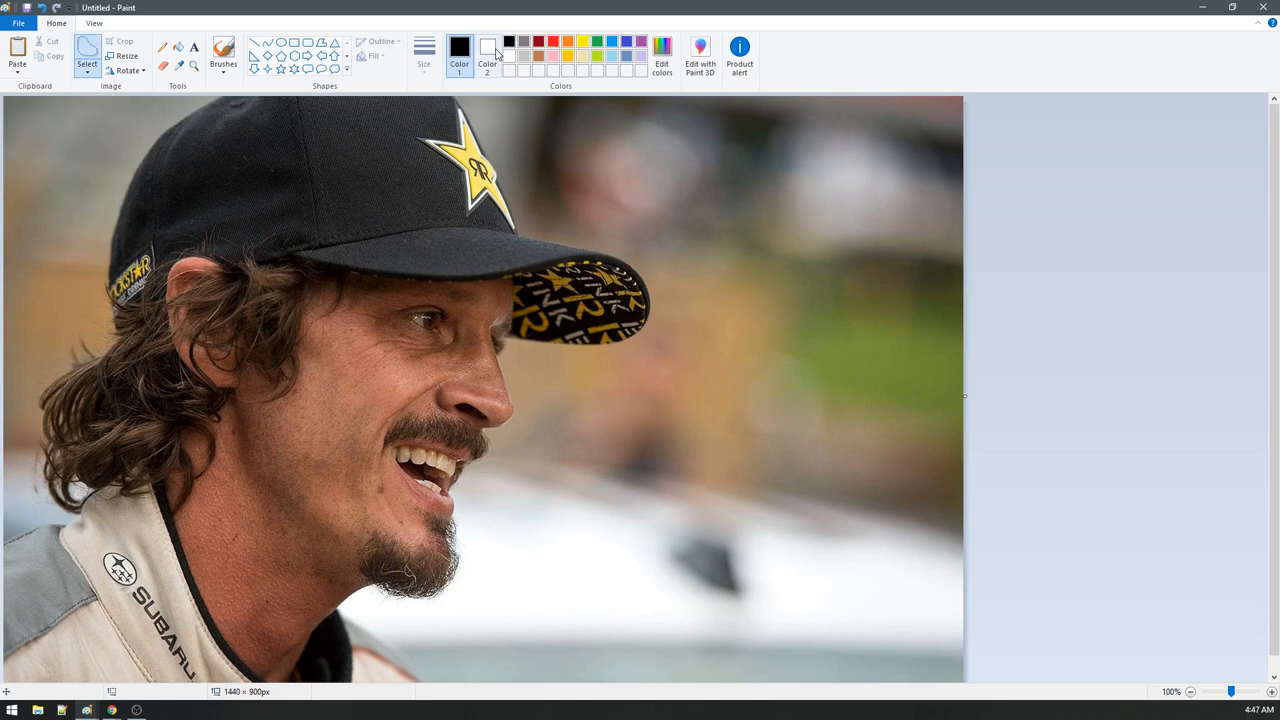
mouse_move(488, 56)
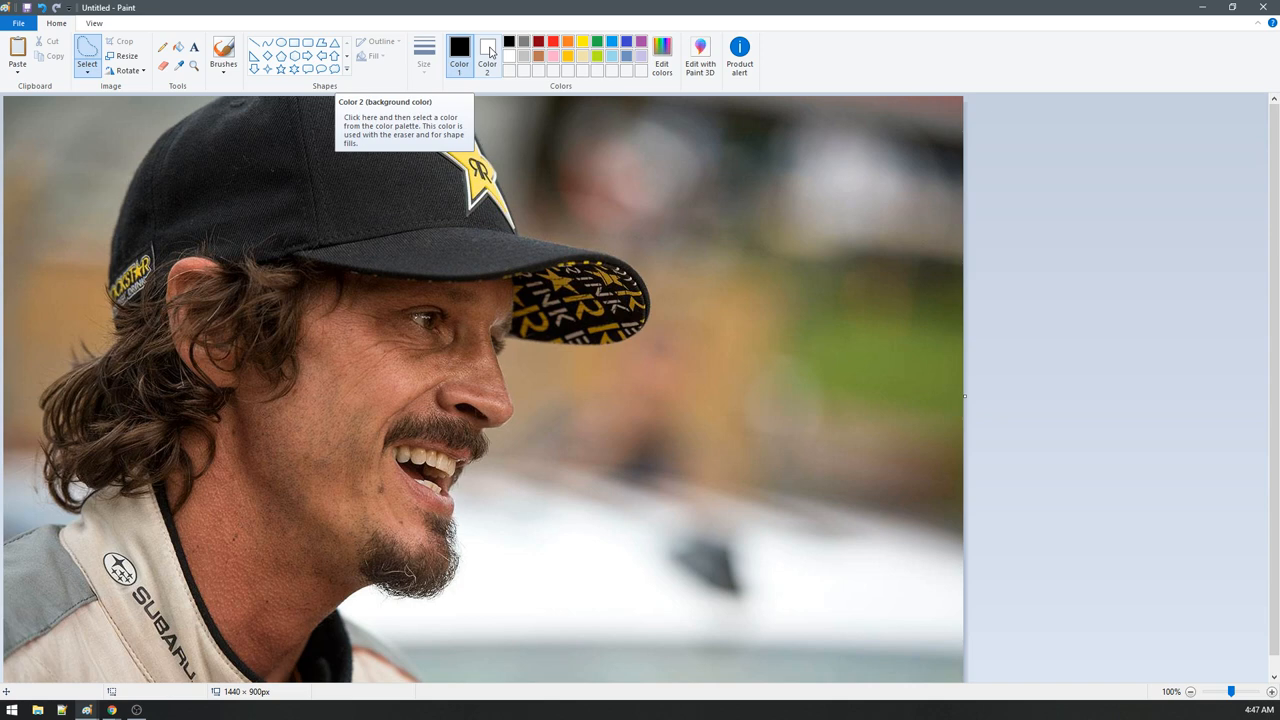
mouse_move(514, 74)
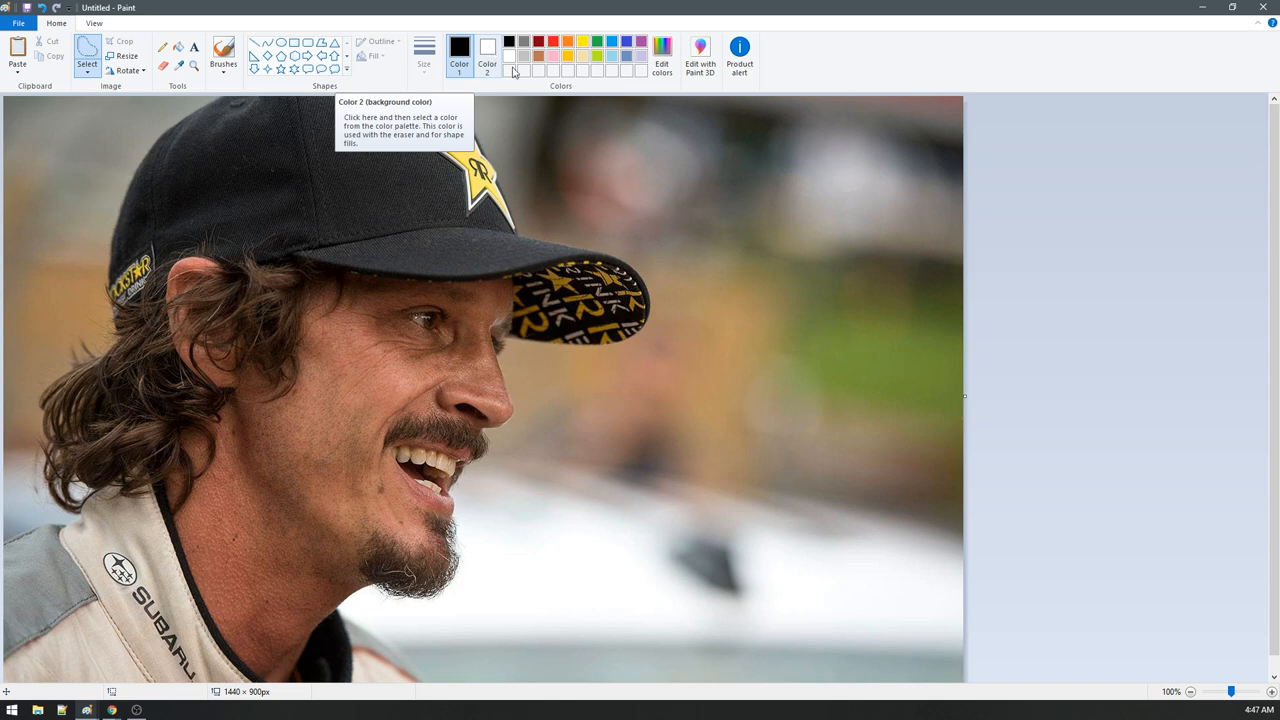
mouse_move(604, 64)
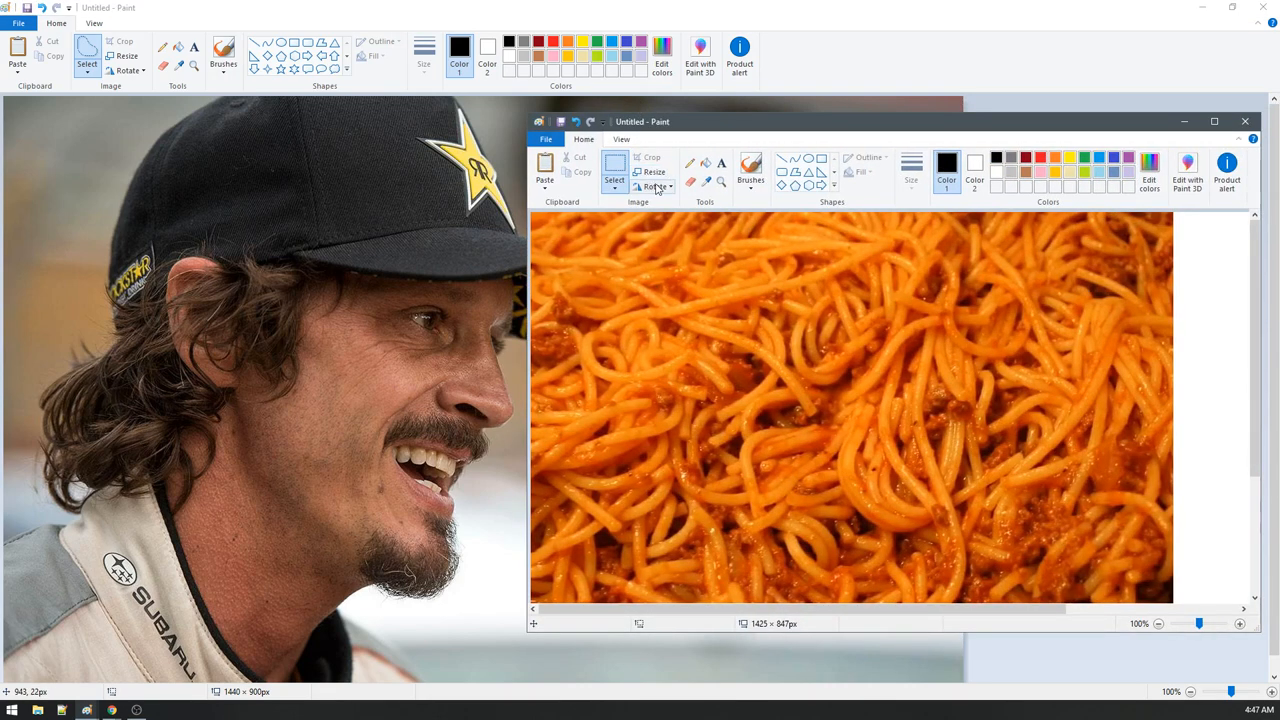
mouse_move(824, 110)
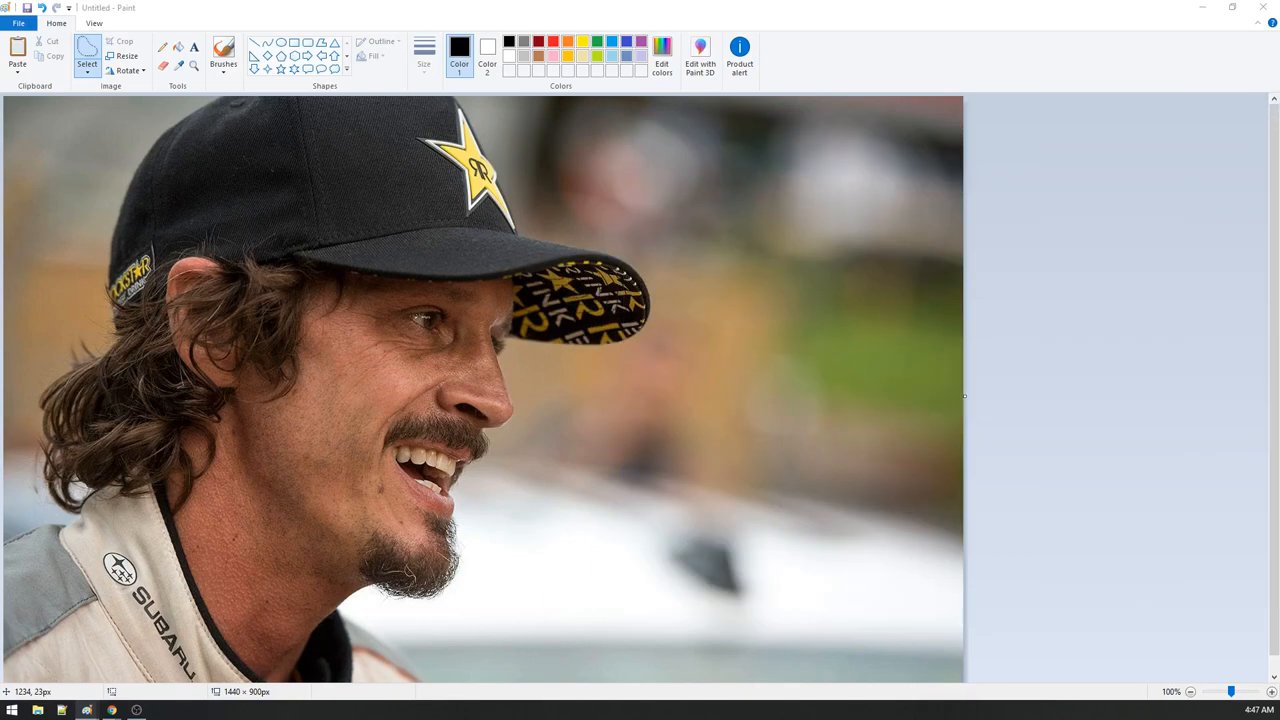
mouse_move(968, 270)
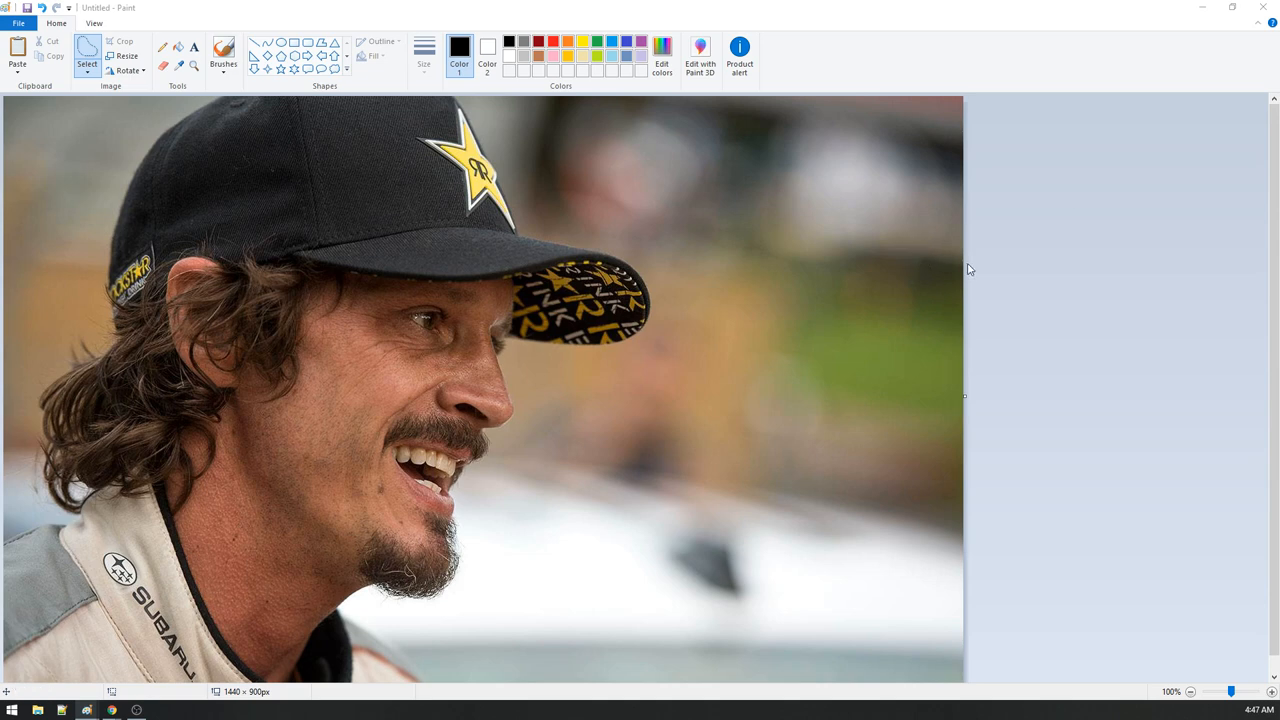
mouse_move(728, 264)
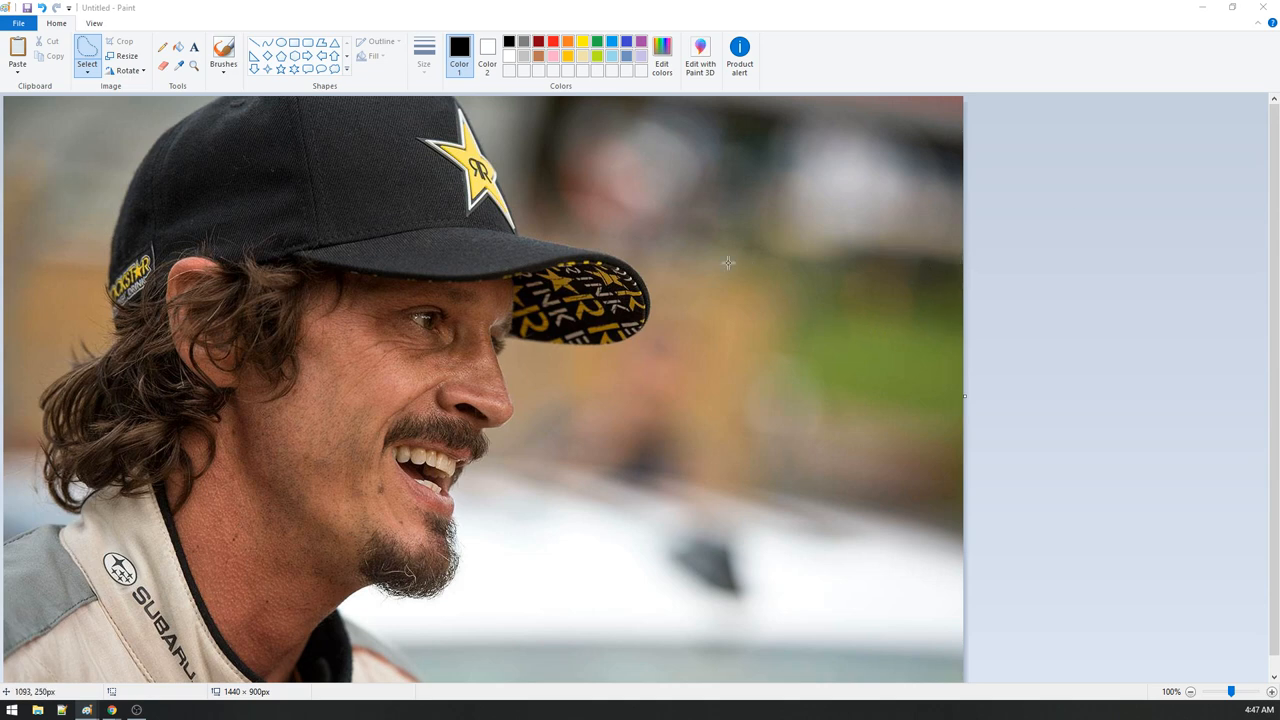
mouse_move(604, 116)
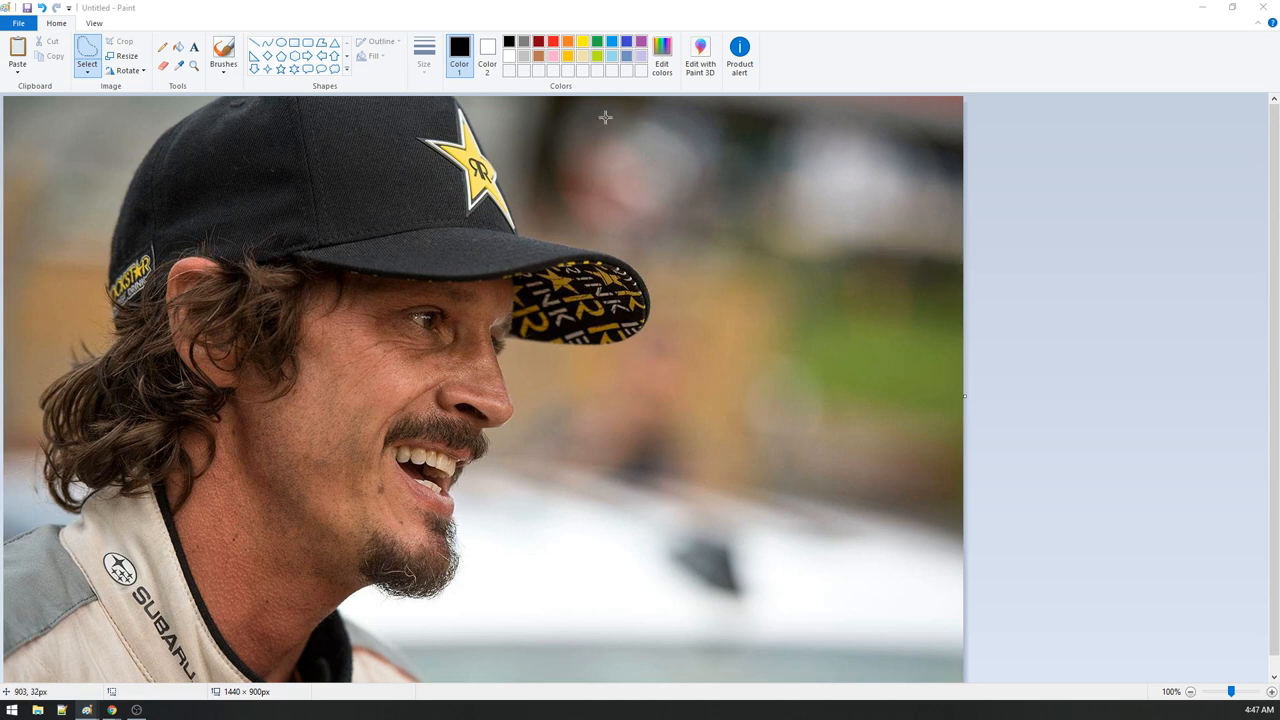
mouse_move(88, 56)
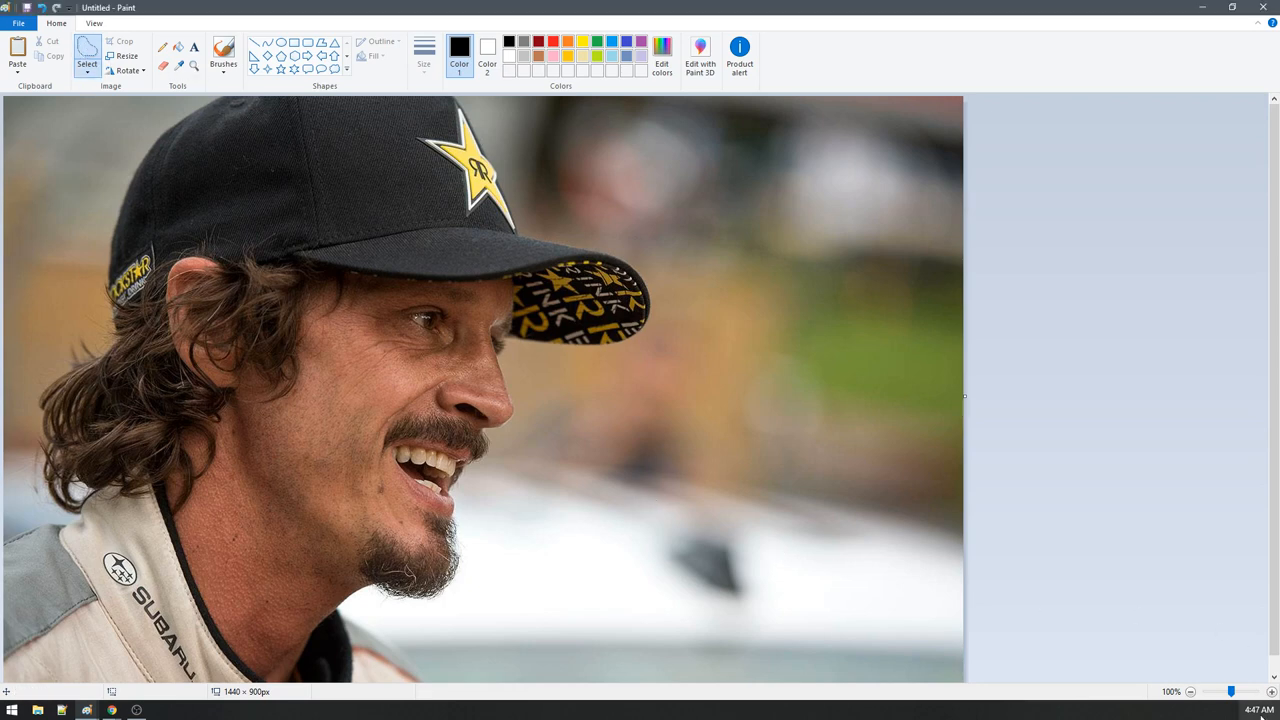
mouse_move(456, 496)
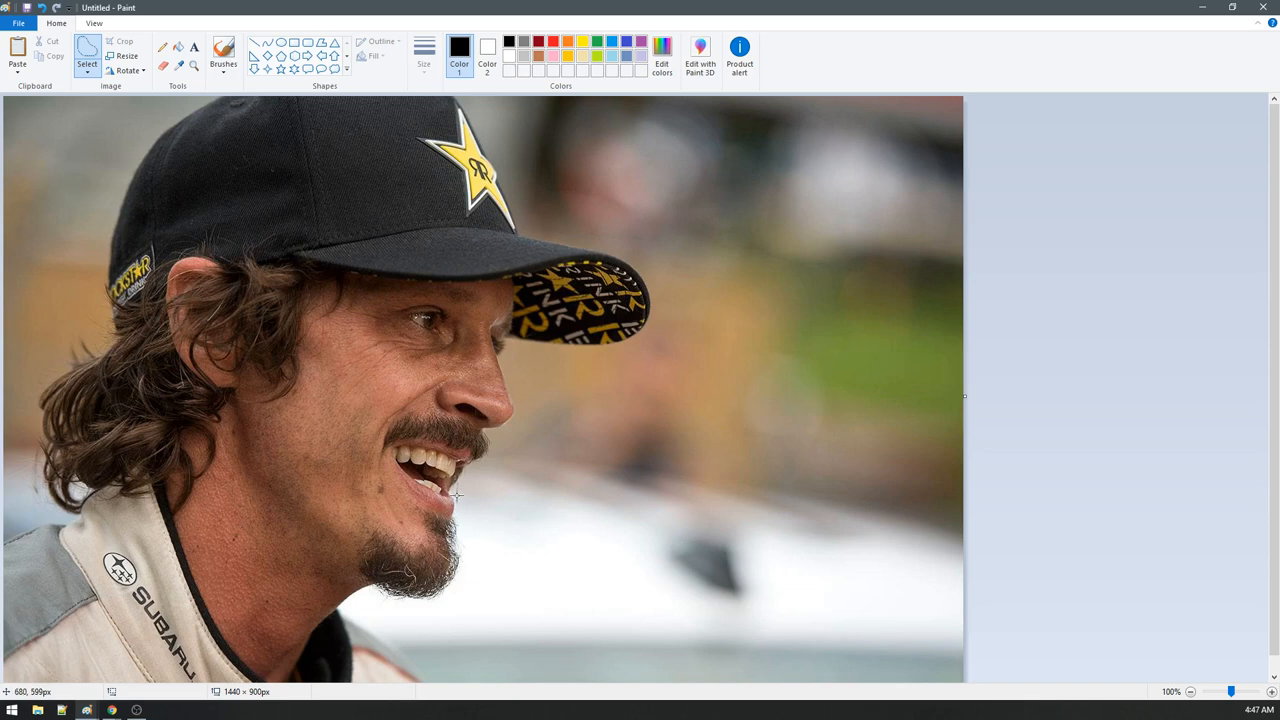
mouse_move(464, 334)
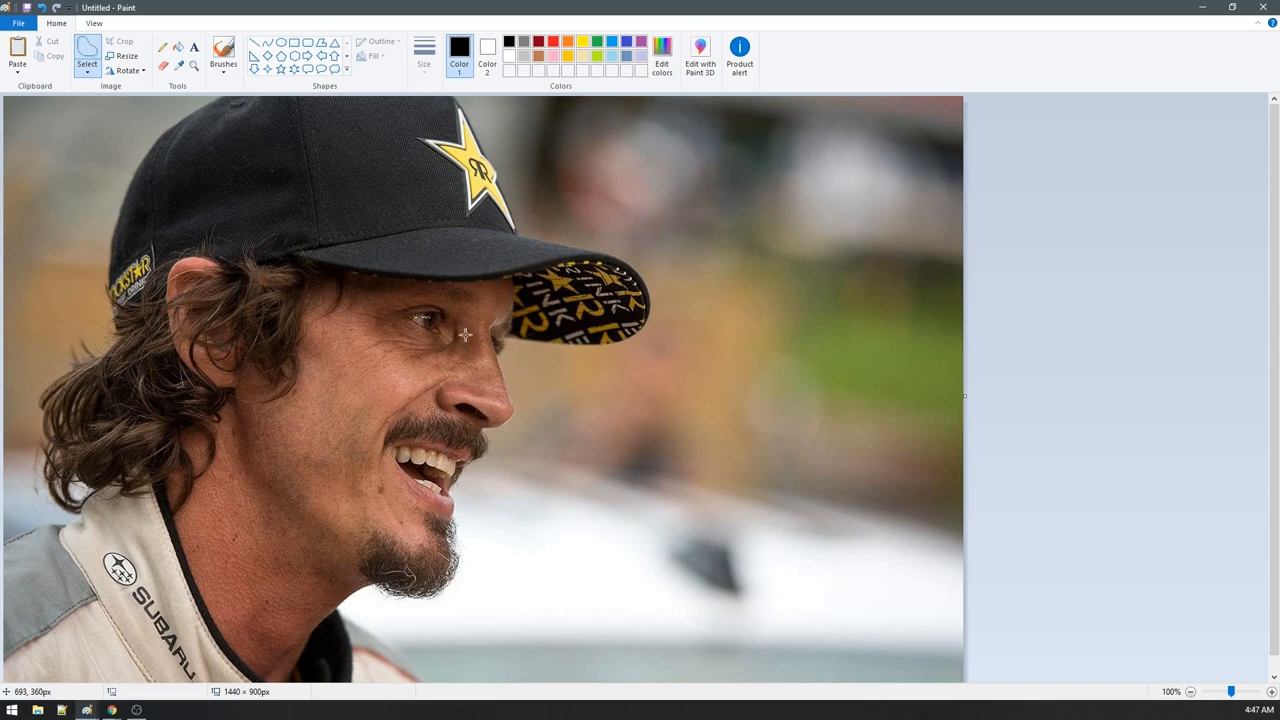
mouse_move(504, 338)
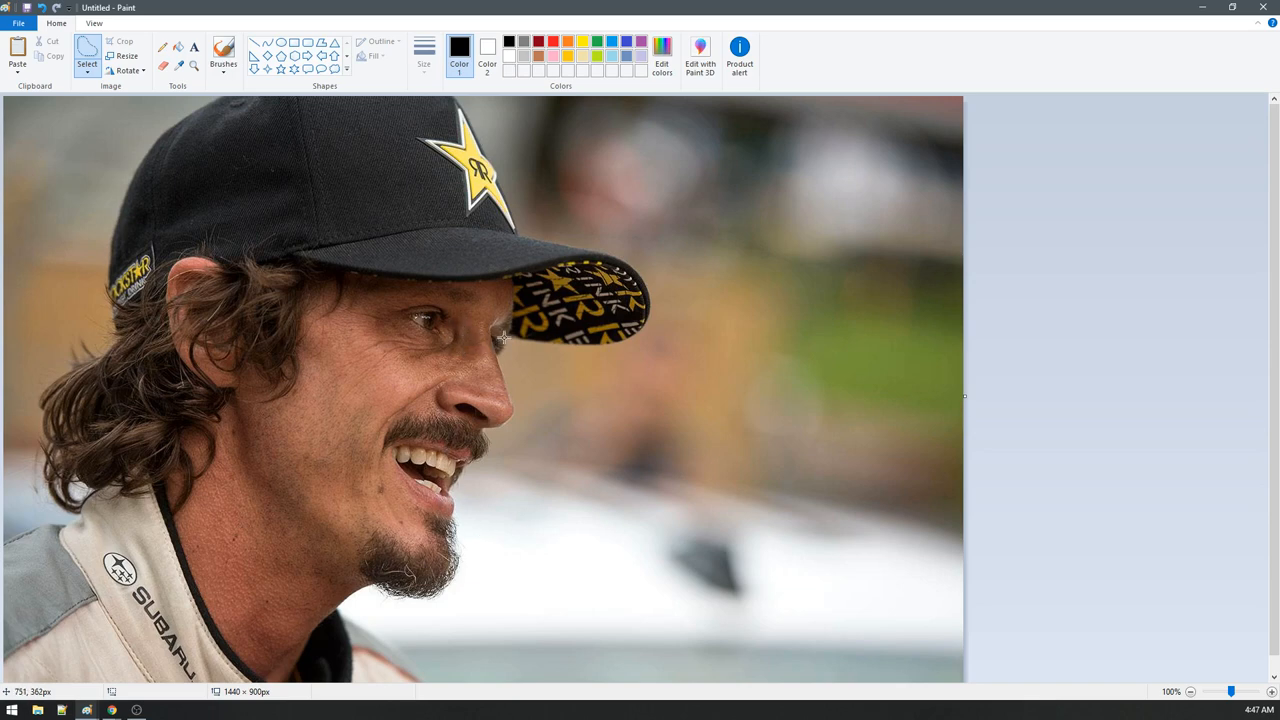
mouse_move(464, 328)
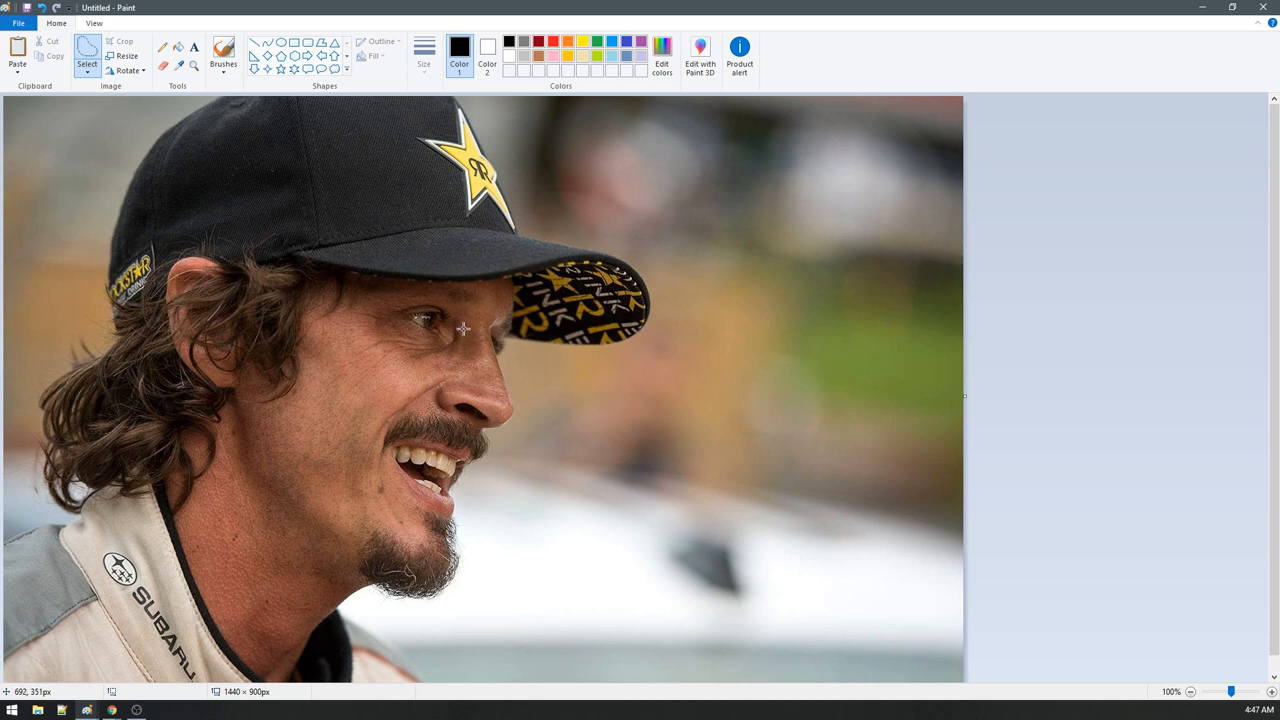
Step: Select the rectangle around the man's eye and place copies beside the spaghetti
drag(464, 328, 424, 310)
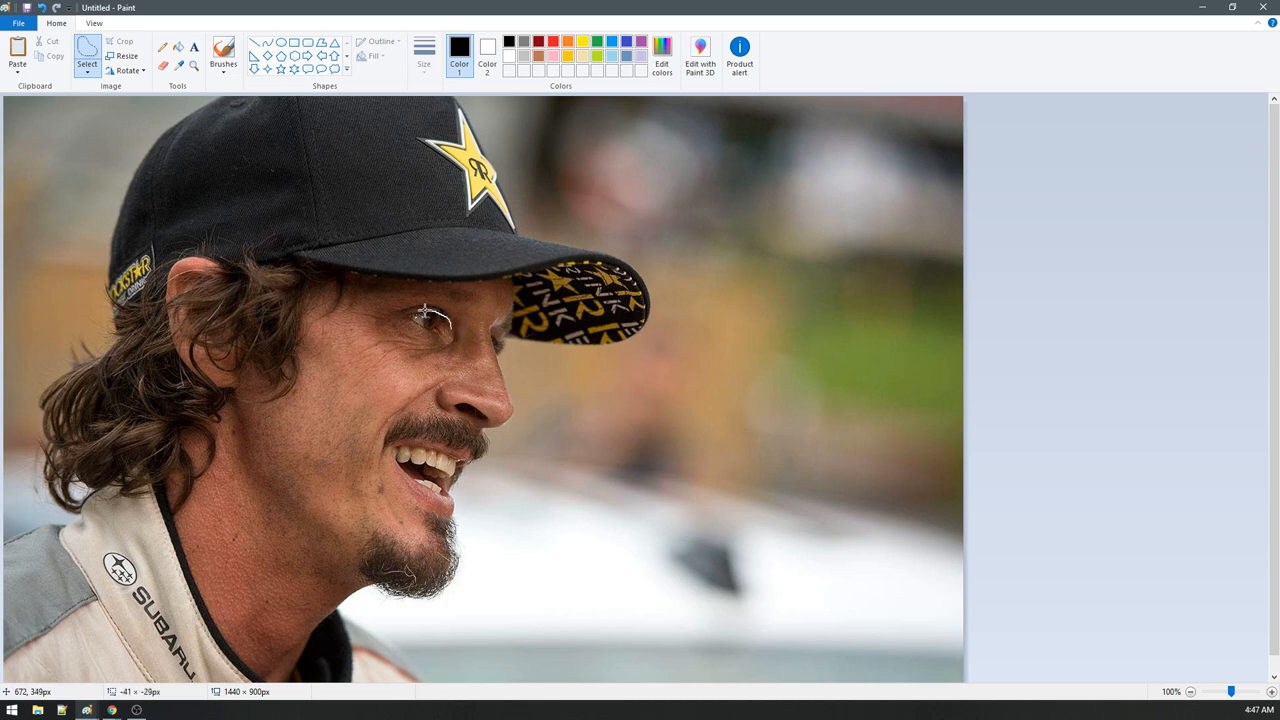
mouse_move(458, 332)
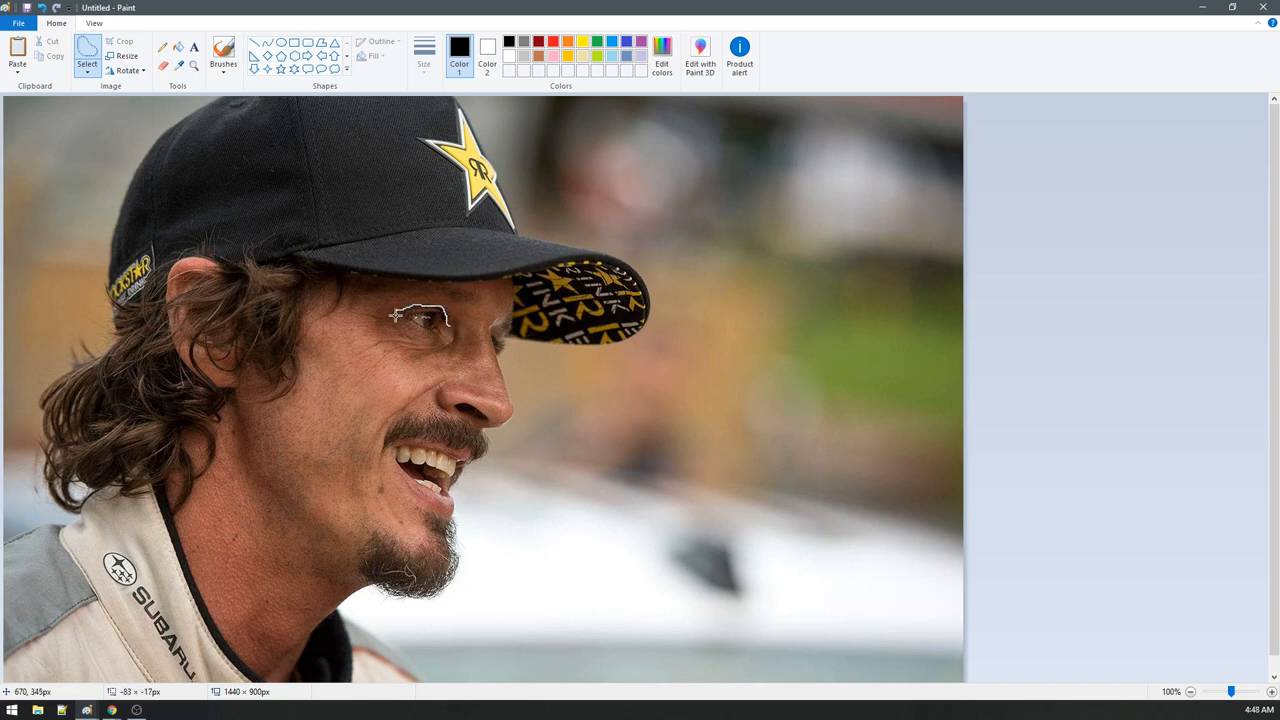
drag(392, 304, 456, 344)
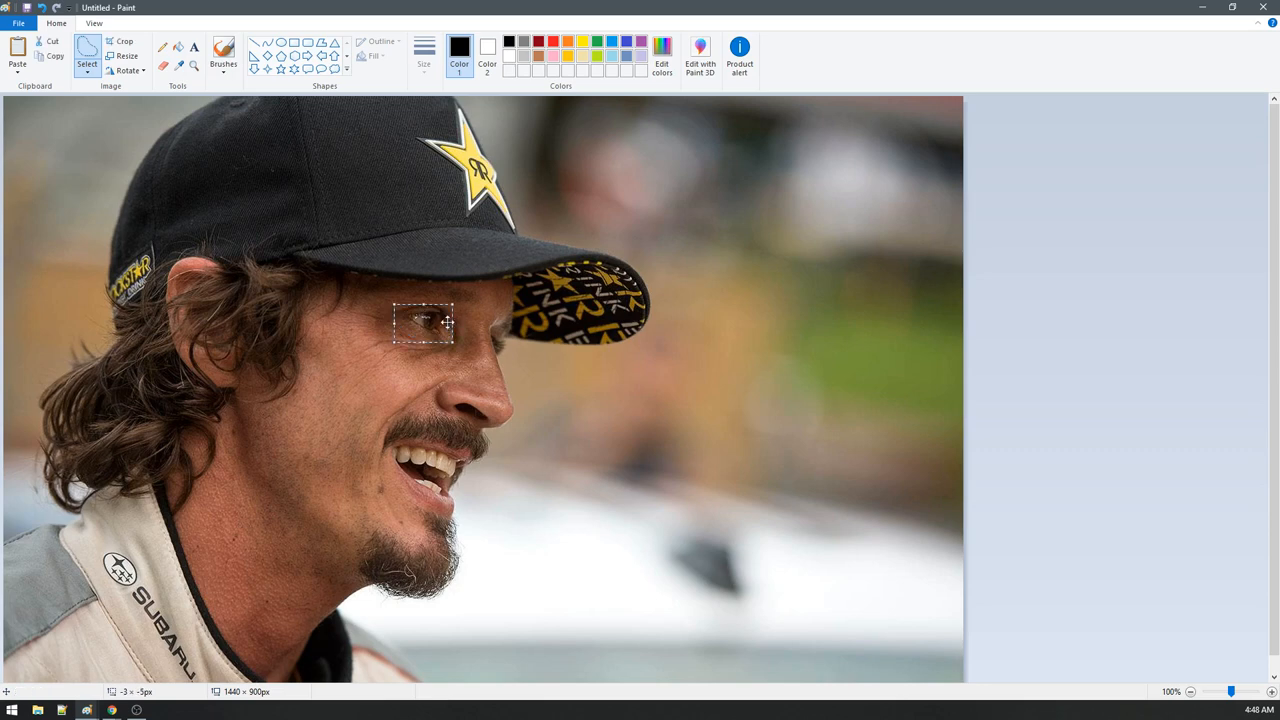
mouse_move(480, 348)
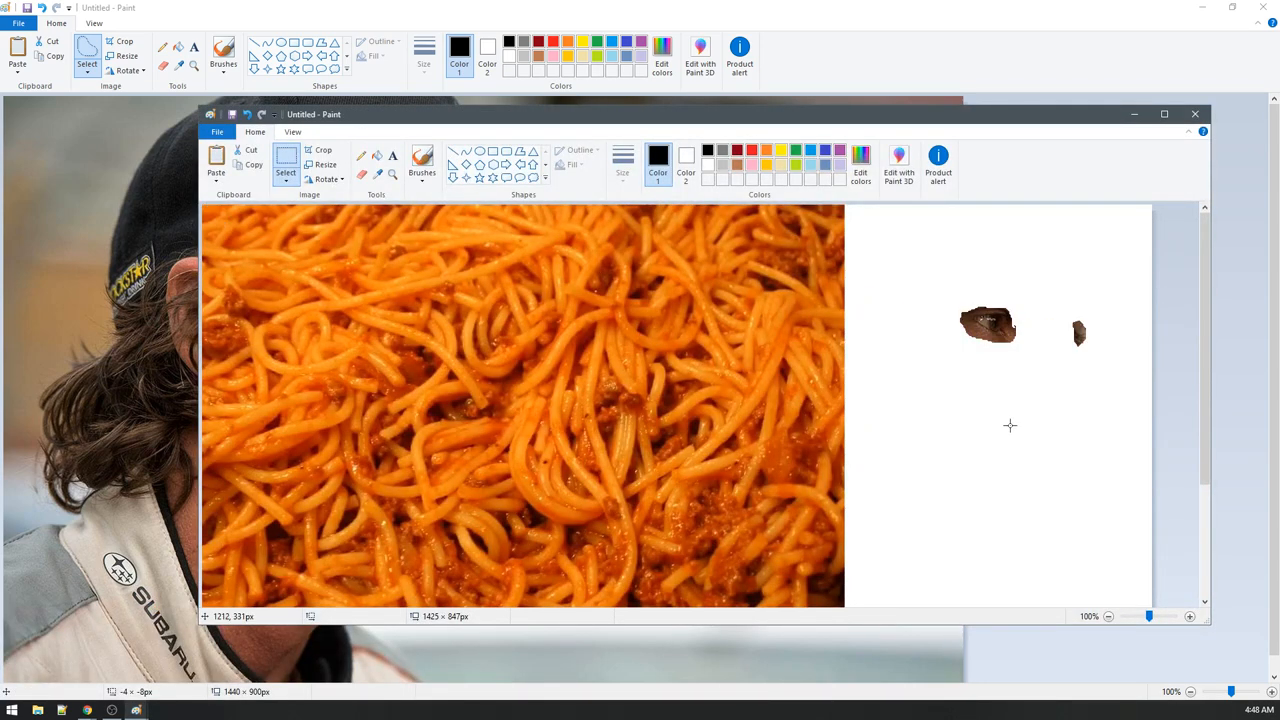
click(1164, 112)
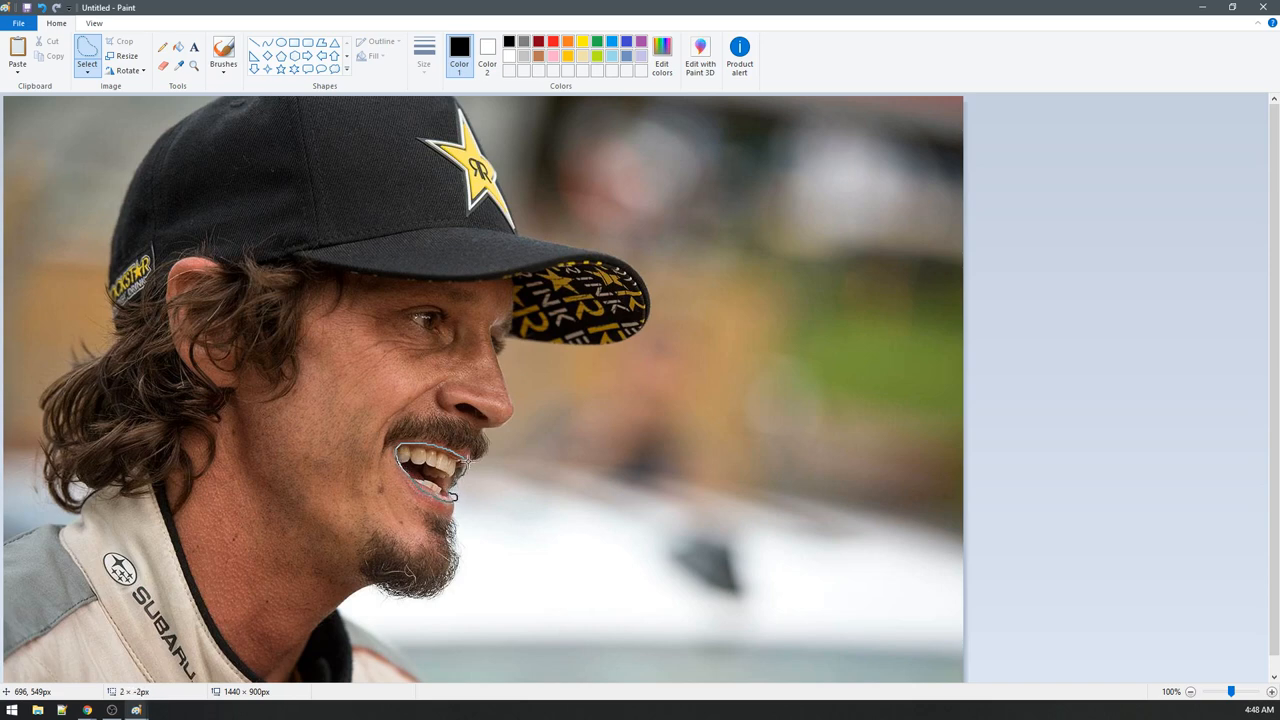
Step: Free-form select the open mouth and add it below the eye cutouts on the spaghetti canvas
drag(396, 444, 470, 504)
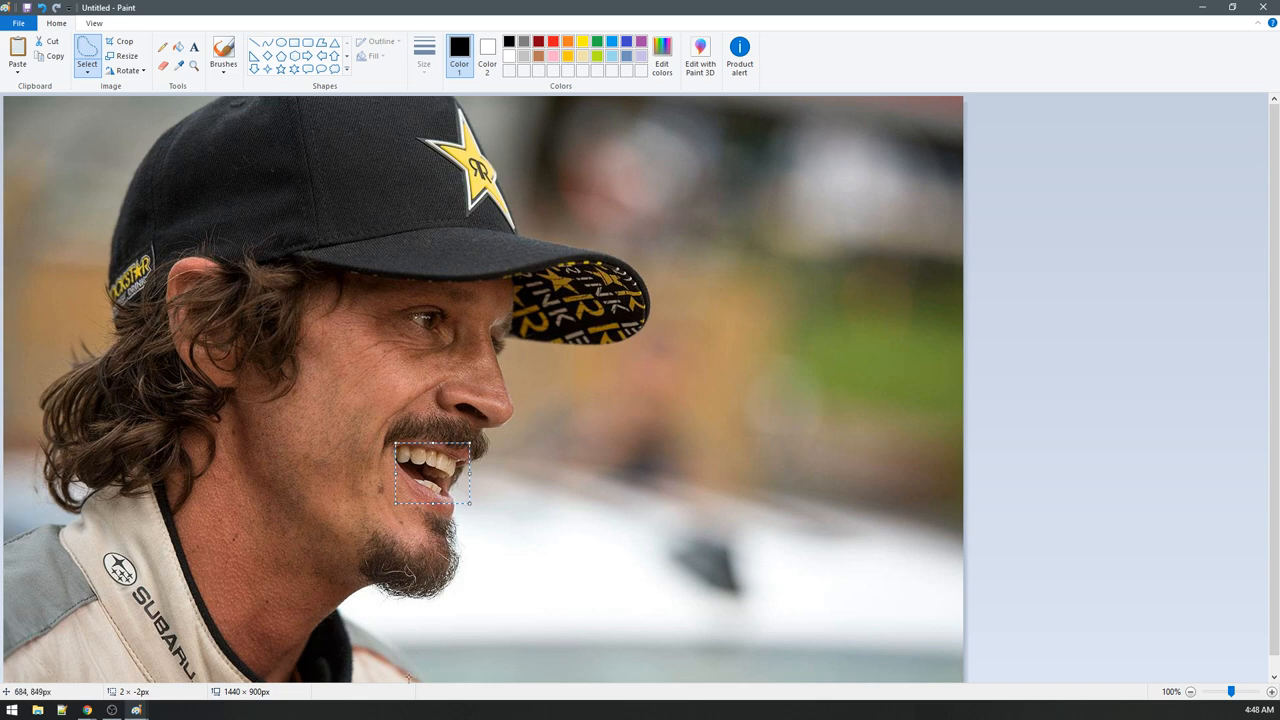
mouse_move(112, 710)
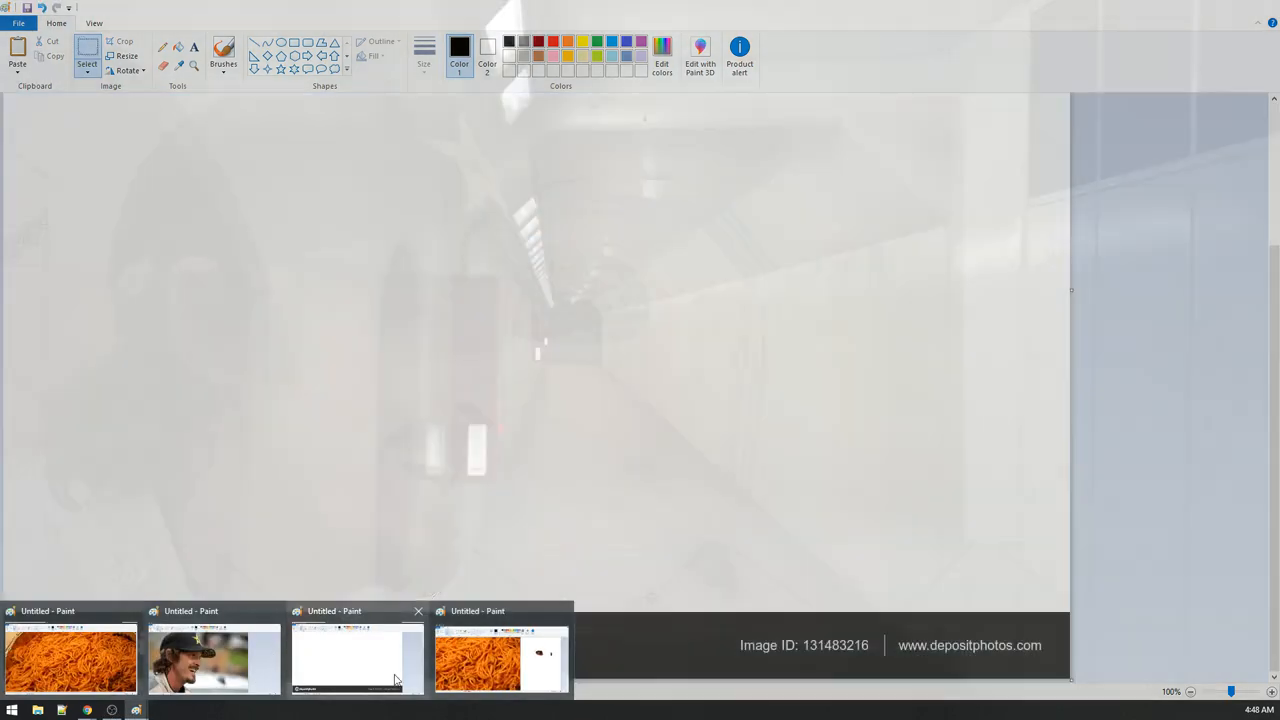
click(476, 660)
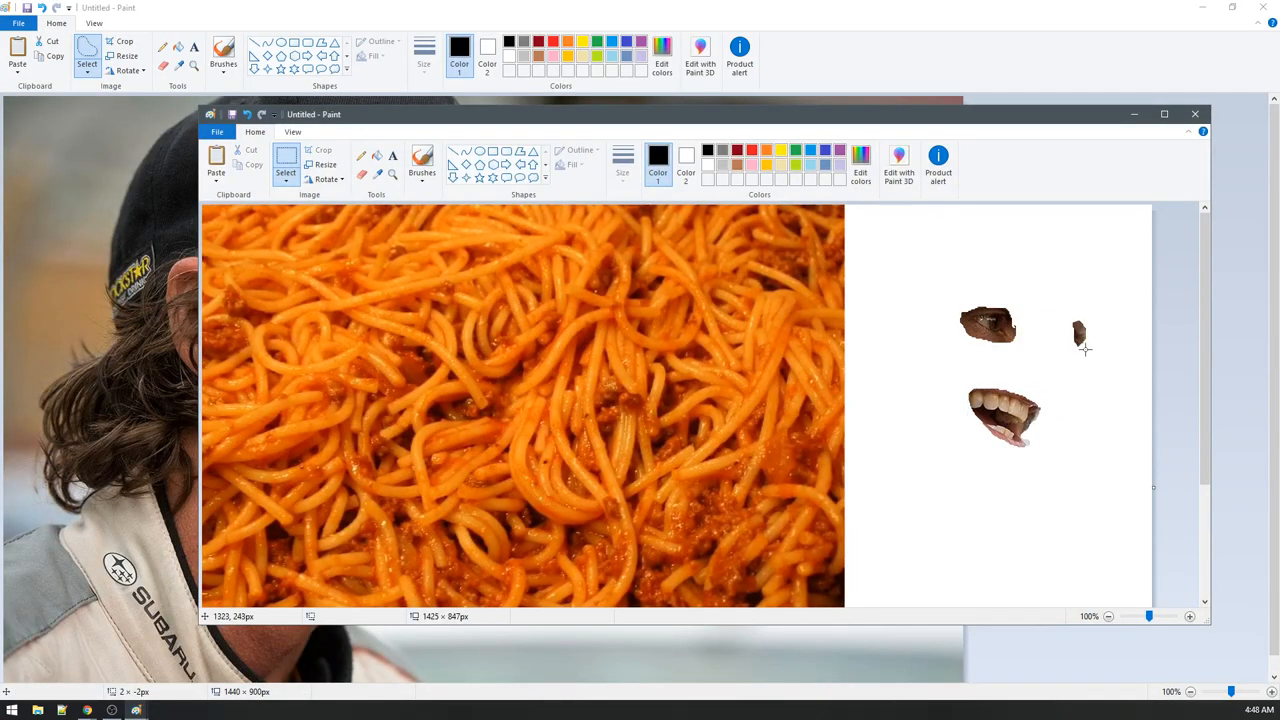
mouse_move(784, 306)
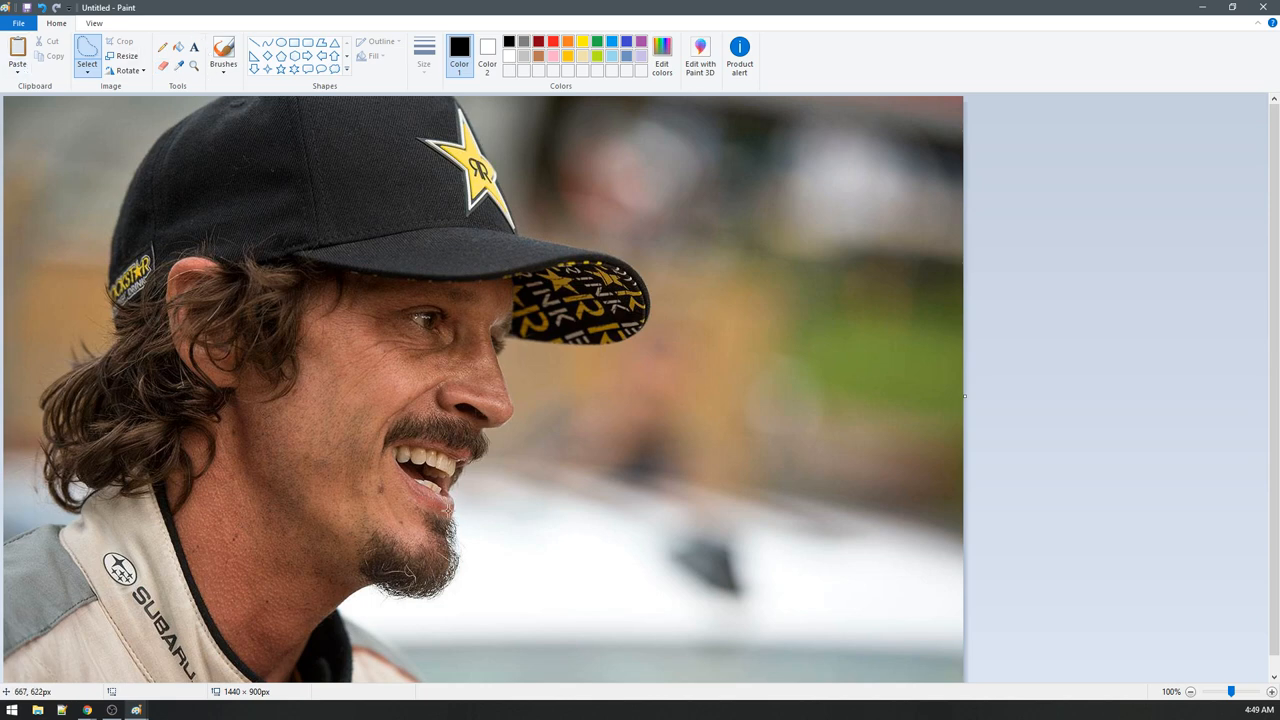
mouse_move(412, 558)
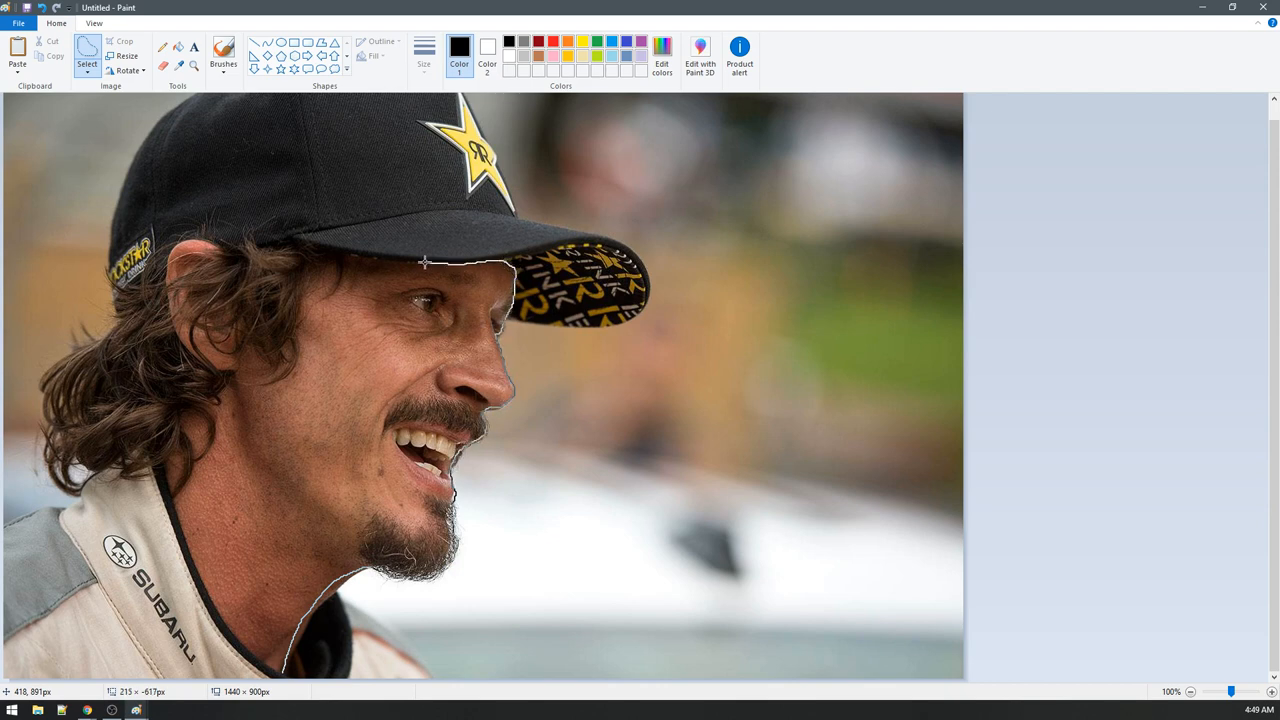
Step: Trace the full face outline under the cap and clear it, leaving a white face-shaped hole
drag(424, 262, 244, 348)
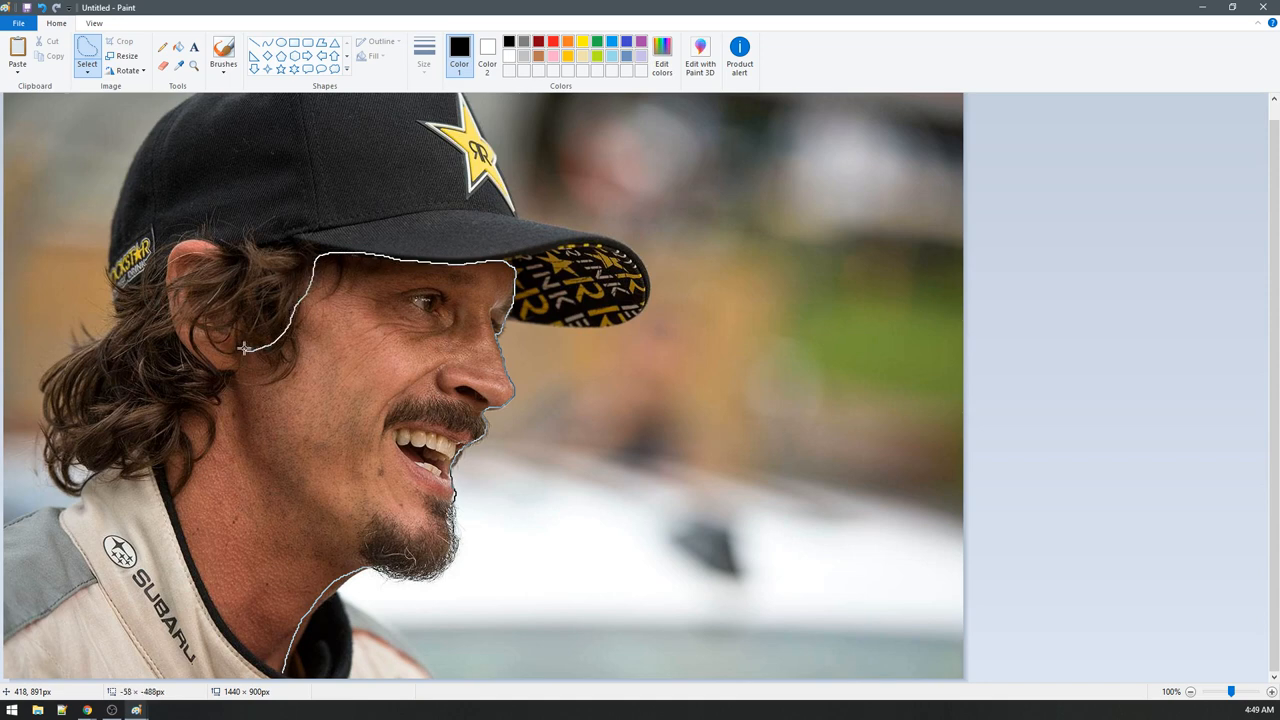
drag(244, 348, 180, 528)
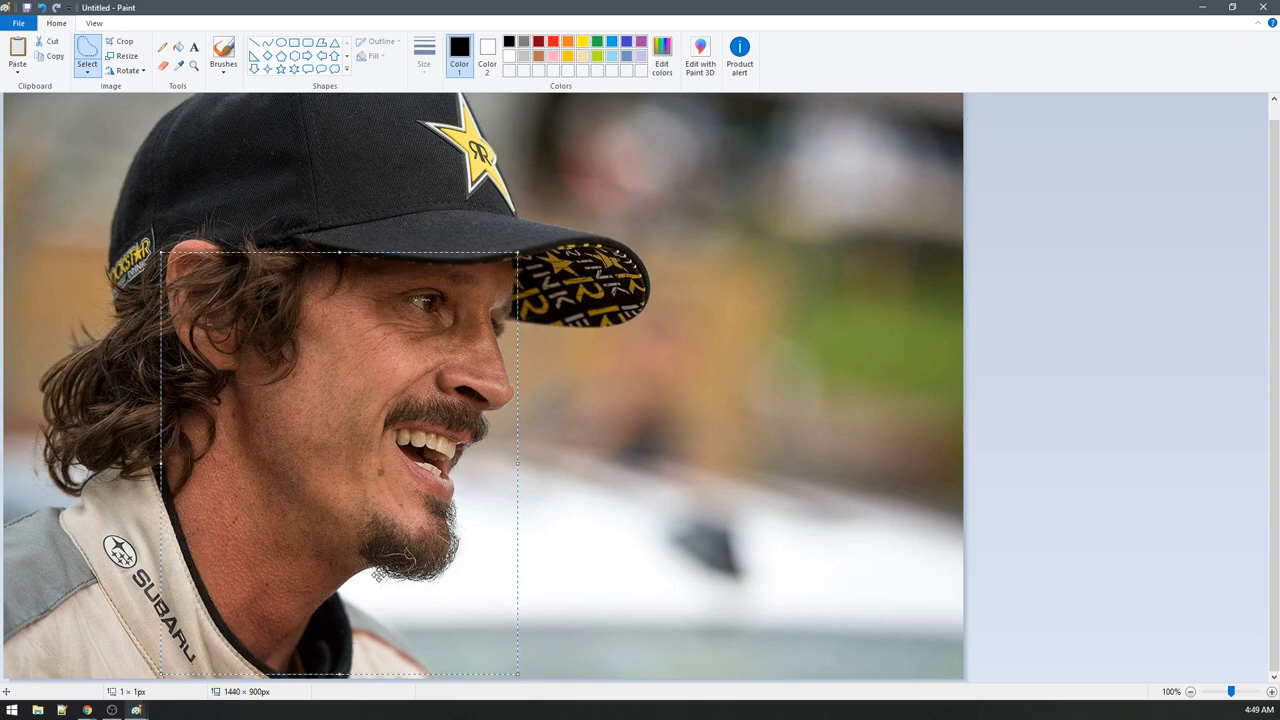
mouse_move(344, 392)
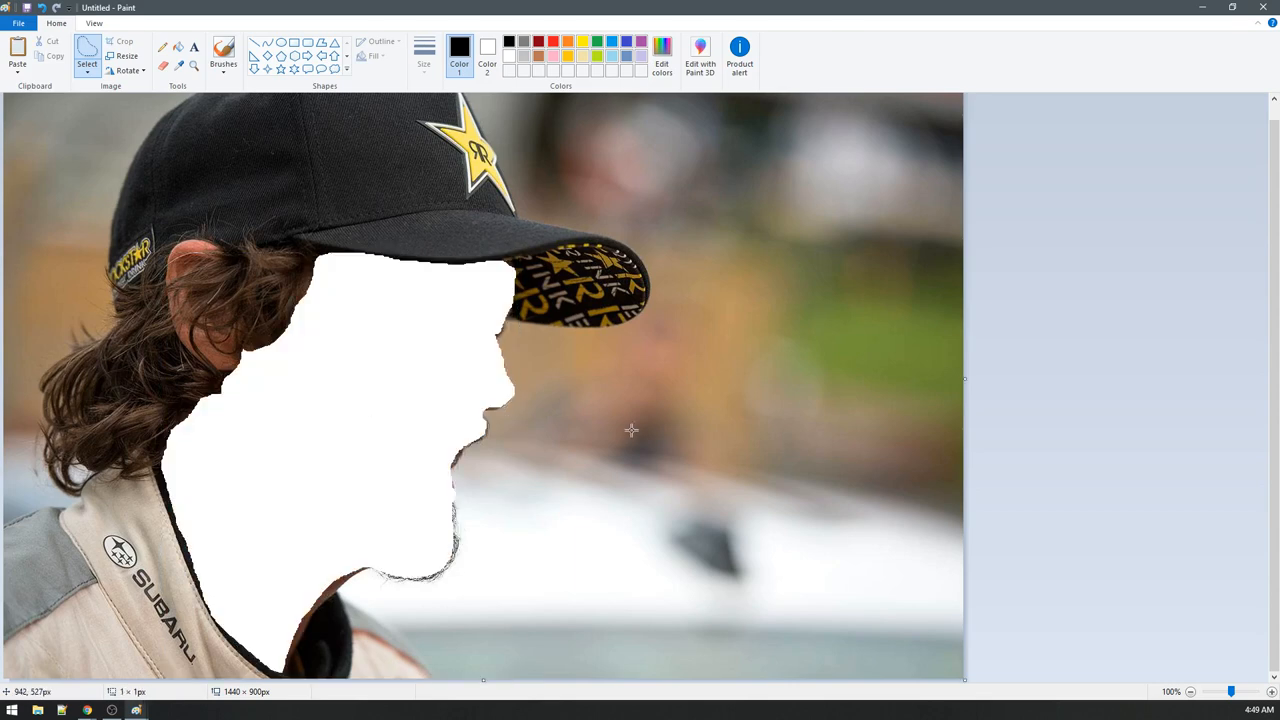
click(1232, 8)
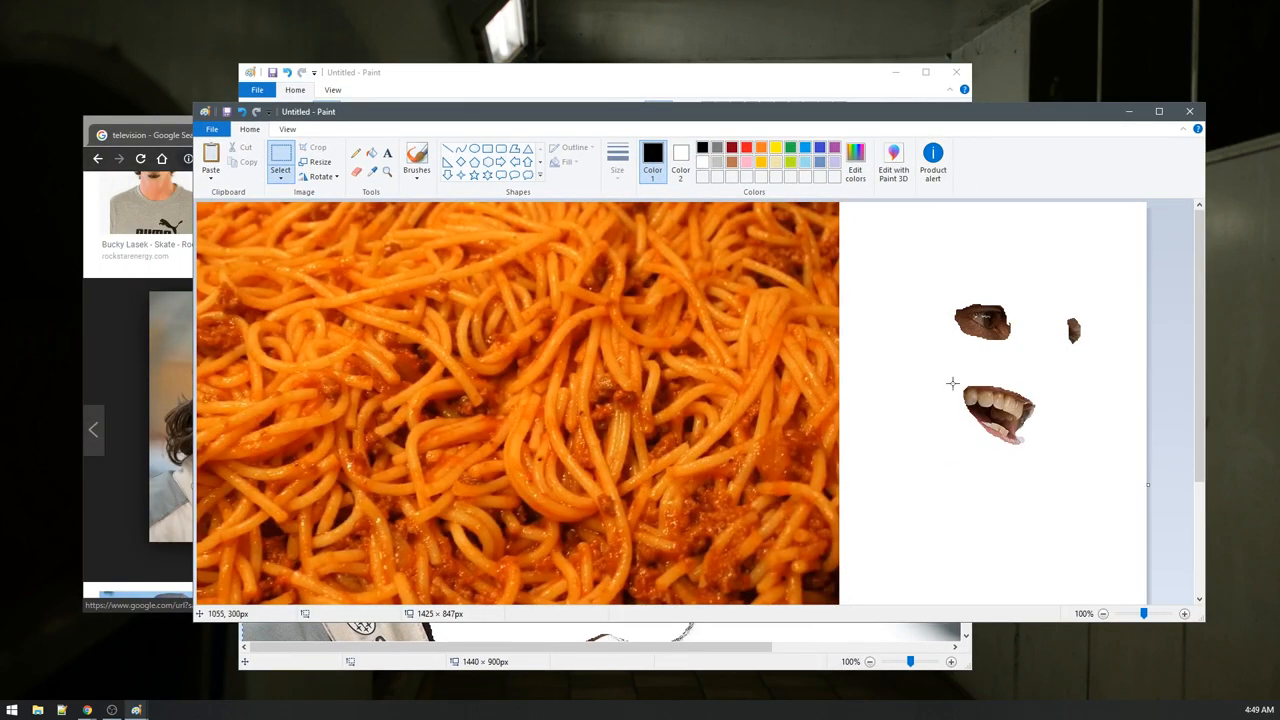
Step: Select the whole spaghetti photo in the maximised window with Transparent selection enabled
click(1160, 112)
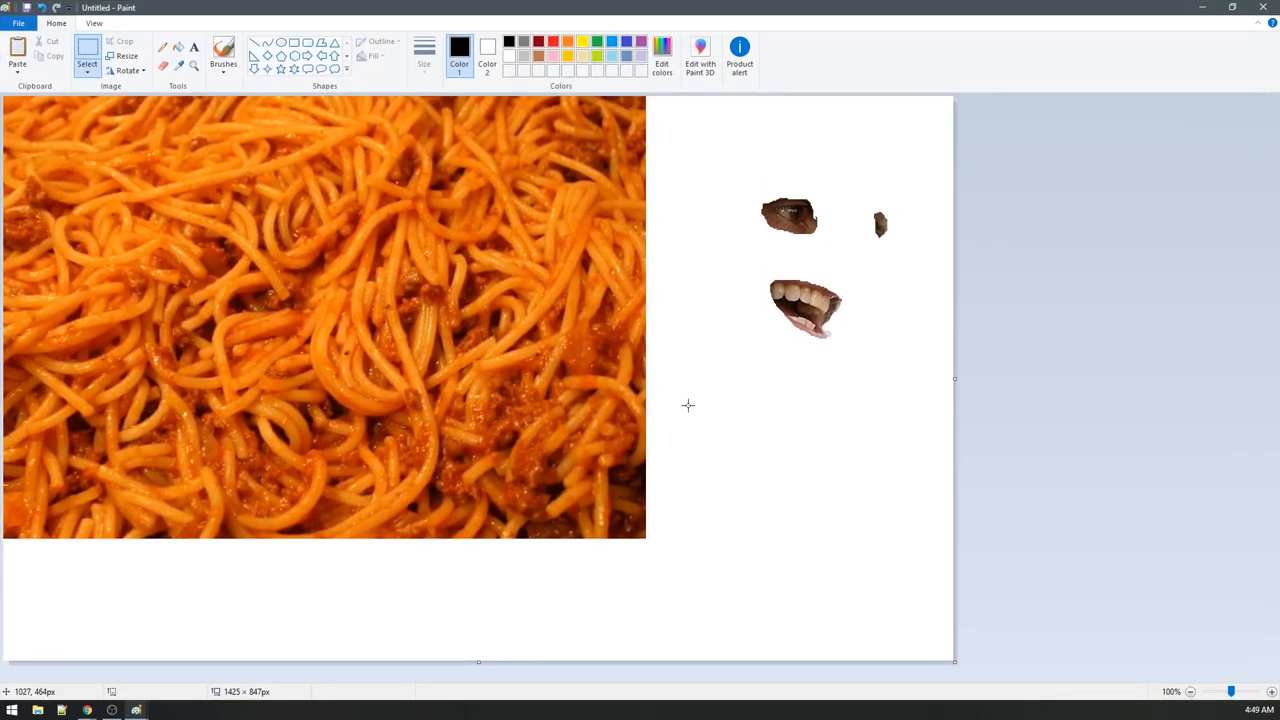
mouse_move(504, 326)
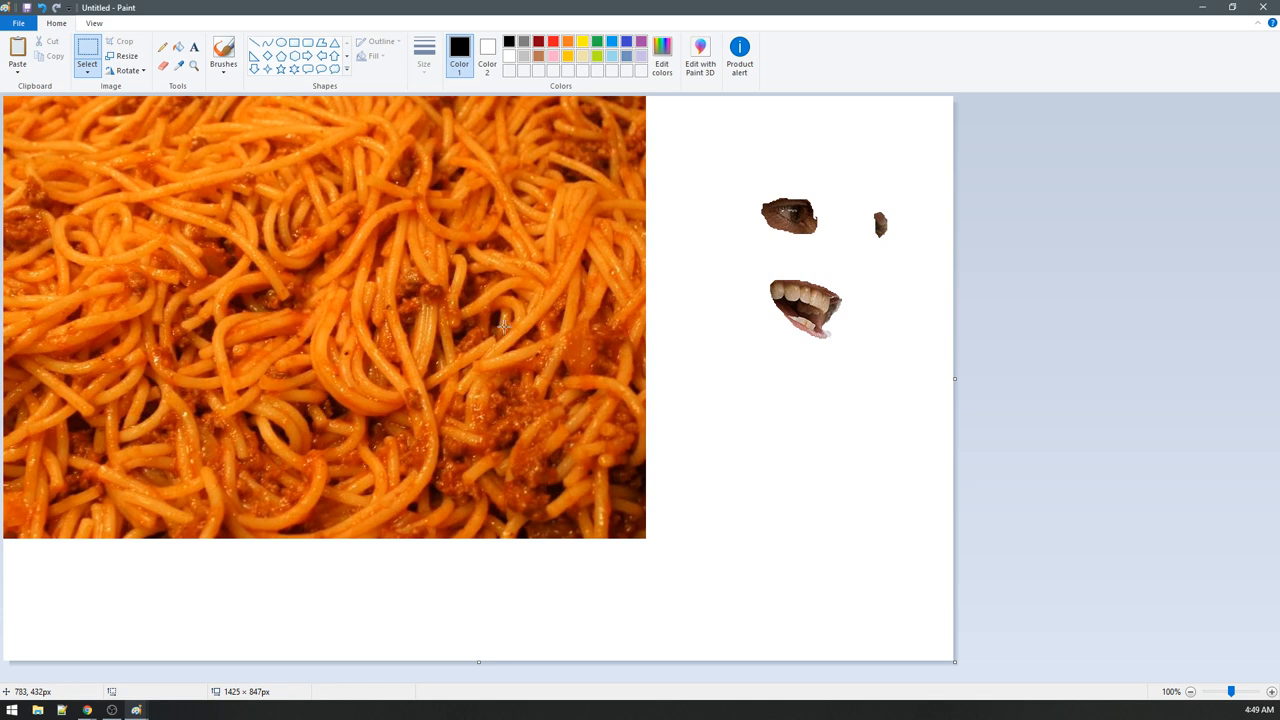
mouse_move(400, 346)
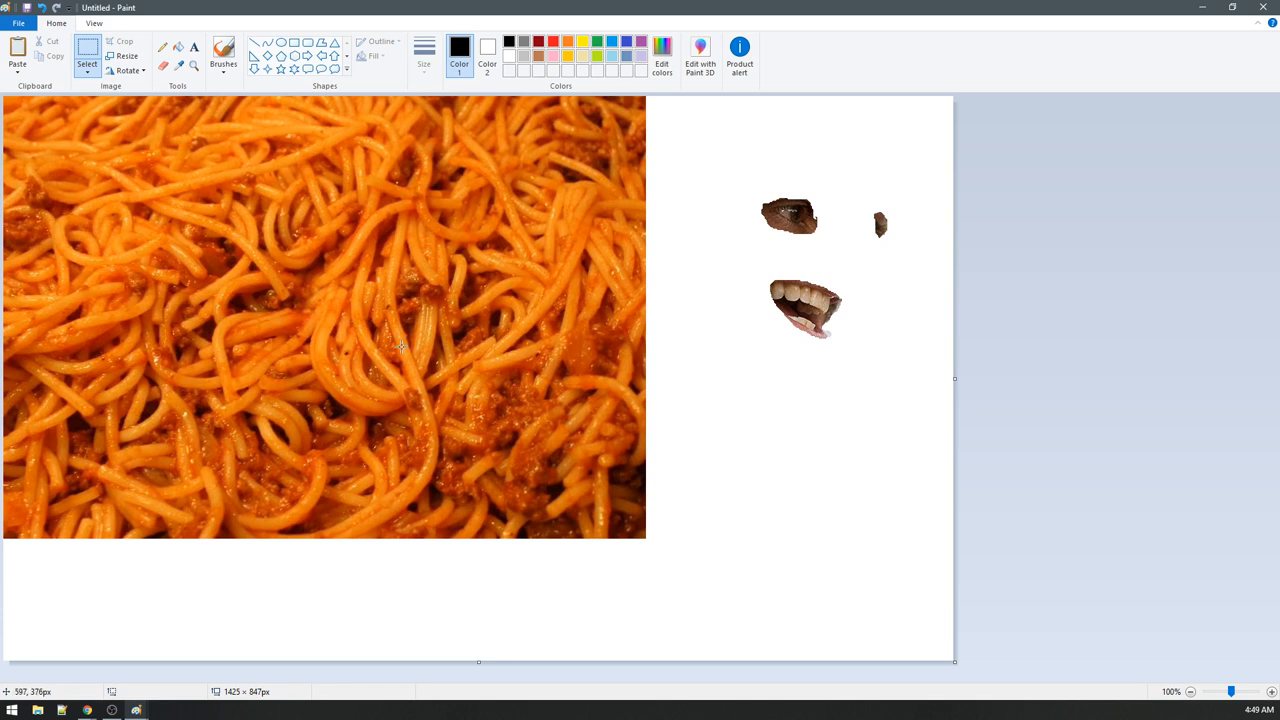
drag(340, 318, 708, 578)
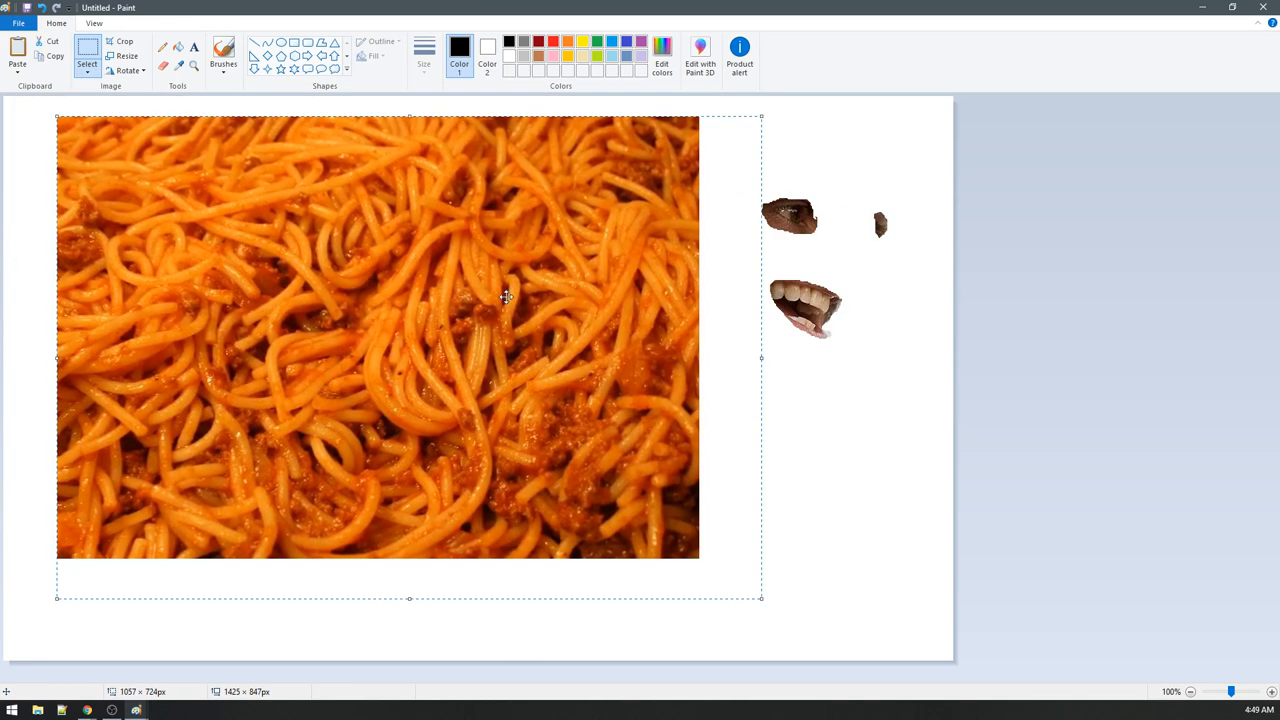
click(88, 50)
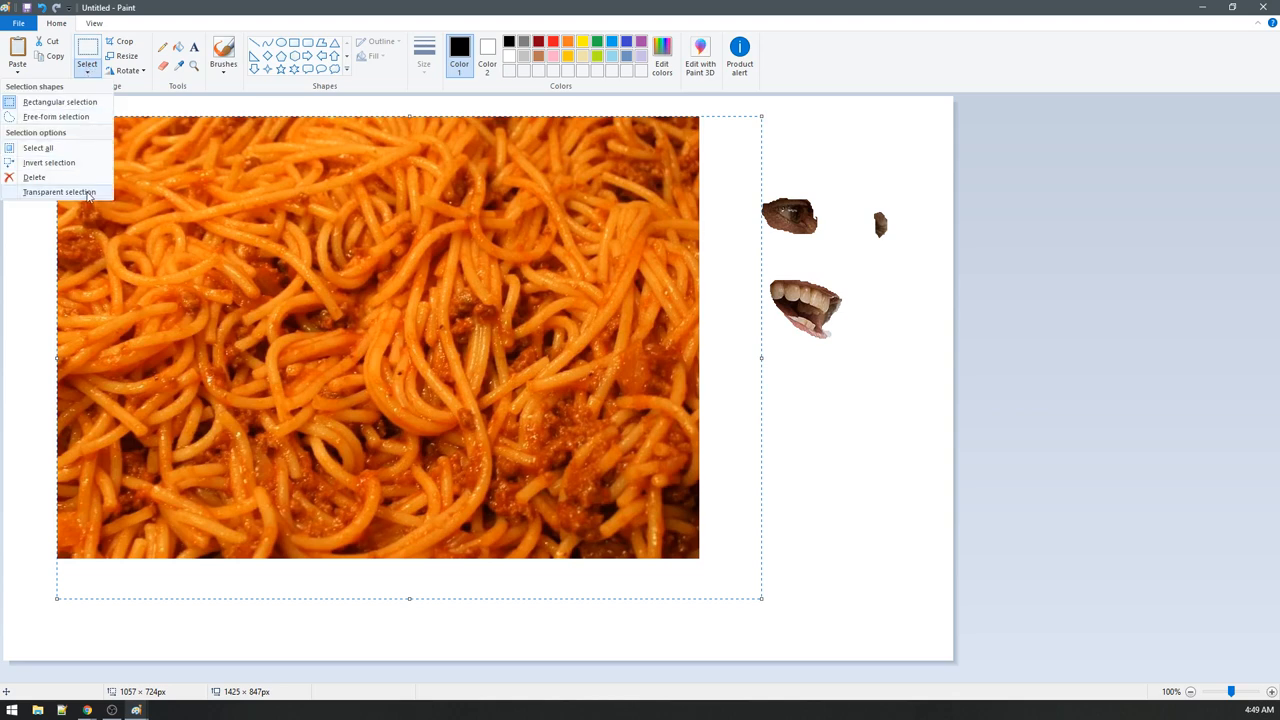
click(60, 192)
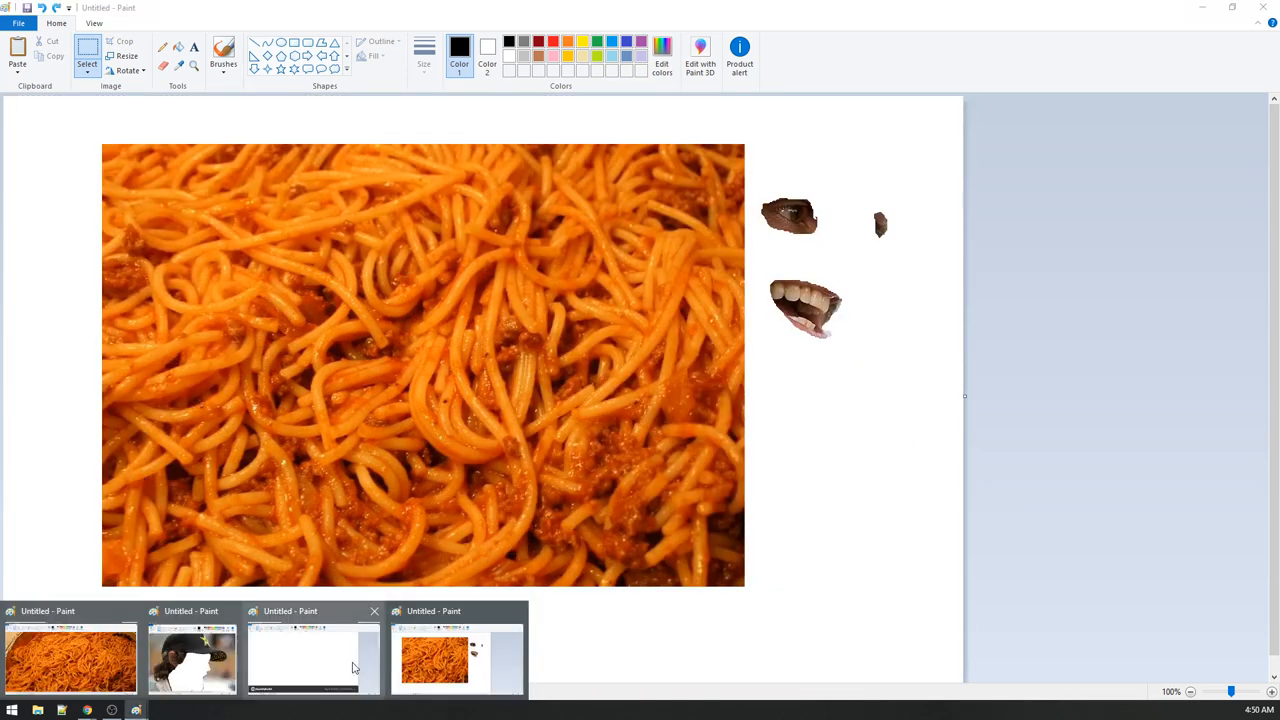
Step: Test the holed face photo over the spaghetti canvas, then undo the trial placement
click(192, 658)
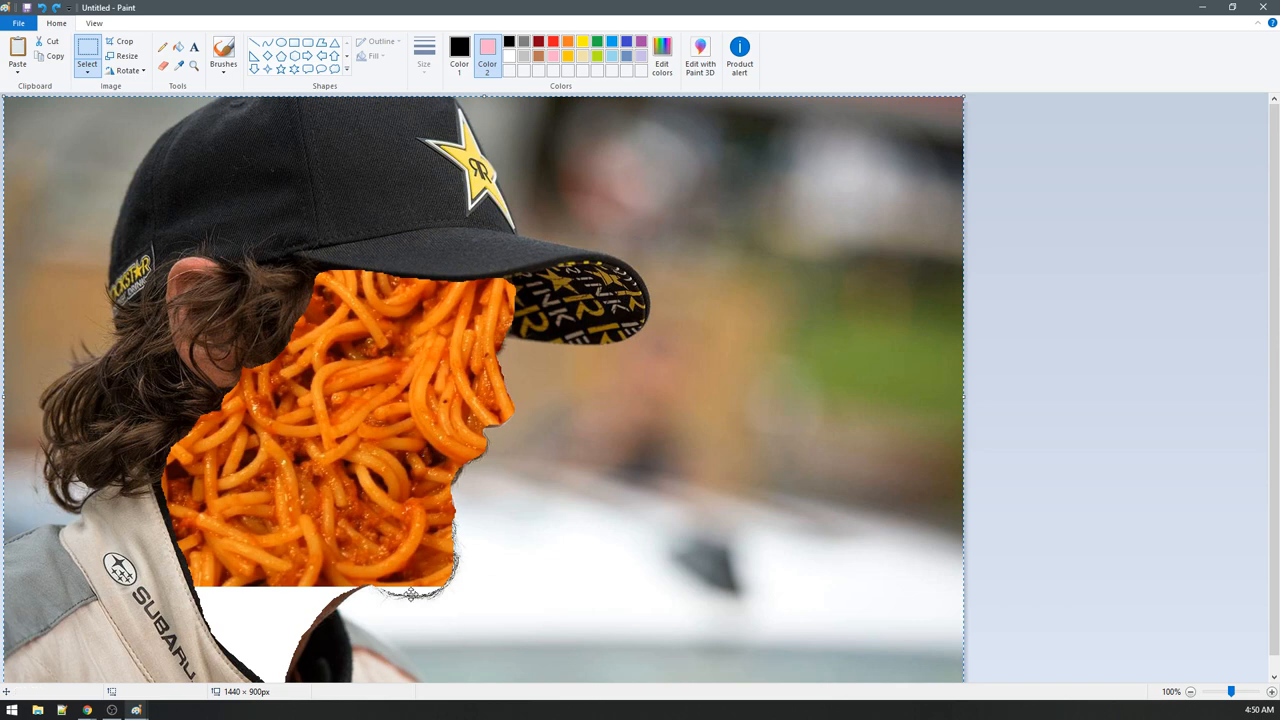
scroll(down, 3)
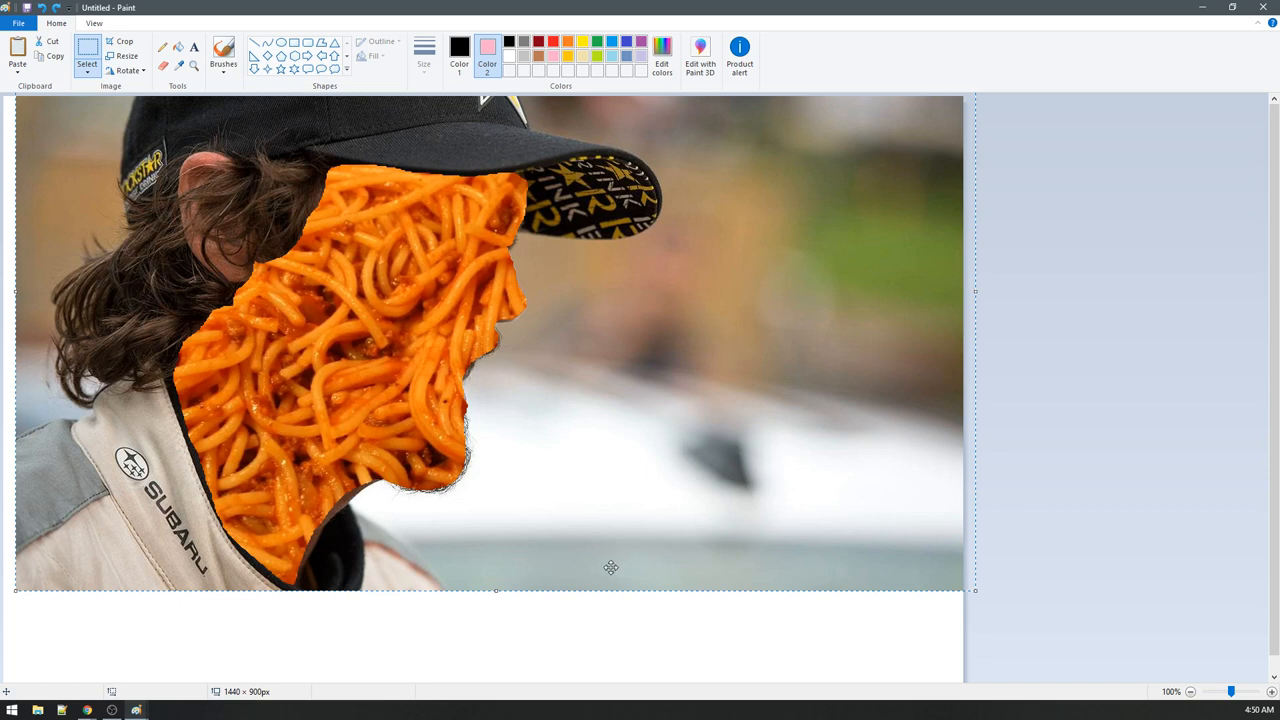
mouse_move(488, 636)
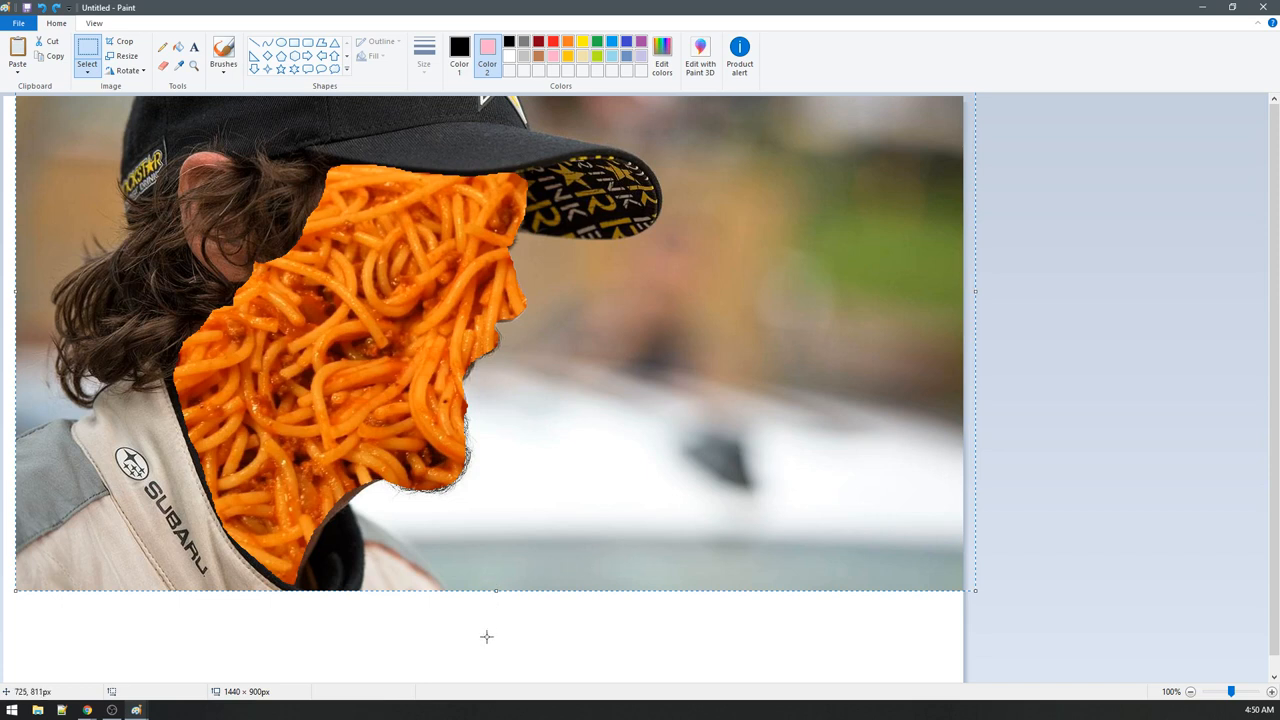
mouse_move(556, 466)
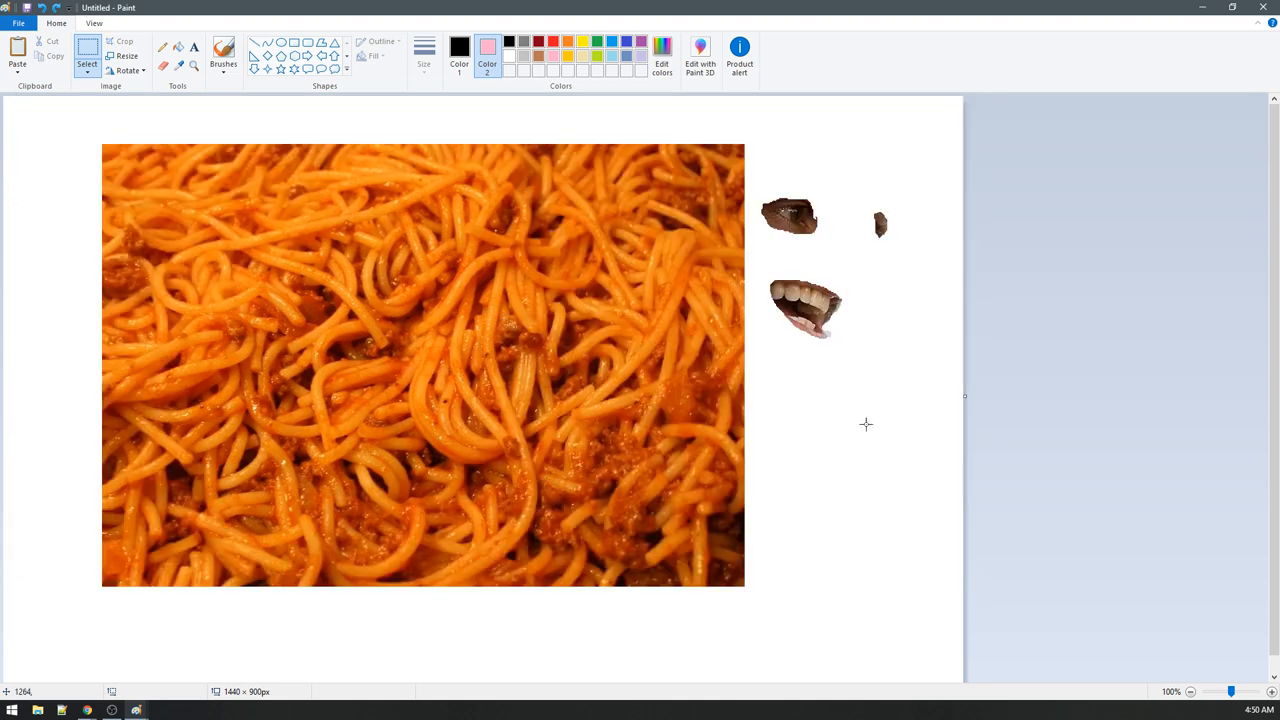
drag(756, 148, 920, 438)
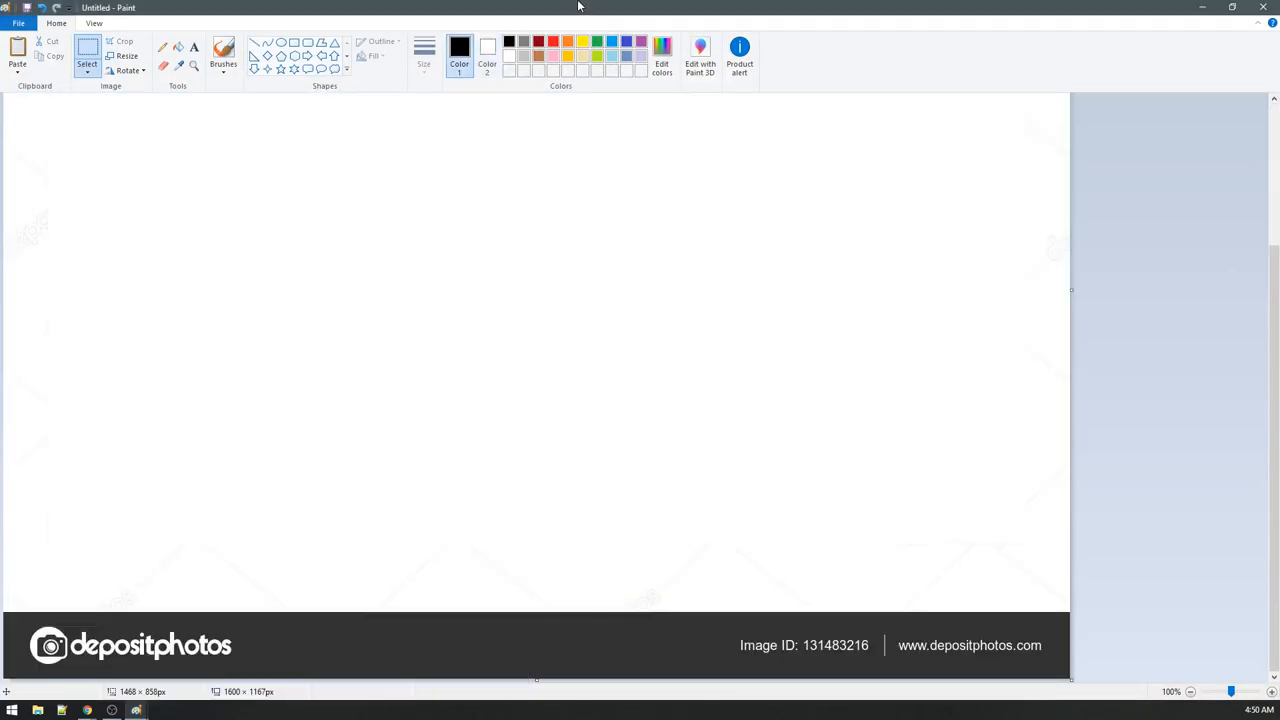
Step: Align the pasted face photo at the top-left so spaghetti shows through the face hole
click(136, 710)
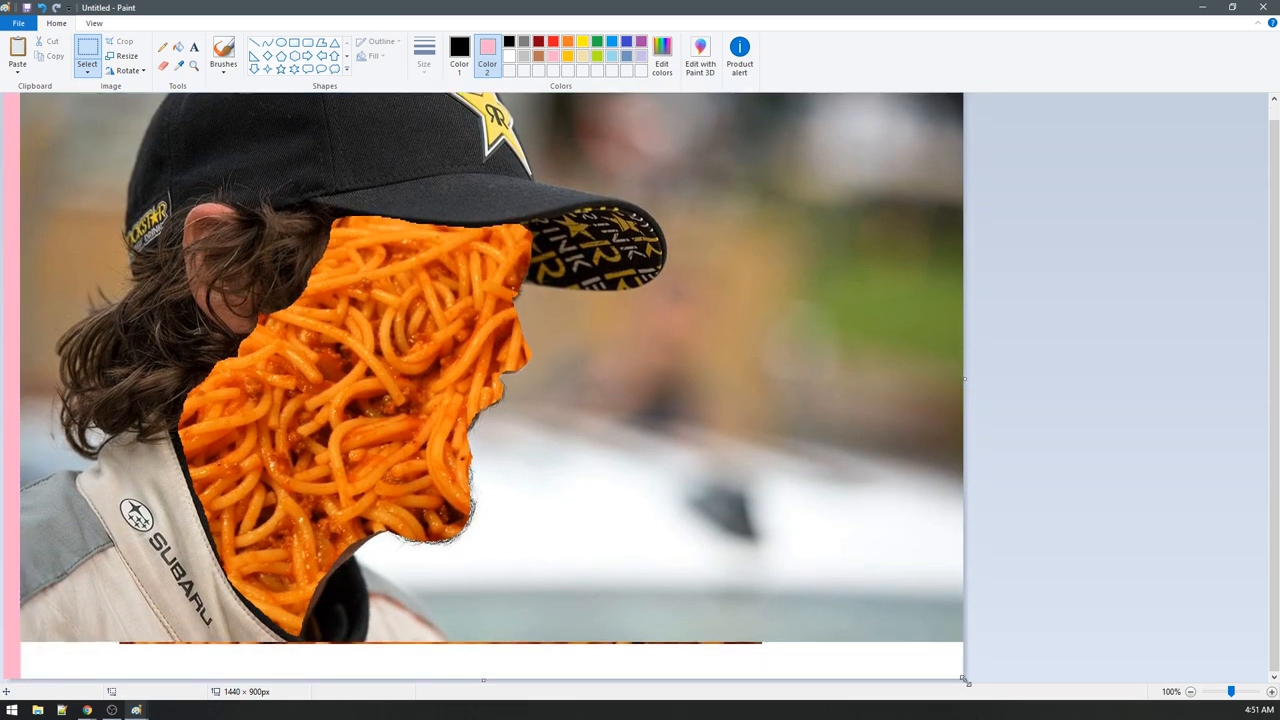
drag(964, 680, 960, 656)
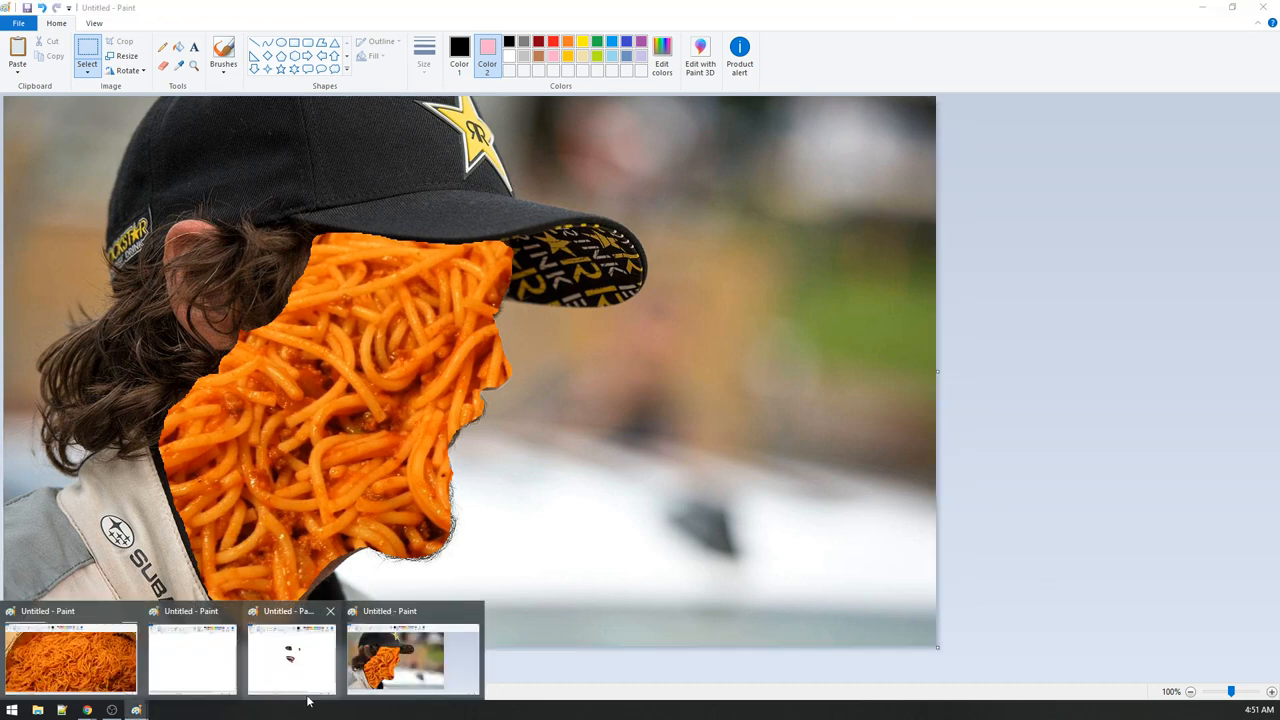
Step: Copy the eye cutout from the scrap canvas onto the spaghetti face
click(290, 658)
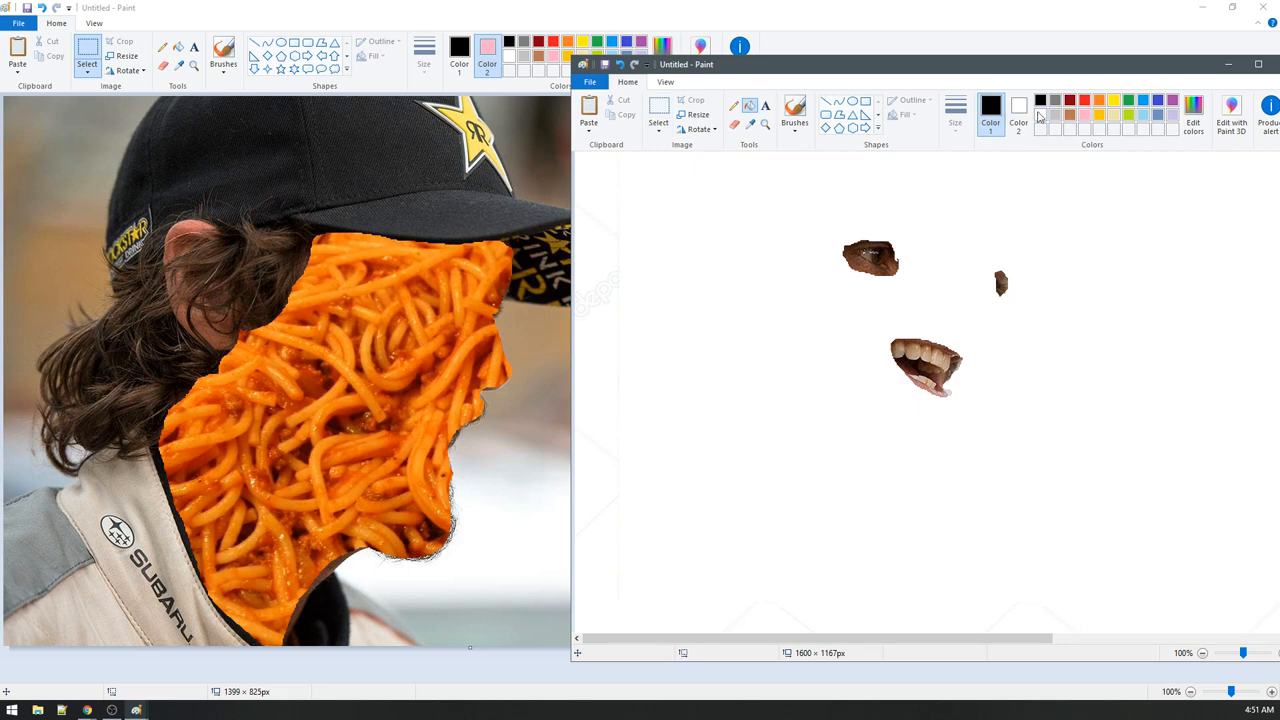
click(990, 104)
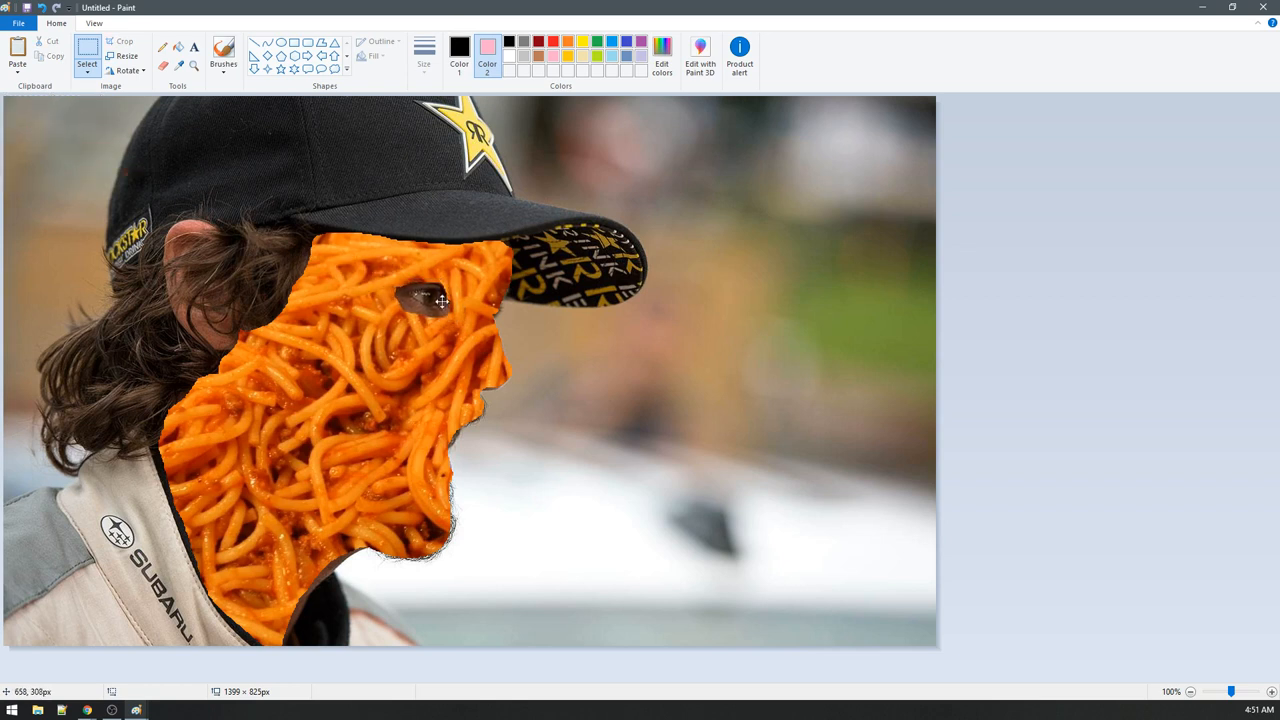
mouse_move(520, 448)
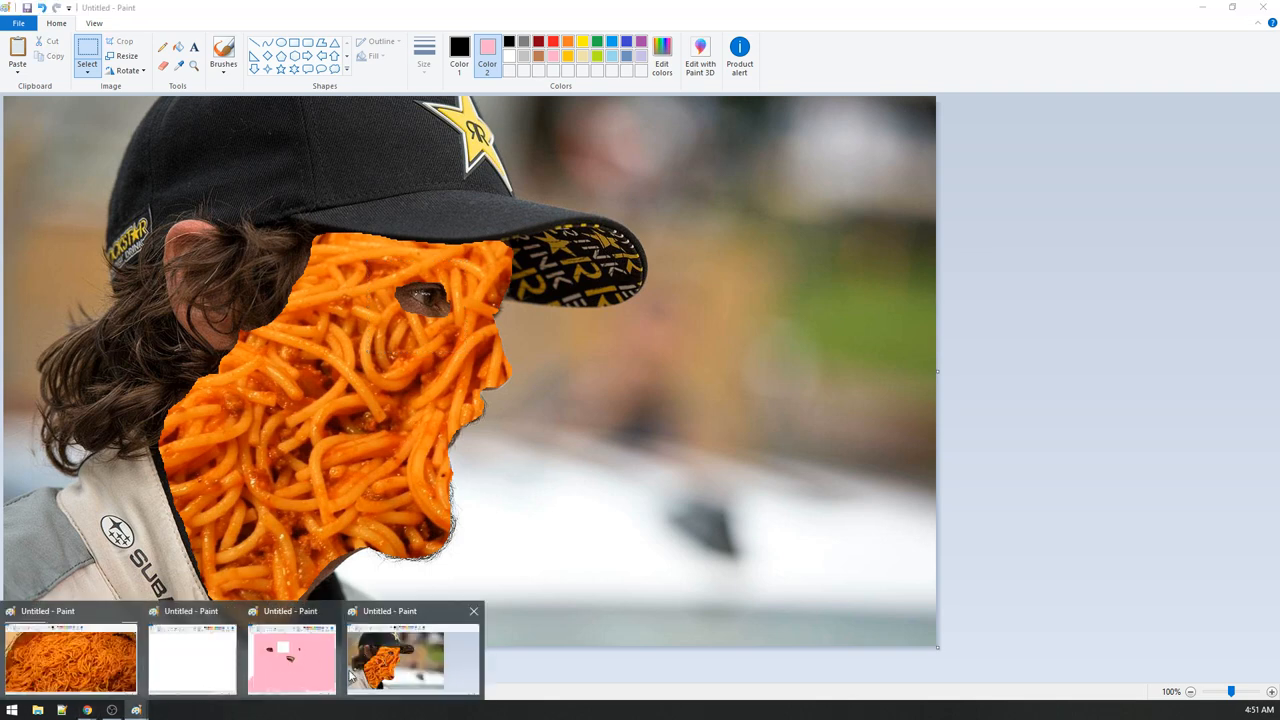
click(292, 658)
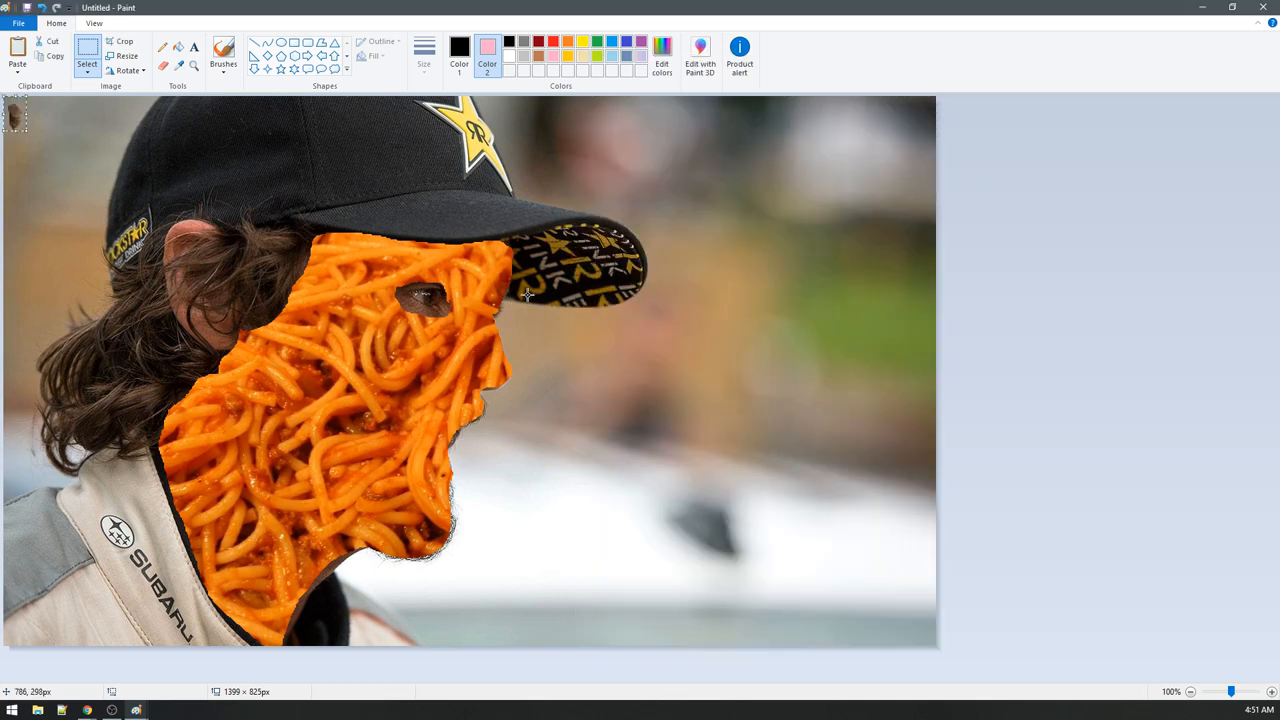
mouse_move(492, 308)
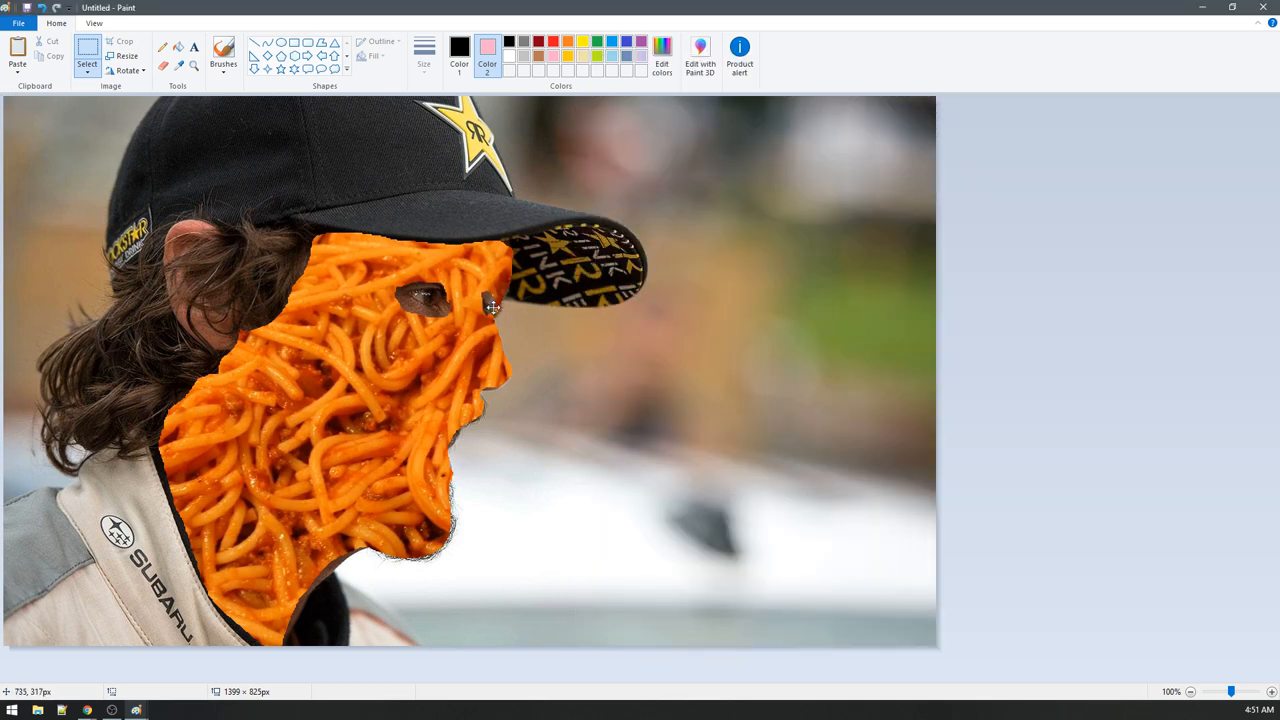
mouse_move(500, 310)
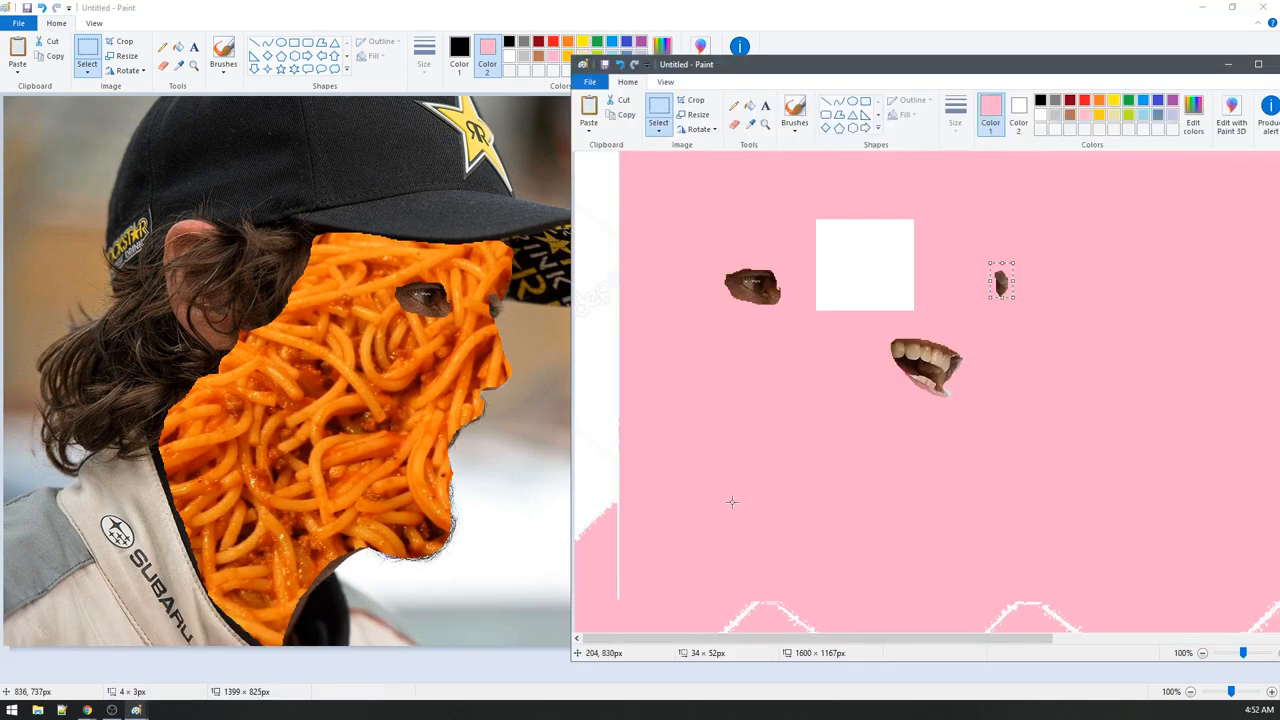
Step: Place the grinning mouth cutout onto the spaghetti face below the eye and deselect
click(924, 368)
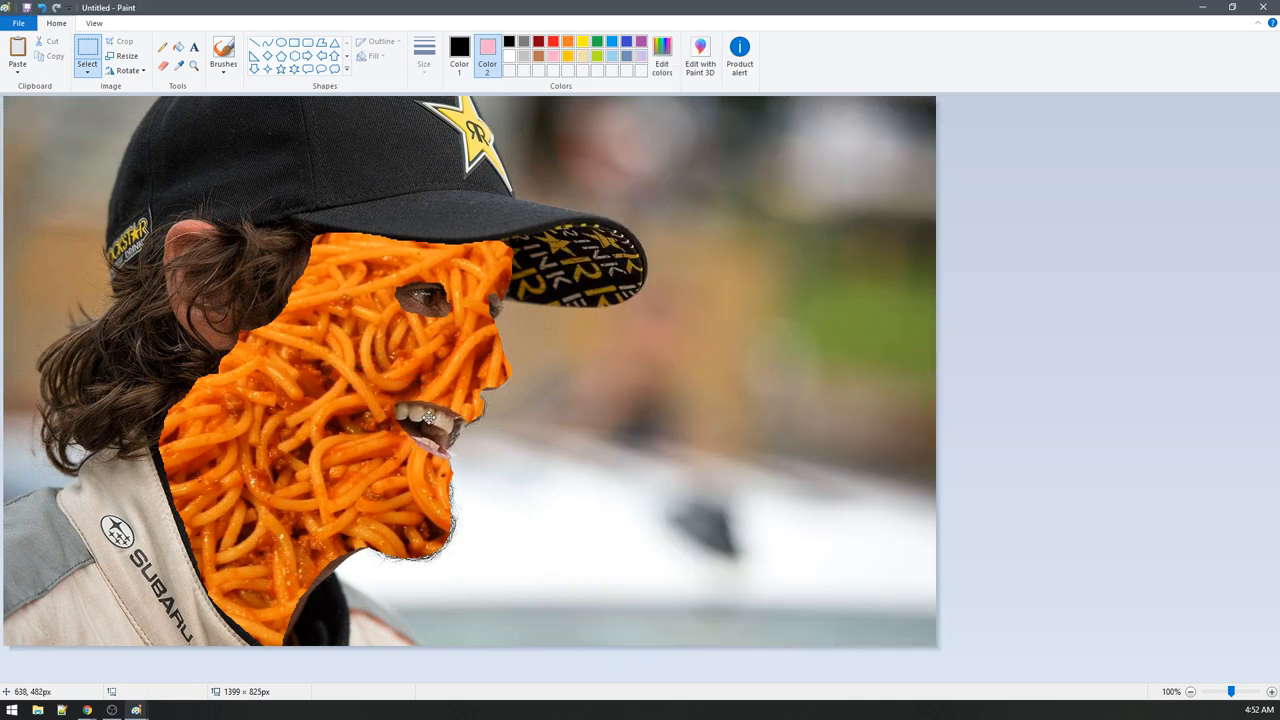
drag(370, 396, 472, 486)
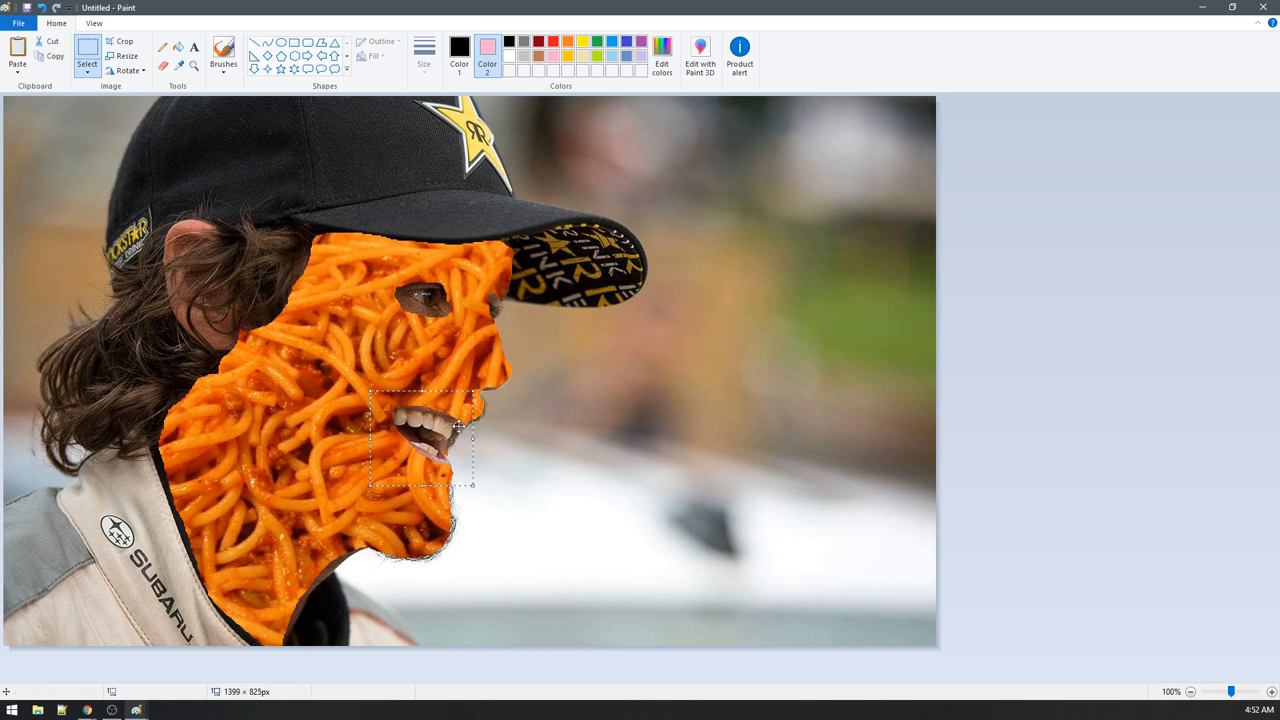
click(560, 520)
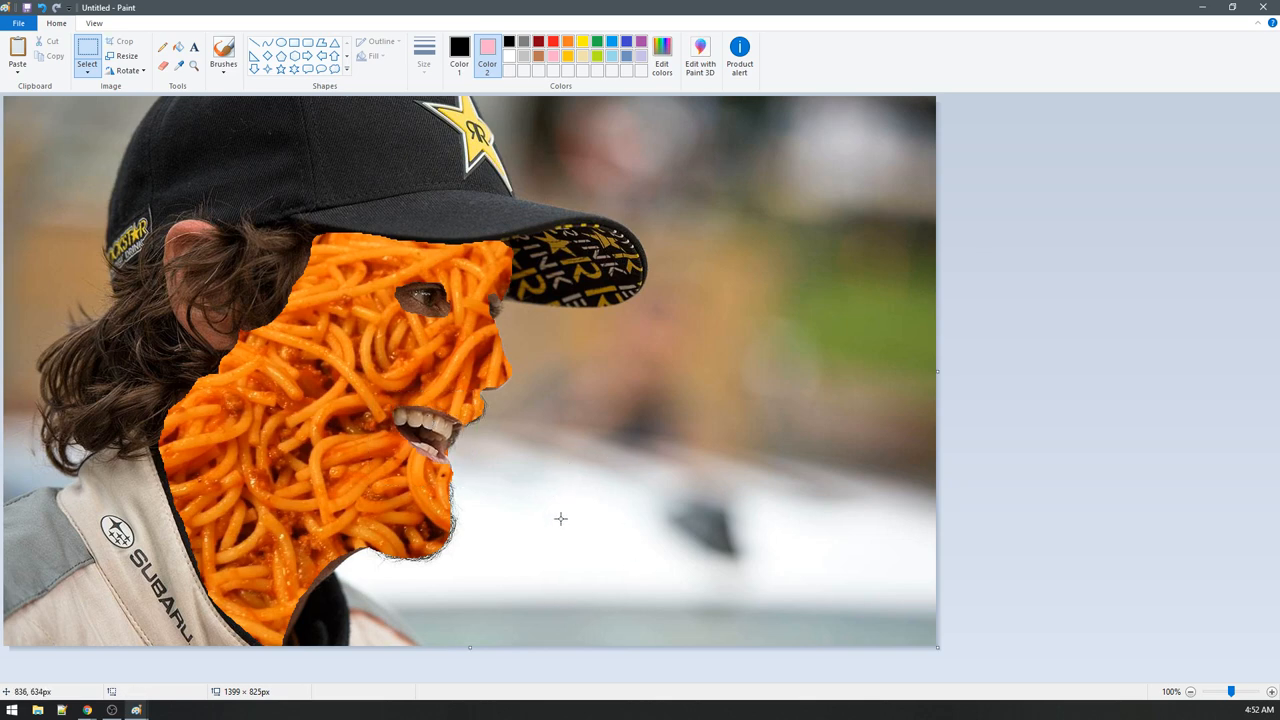
mouse_move(400, 604)
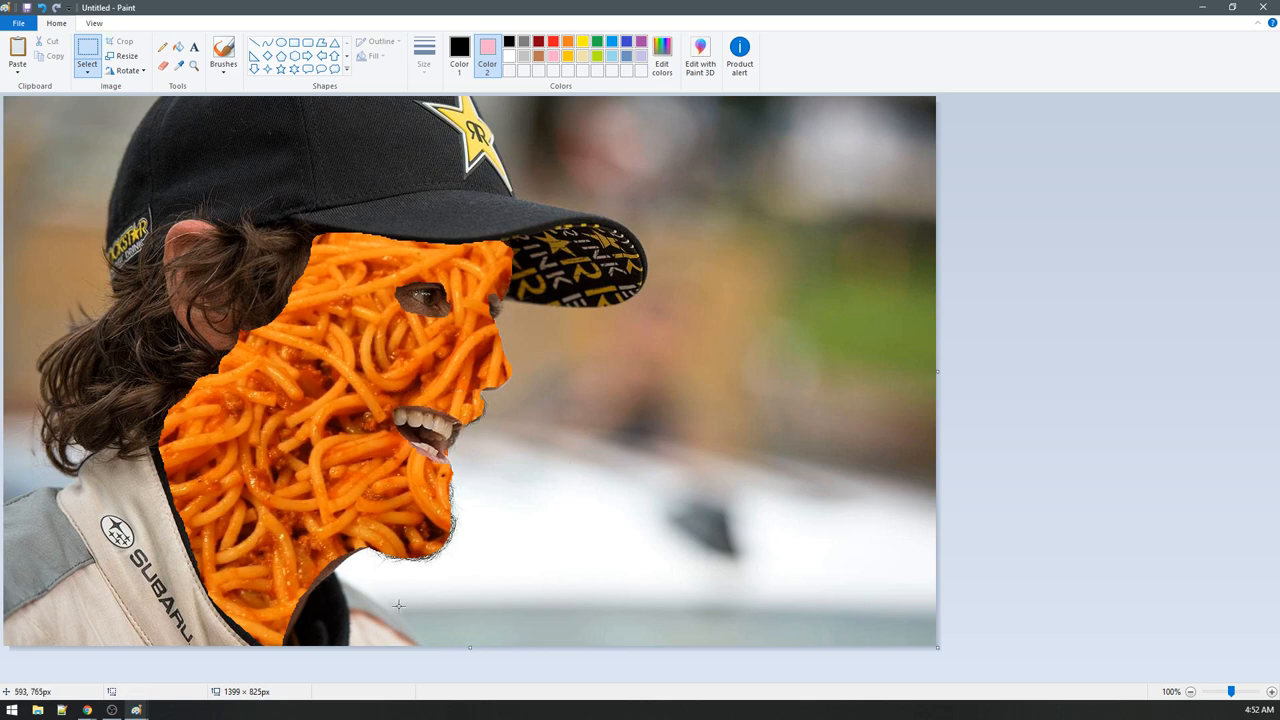
mouse_move(388, 582)
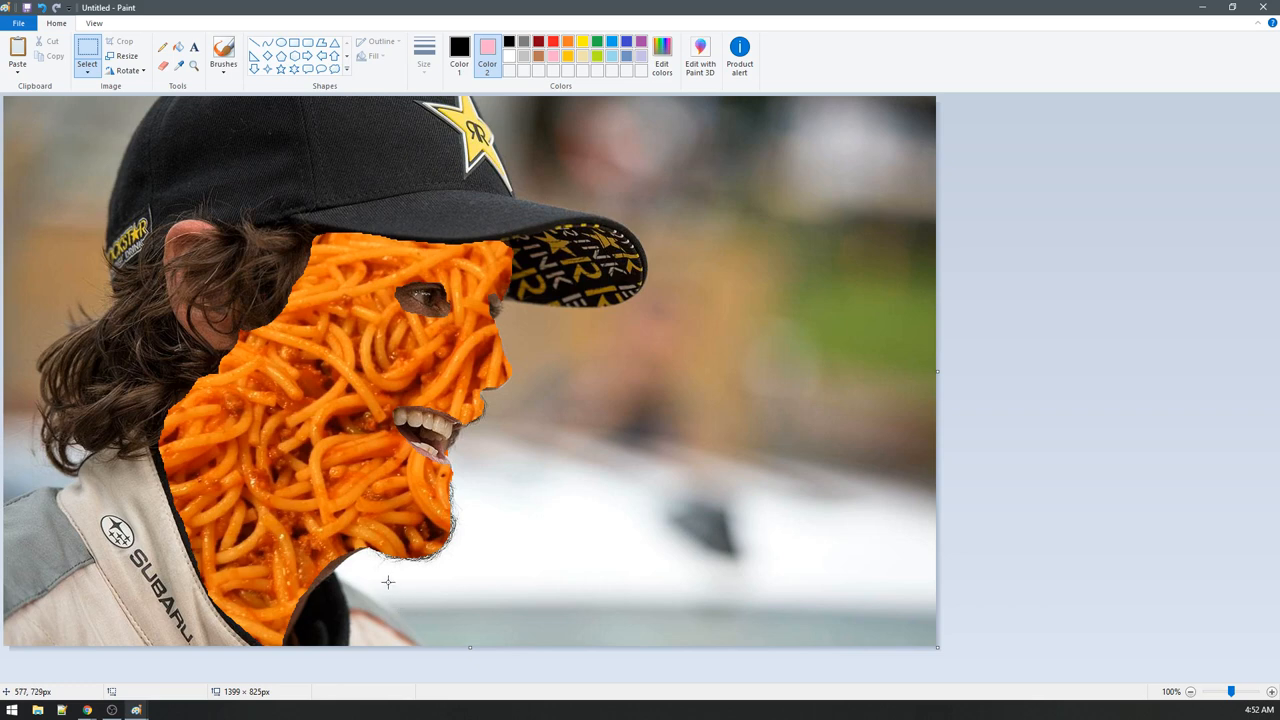
mouse_move(332, 404)
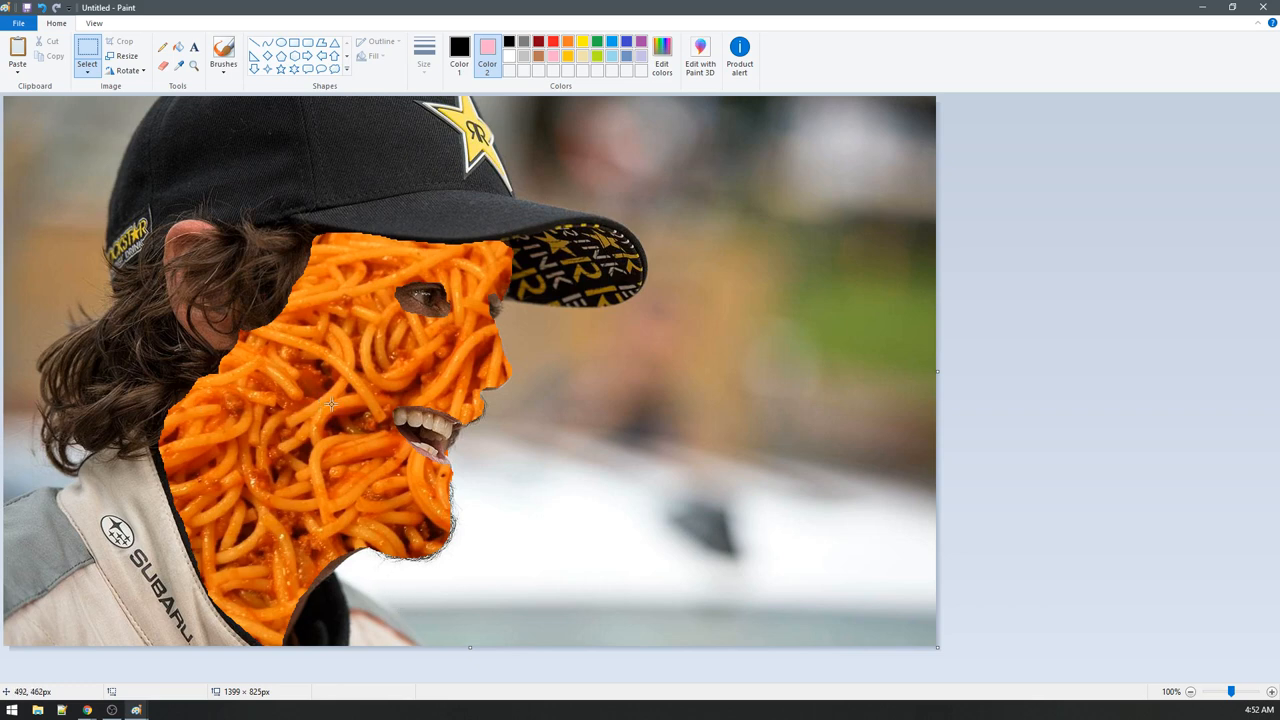
mouse_move(324, 410)
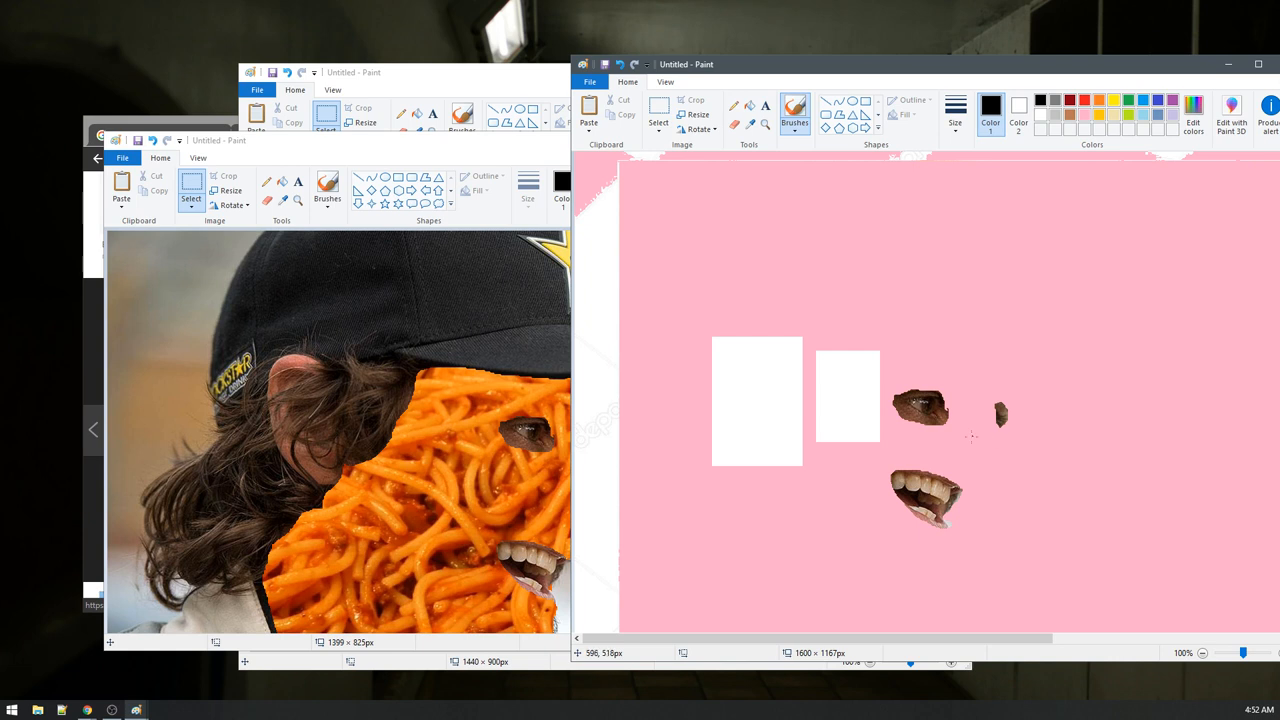
Step: Sketch a red M-logo cap above the leftover cutouts and flood the scrap background red
drag(948, 440, 976, 478)
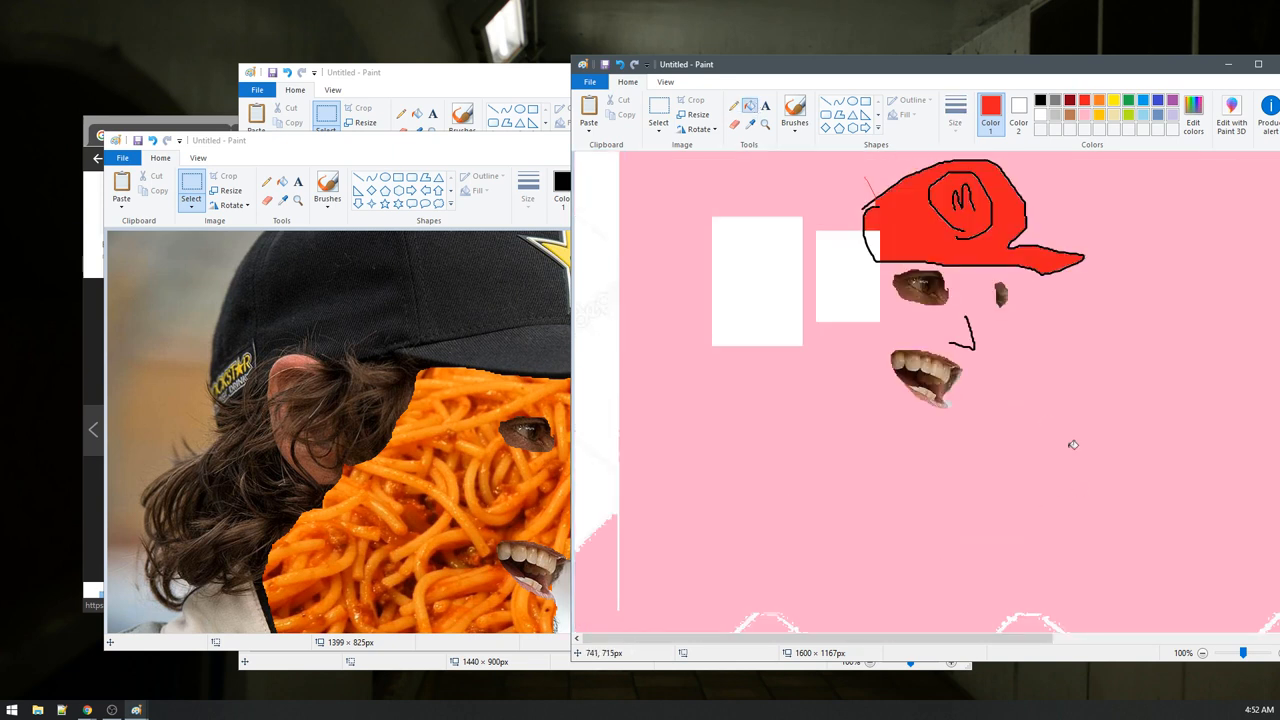
mouse_move(1074, 444)
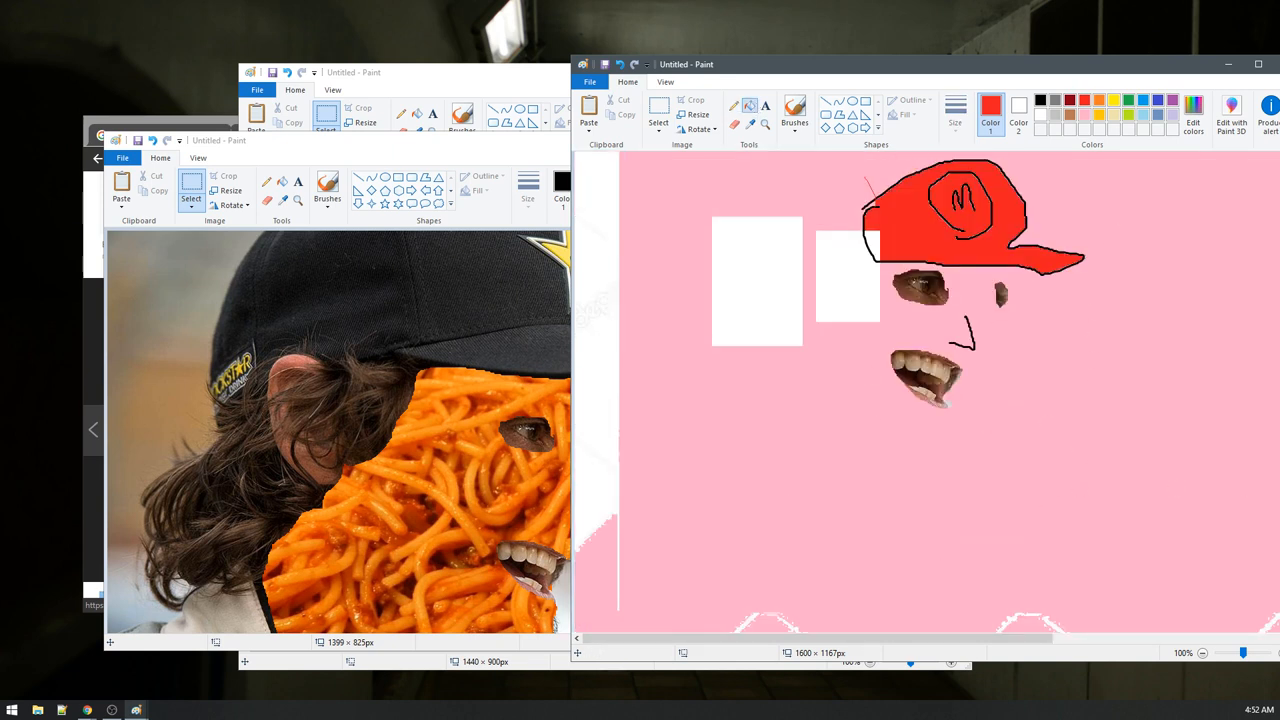
click(1248, 710)
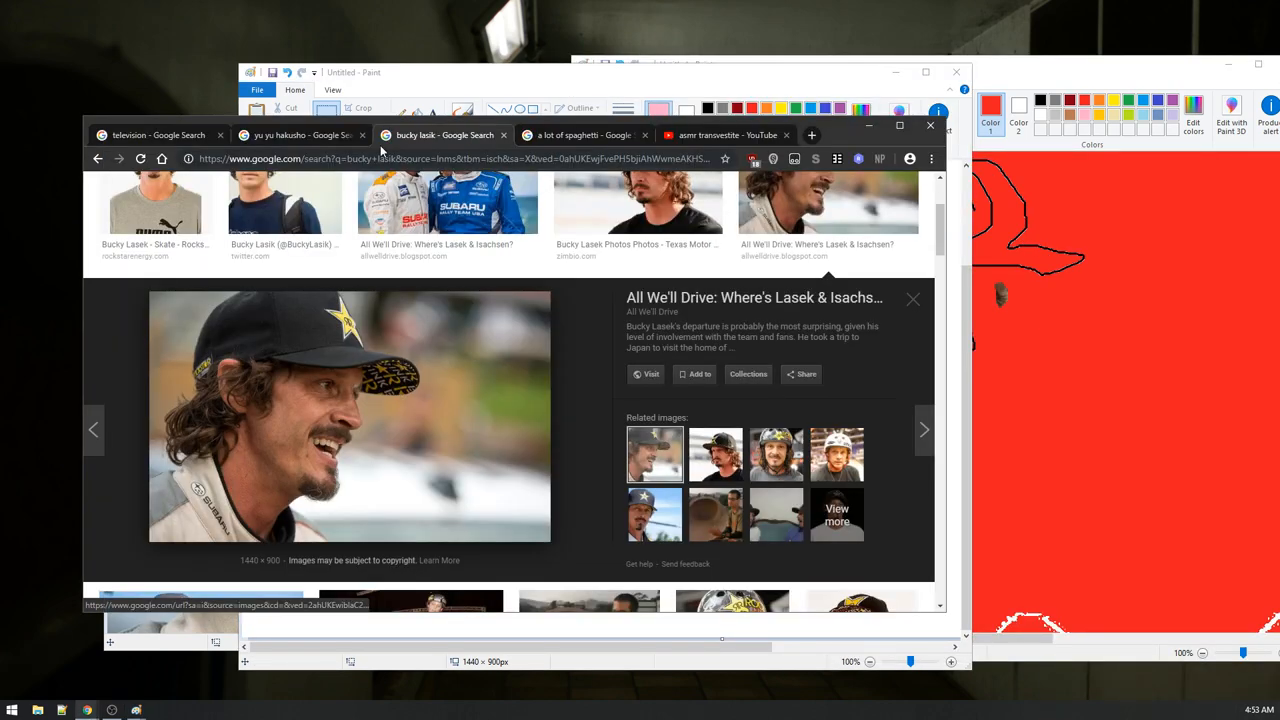
Step: Search Google for 'what holiday is today', then check the date and time from the taskbar clock
text(what)
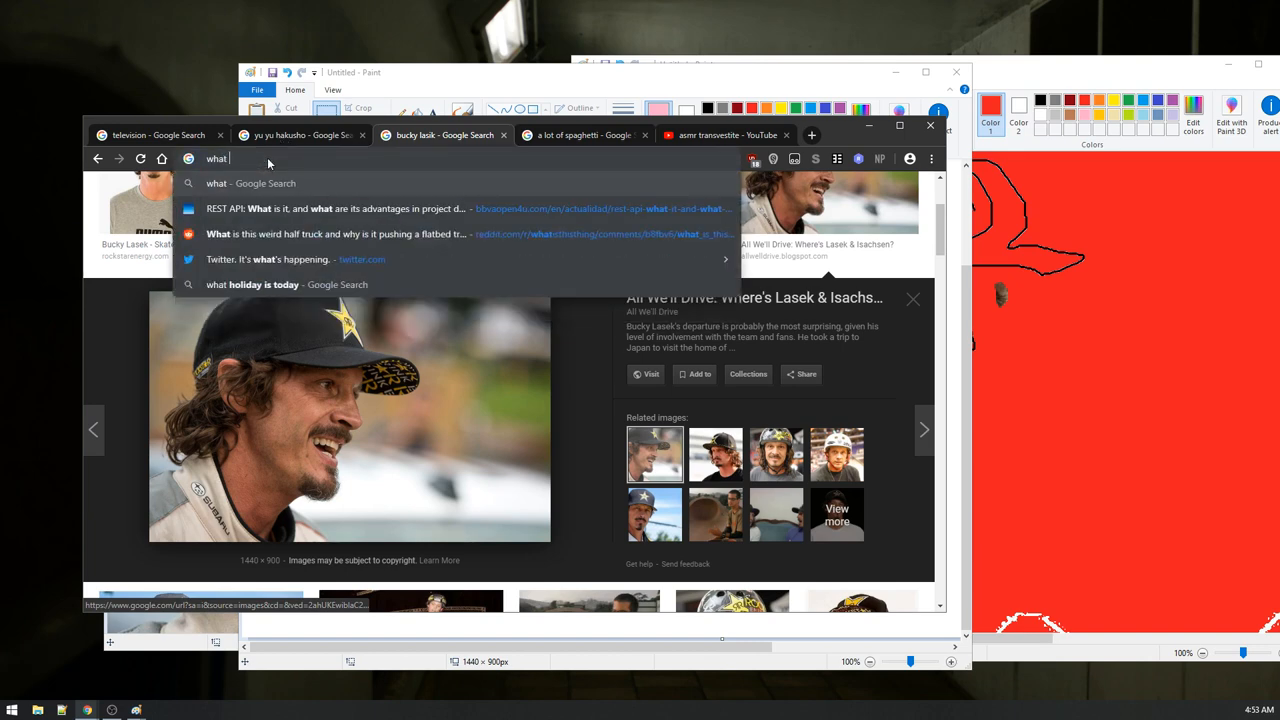
text(holiday is today)
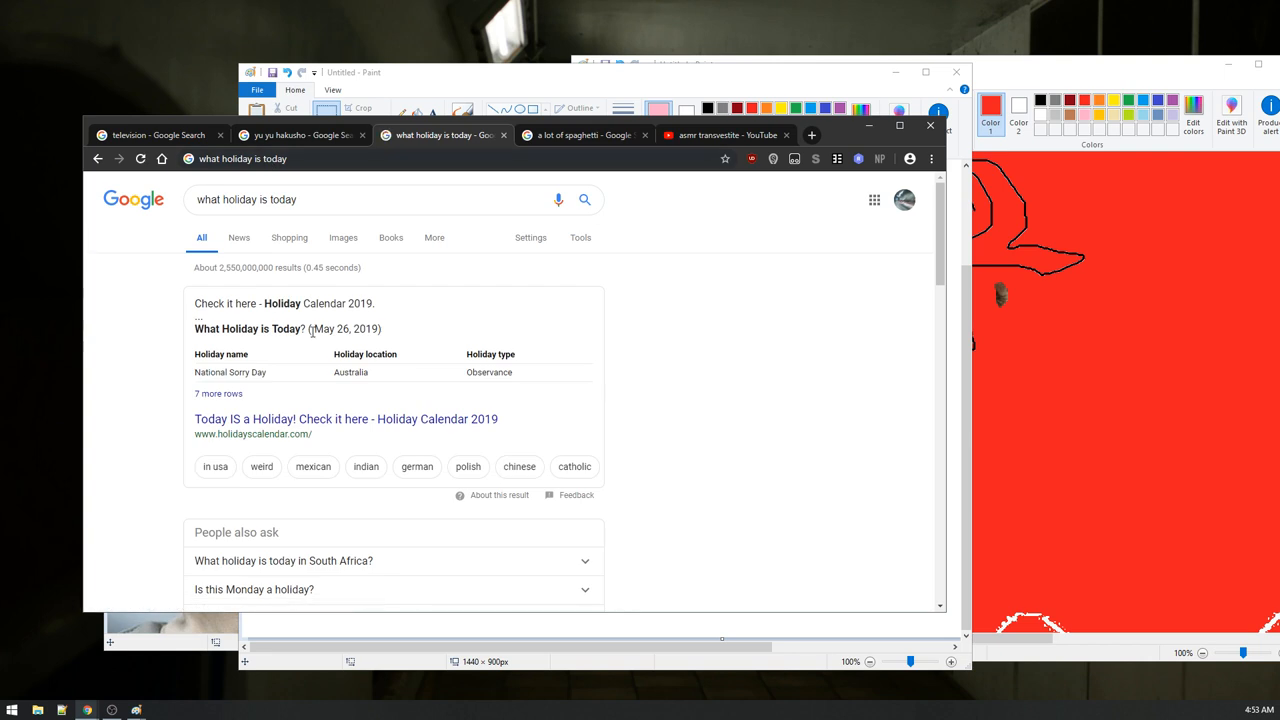
mouse_move(404, 378)
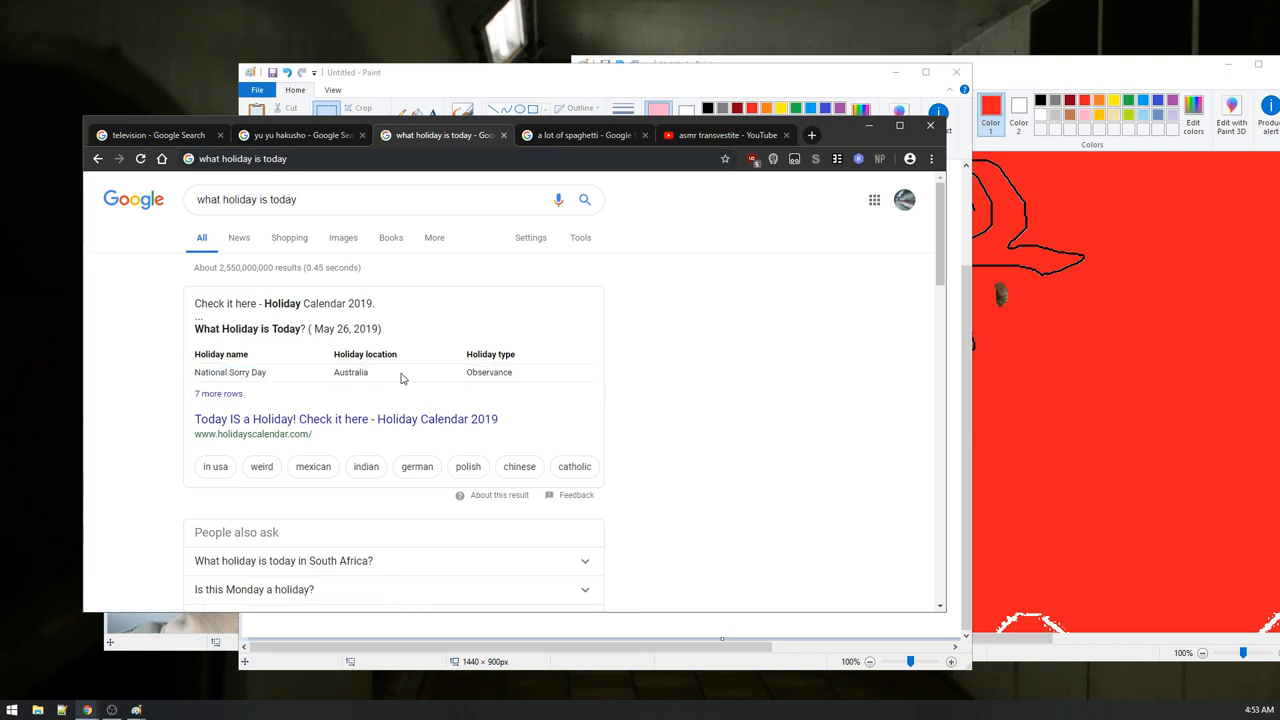
mouse_move(282, 384)
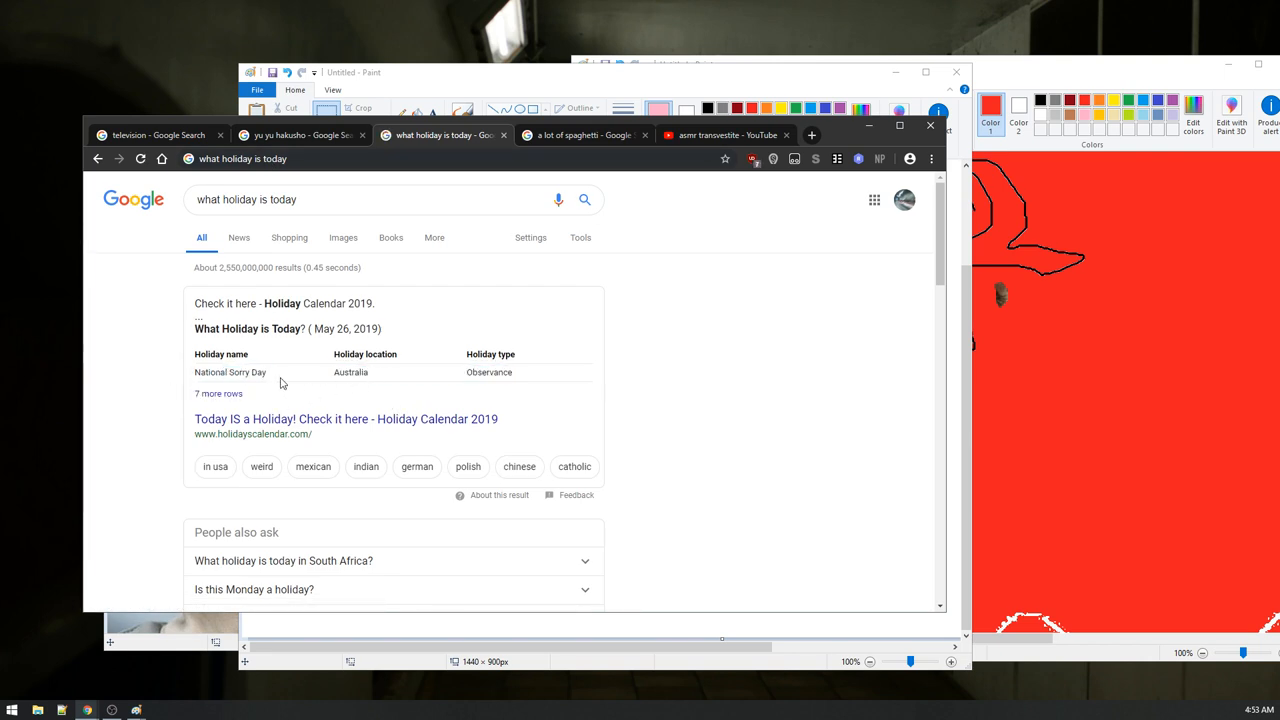
scroll(down, 3)
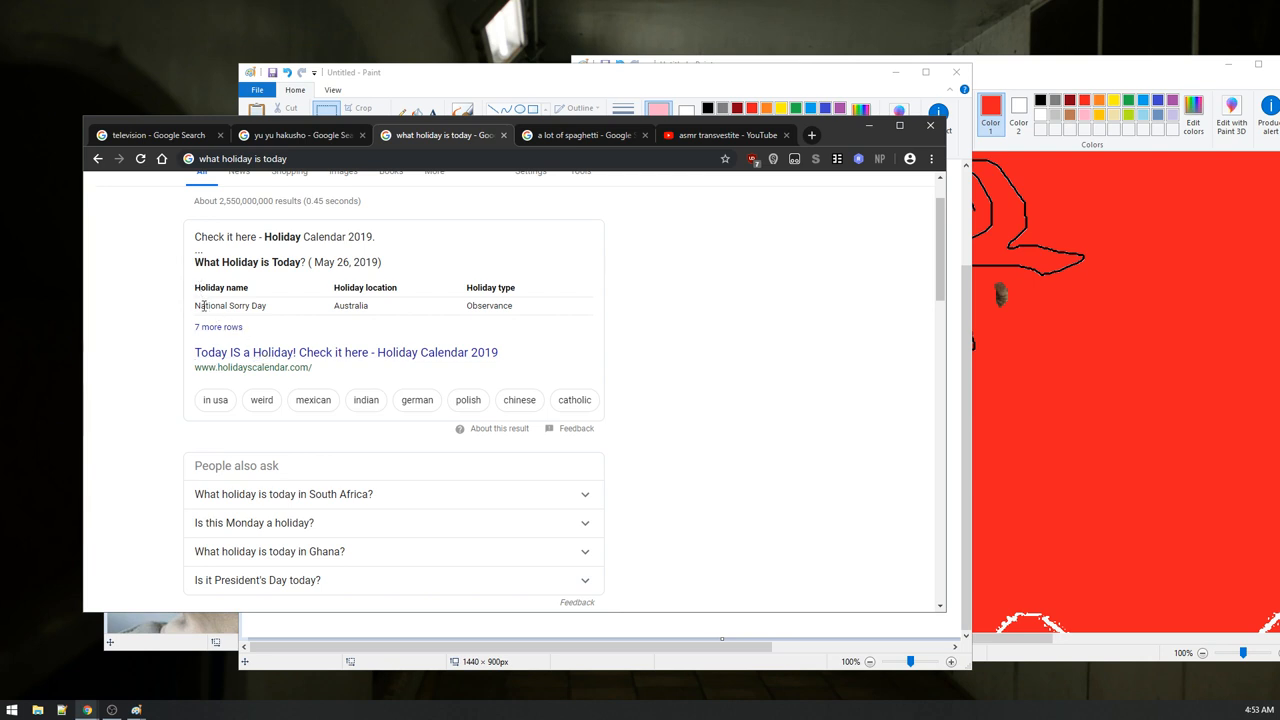
mouse_move(708, 240)
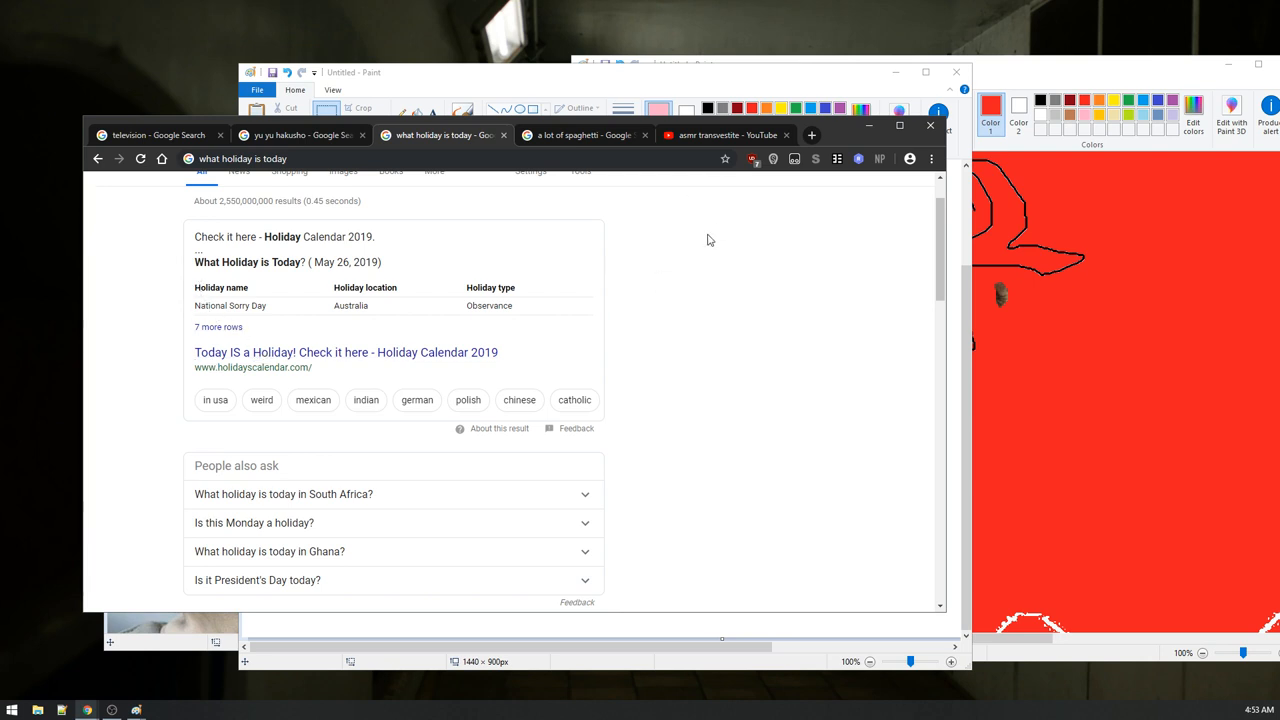
mouse_move(876, 156)
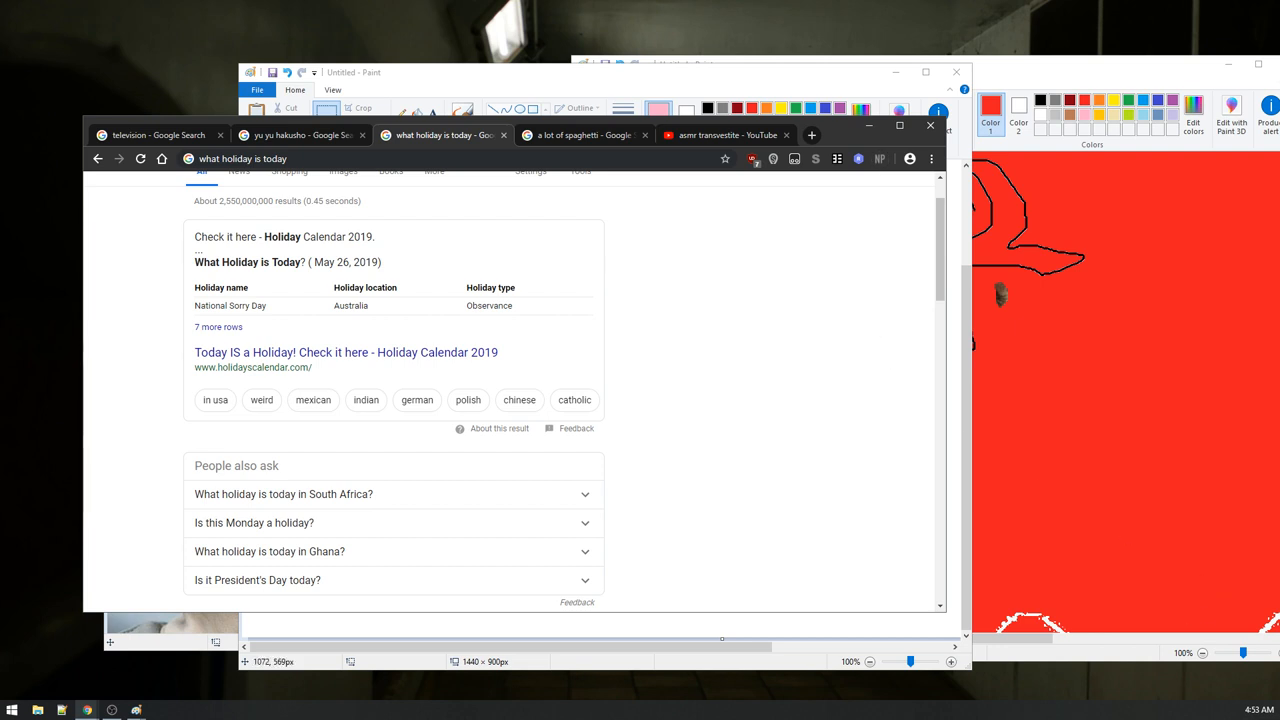
click(1252, 708)
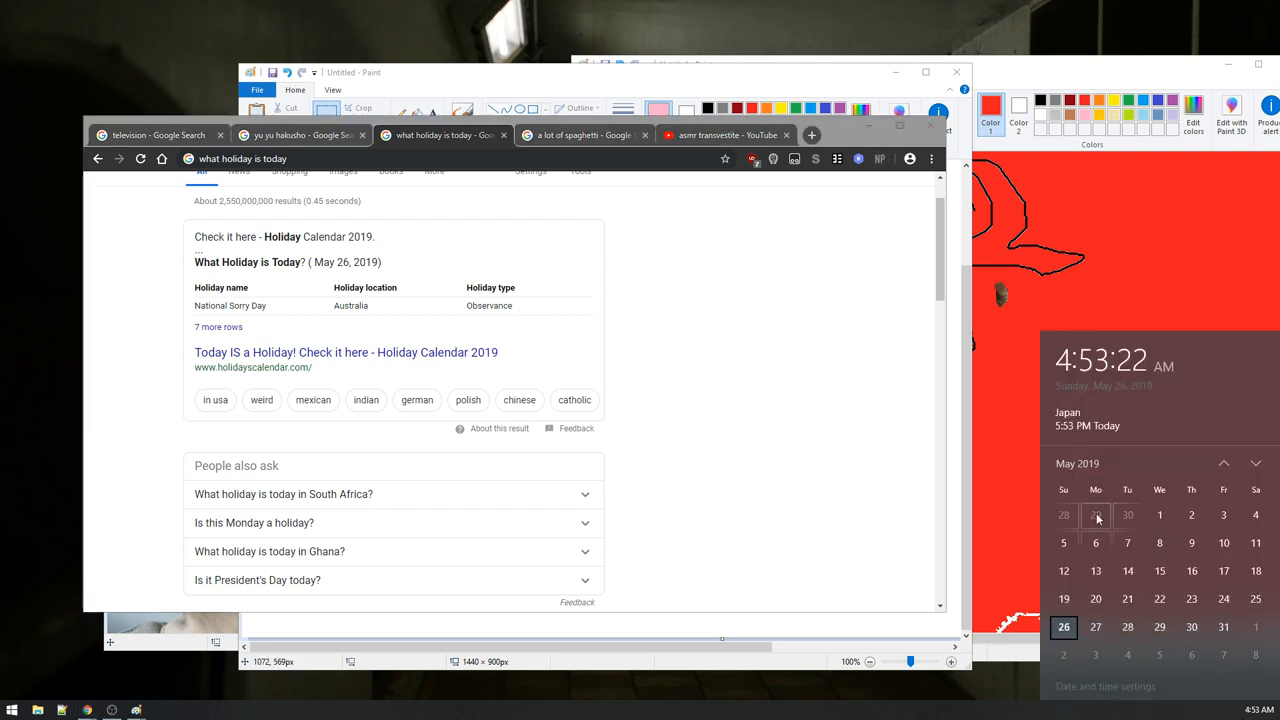
mouse_move(1094, 540)
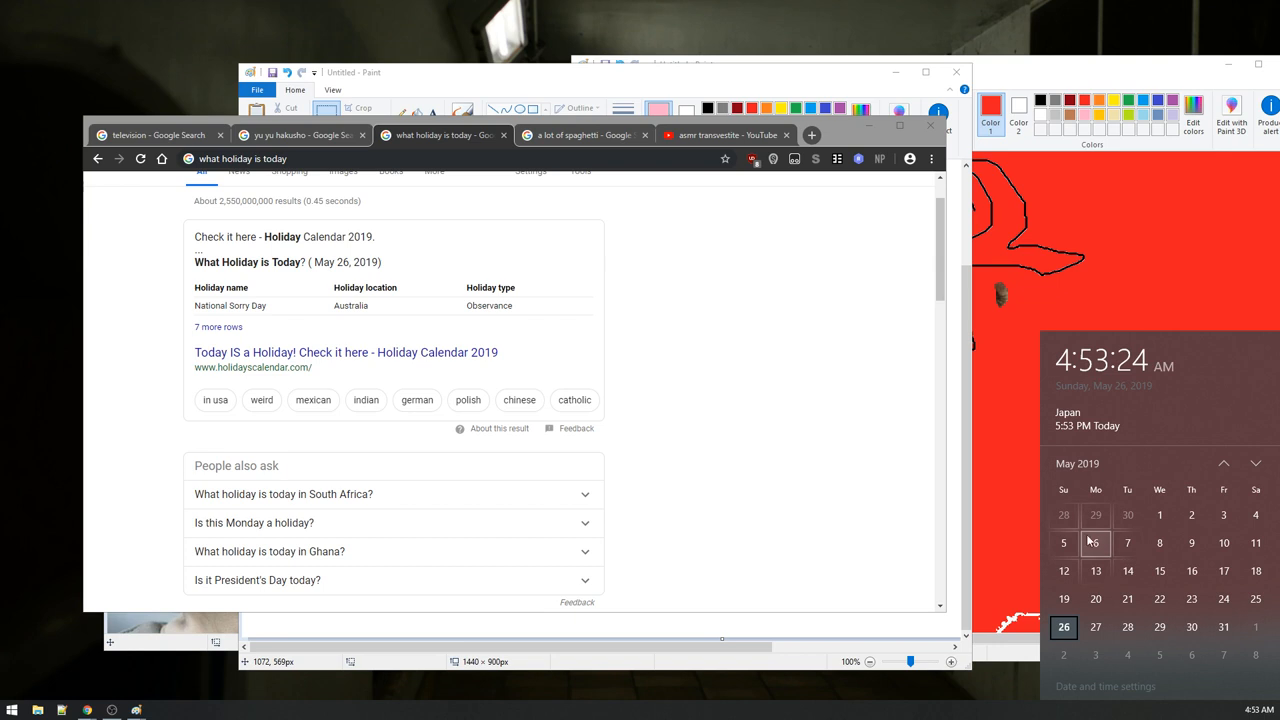